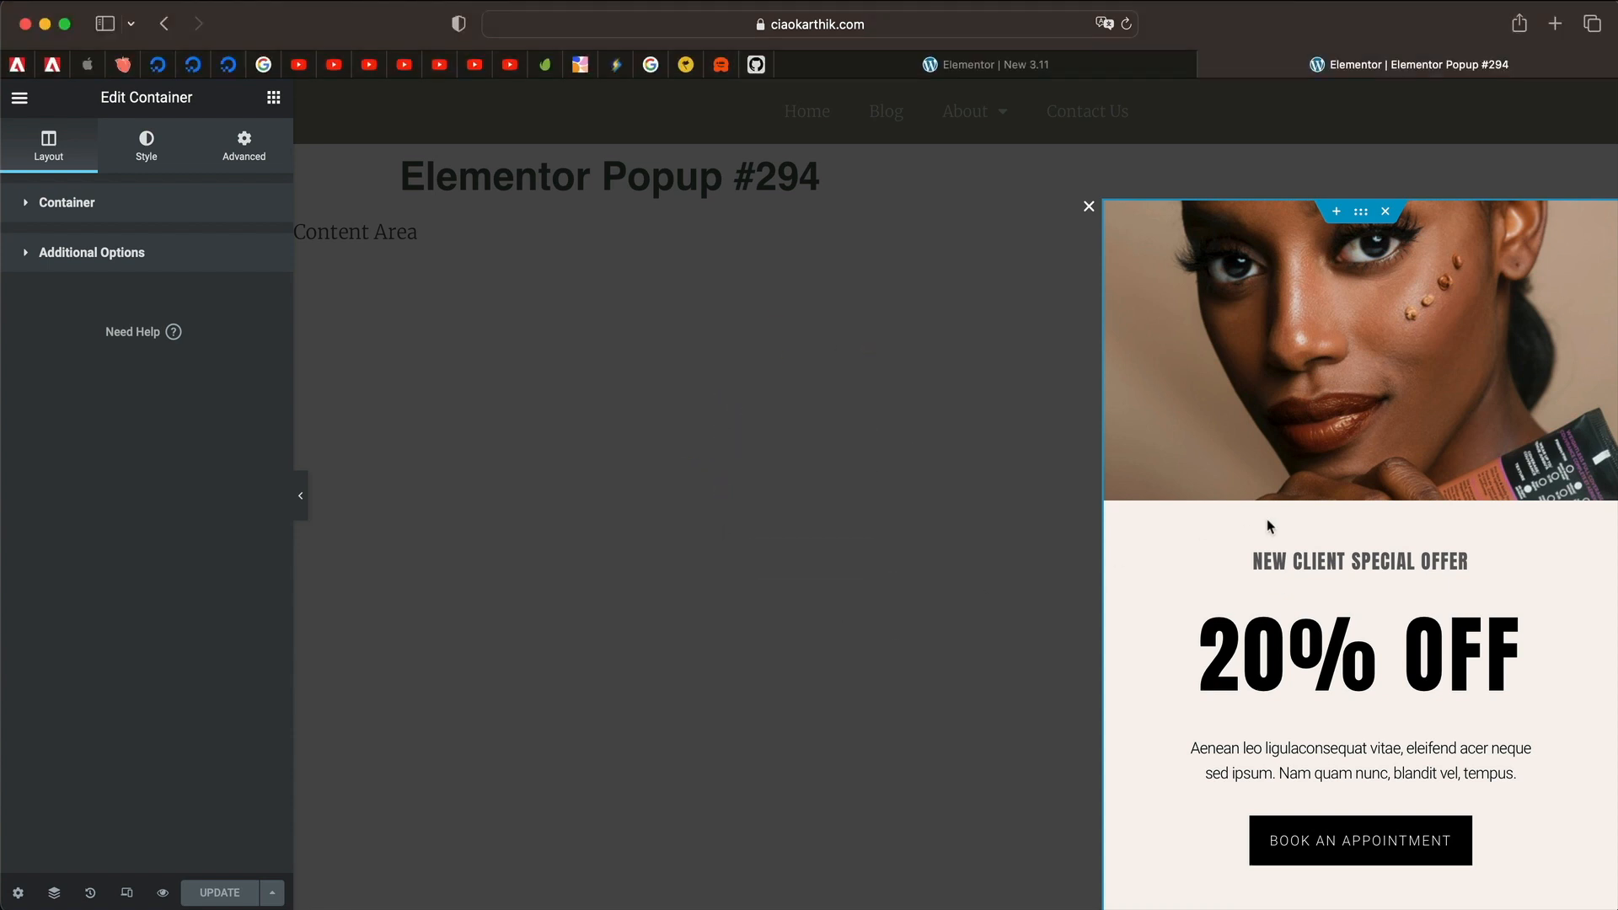
Step: Bring up popup #294's save options listing display conditions, triggers and advanced rules
left_click(1341, 559)
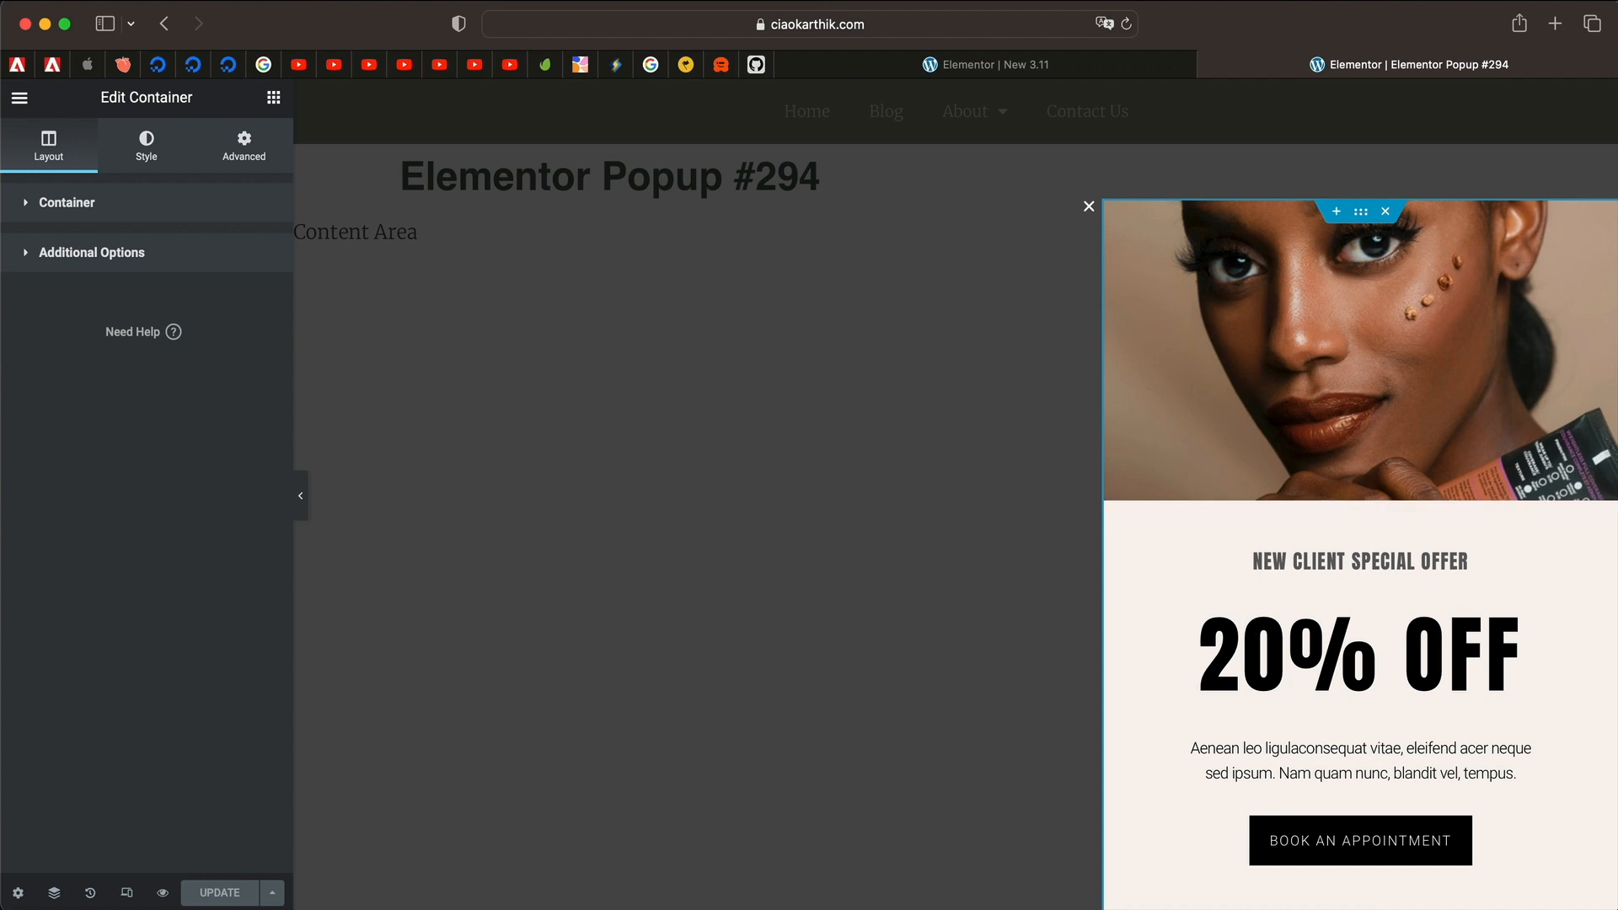
mouse_move(17, 893)
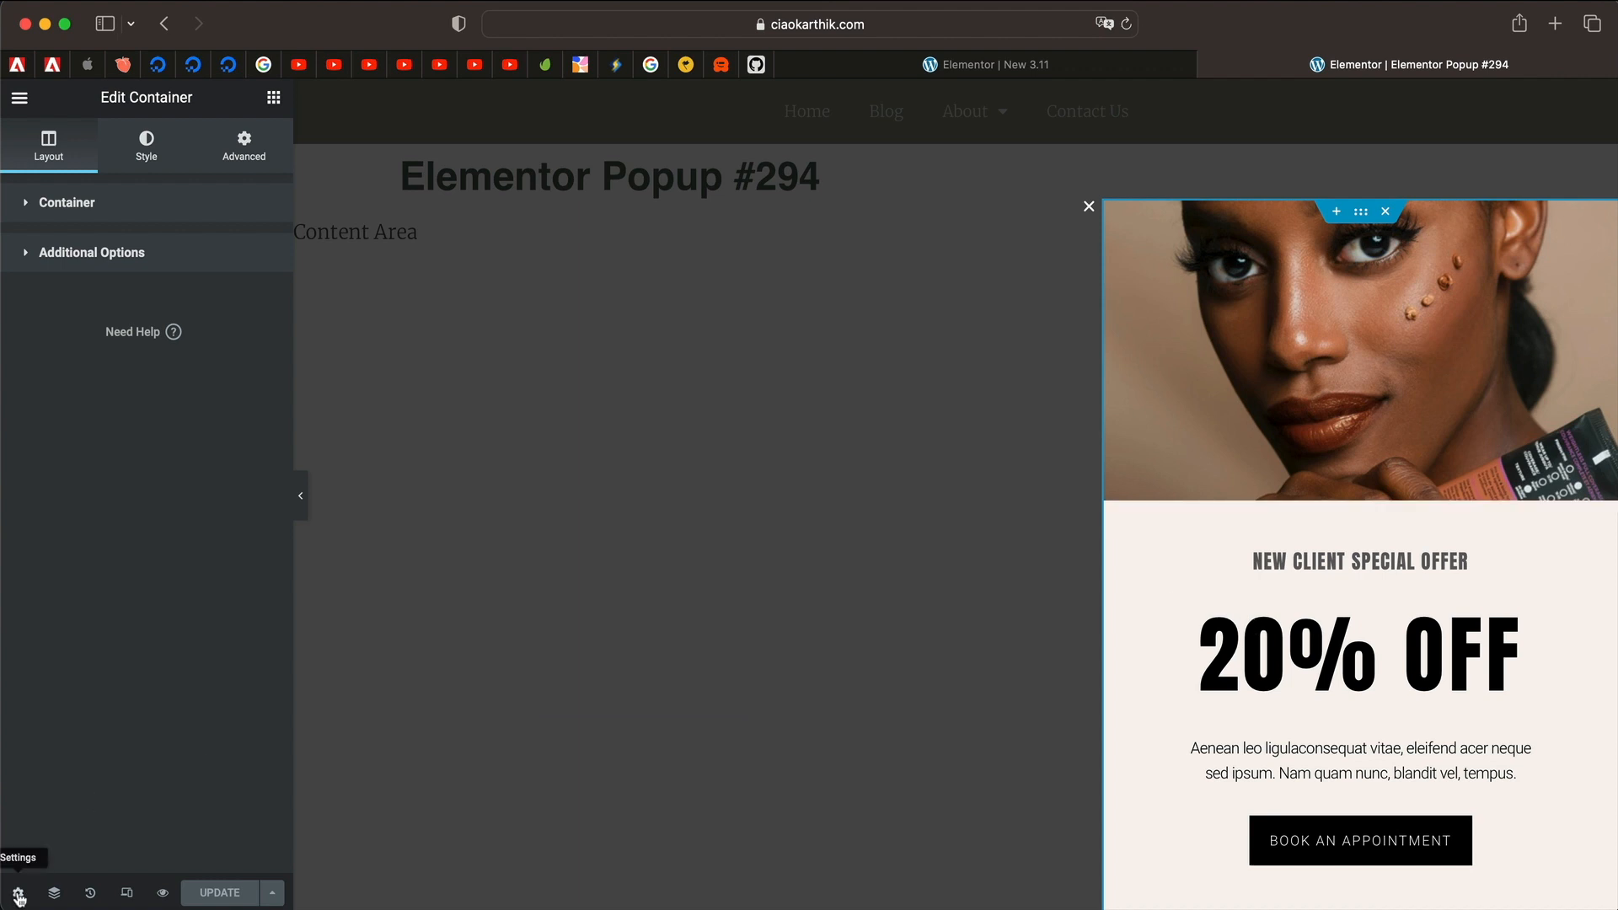
mouse_move(273, 893)
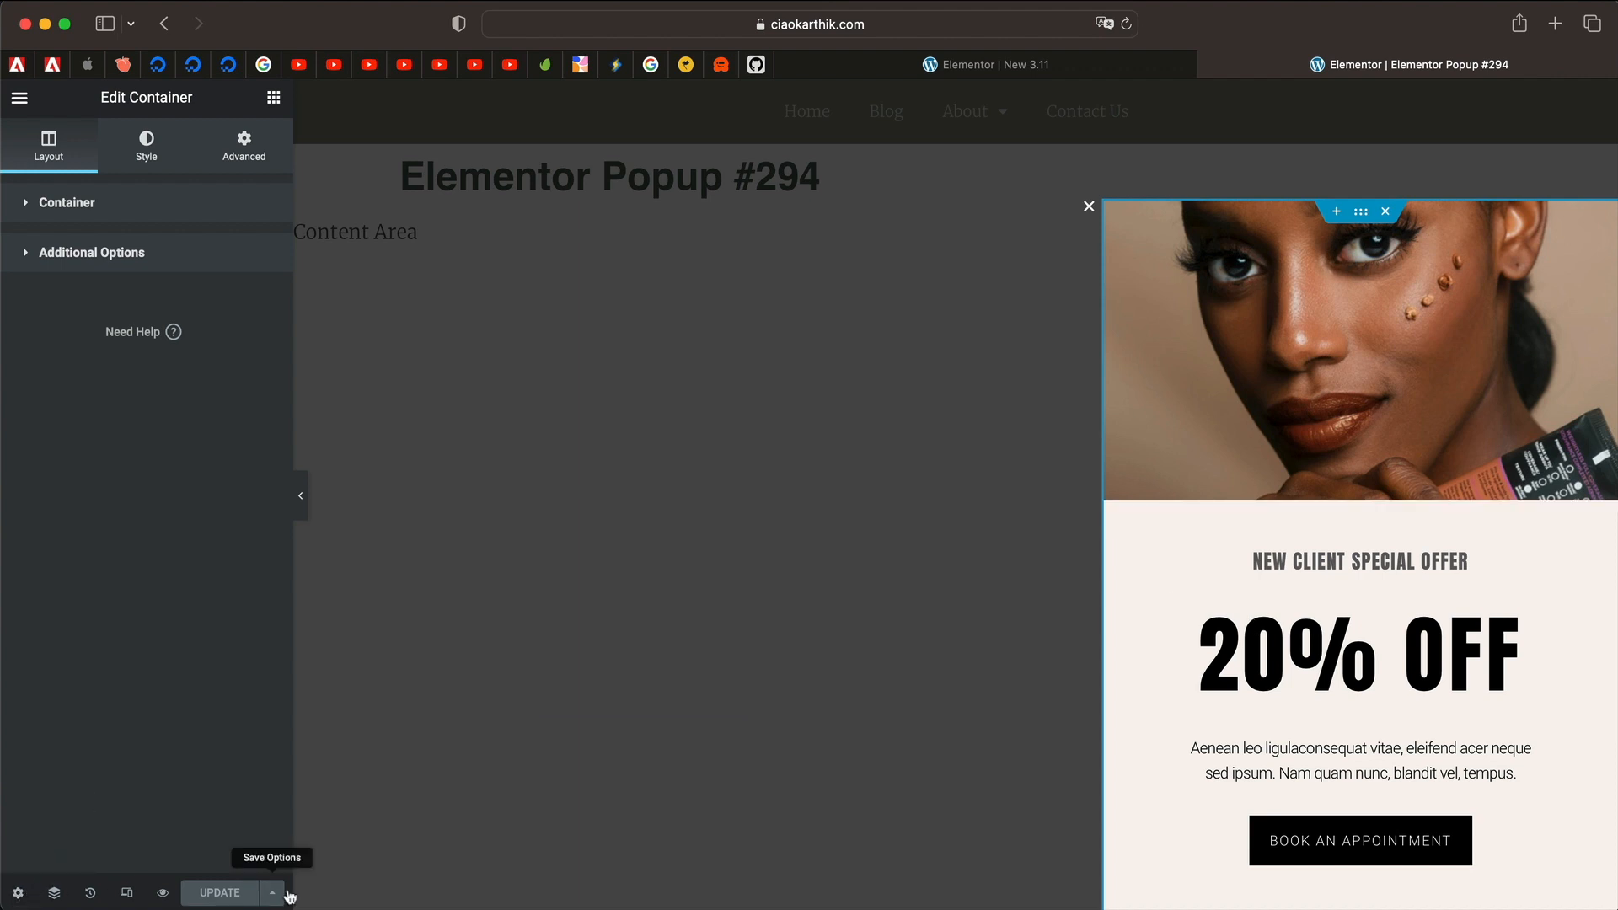
left_click(273, 893)
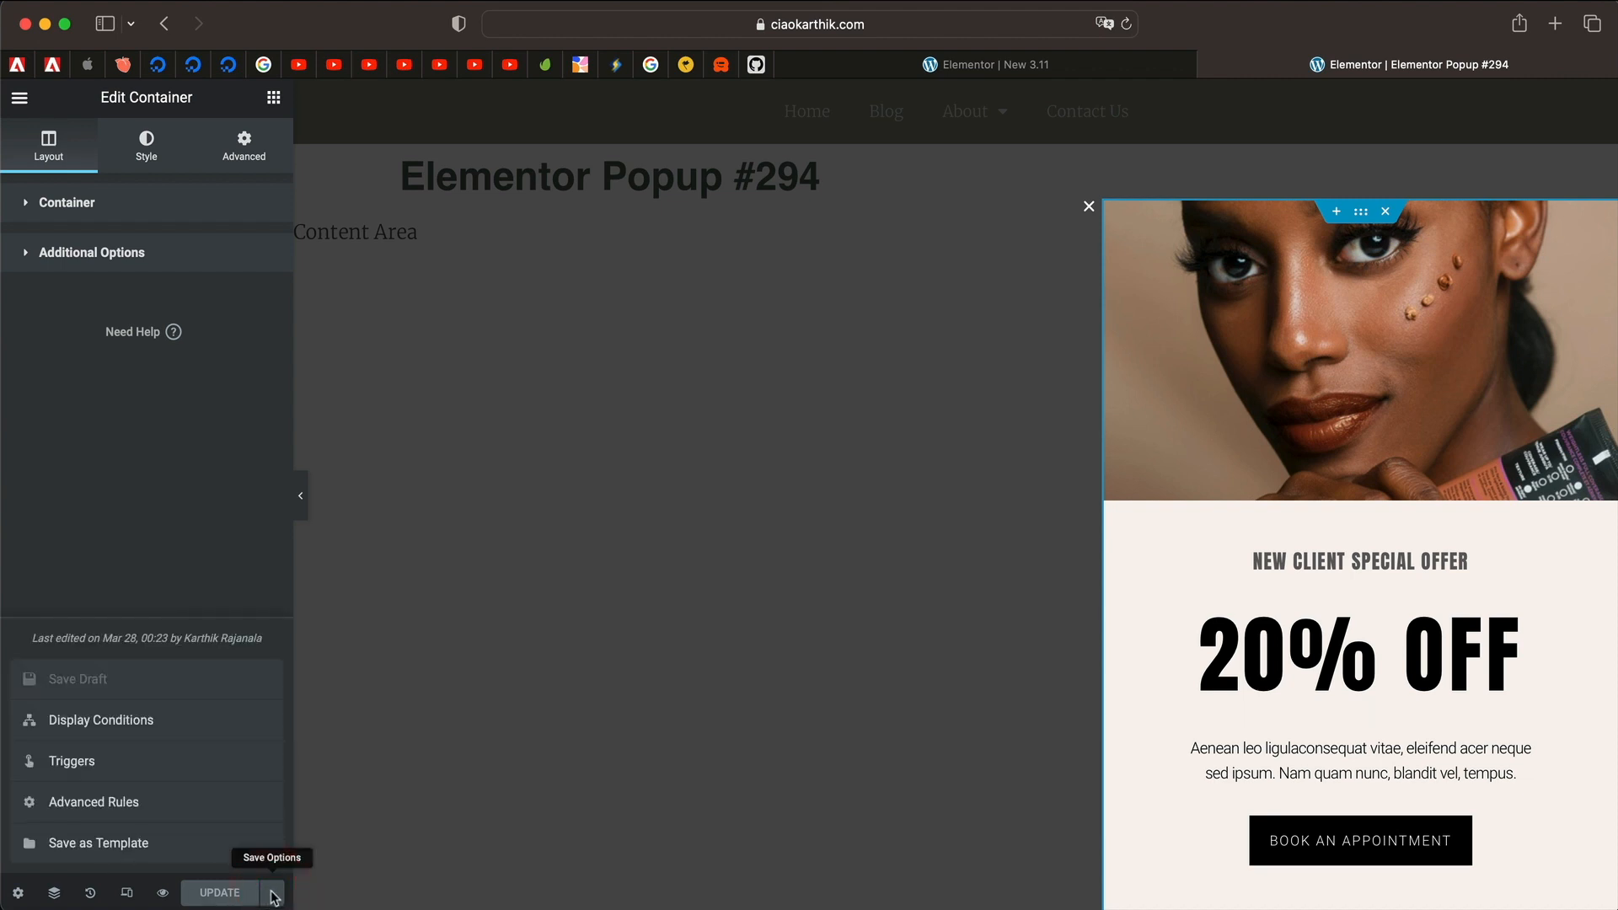
mouse_move(187, 802)
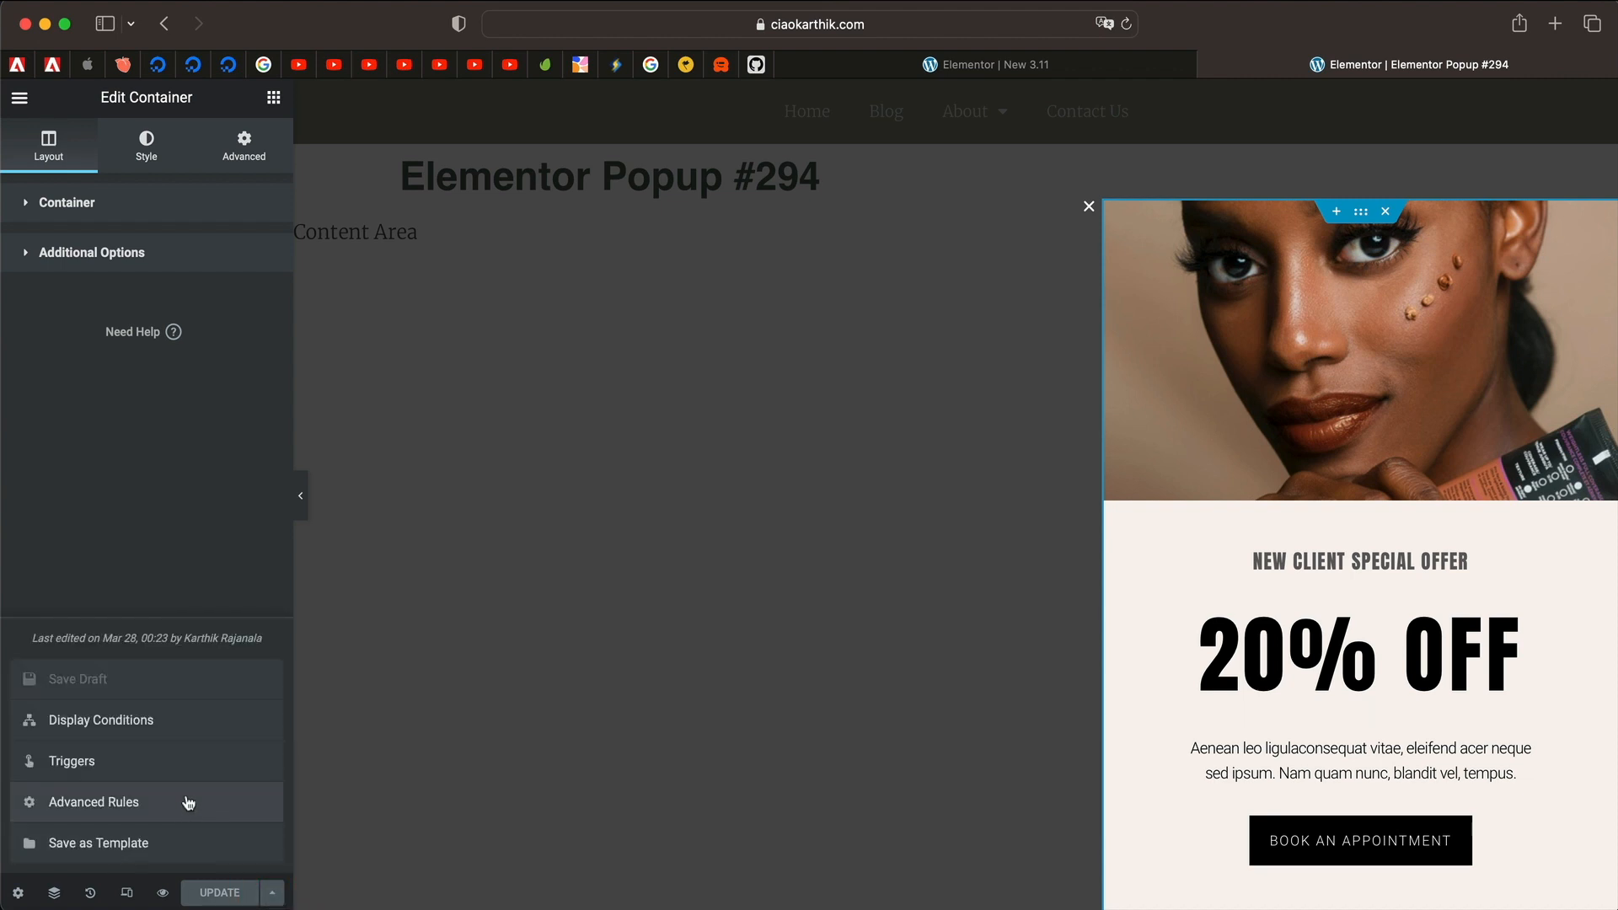
Step: In Advanced Rules, keep 29 March as schedule start and settle the timezone on Visitor
left_click(95, 802)
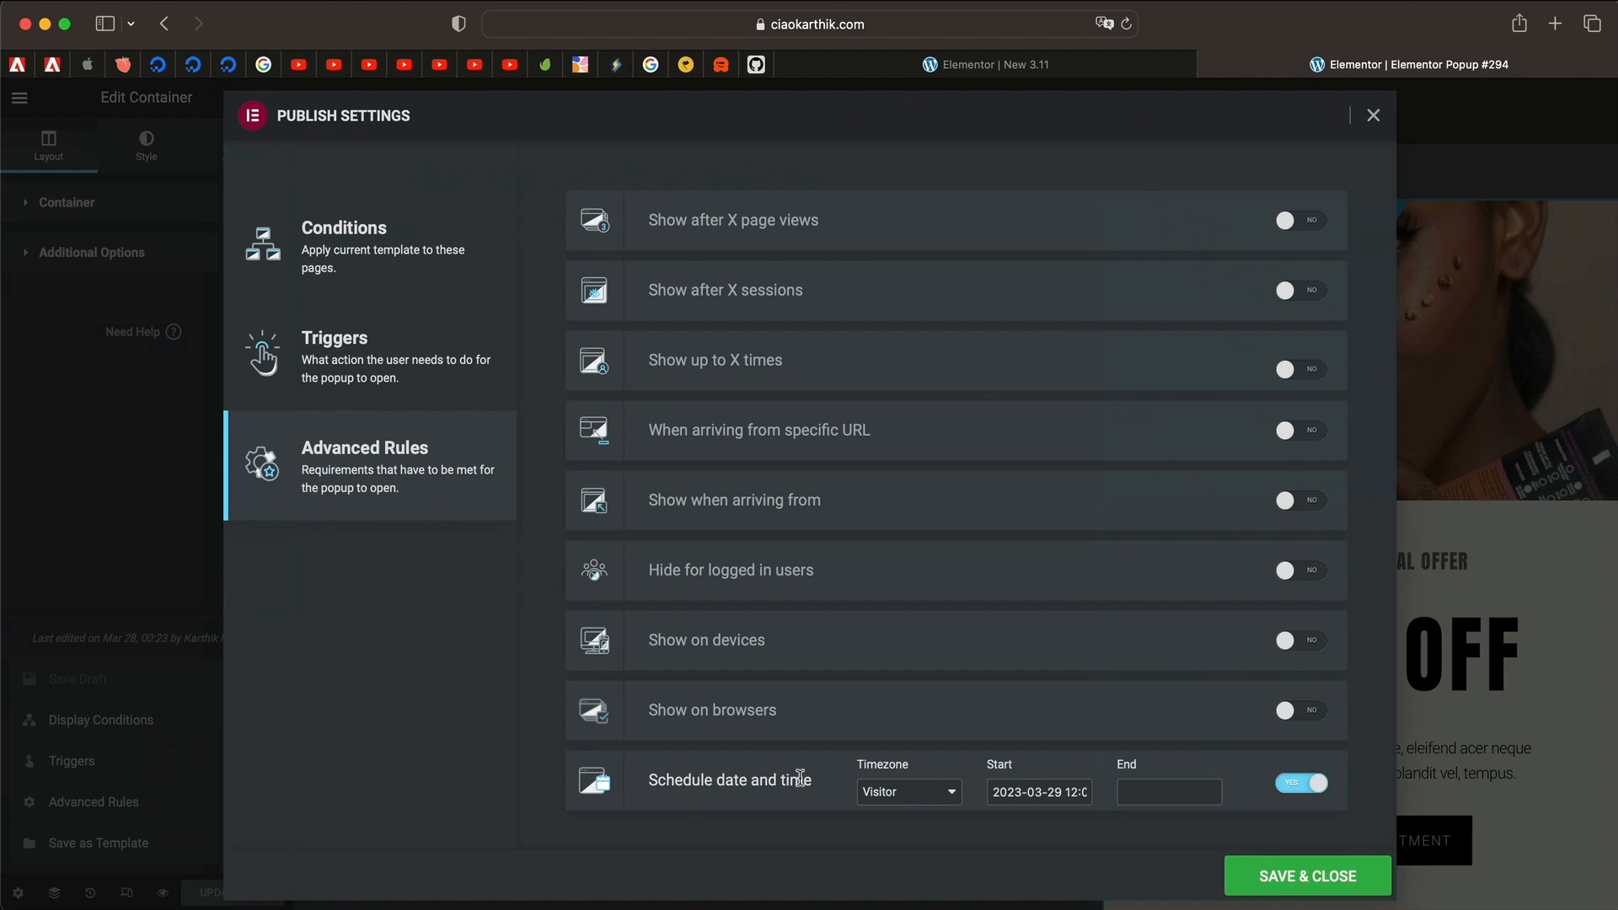
left_click(907, 792)
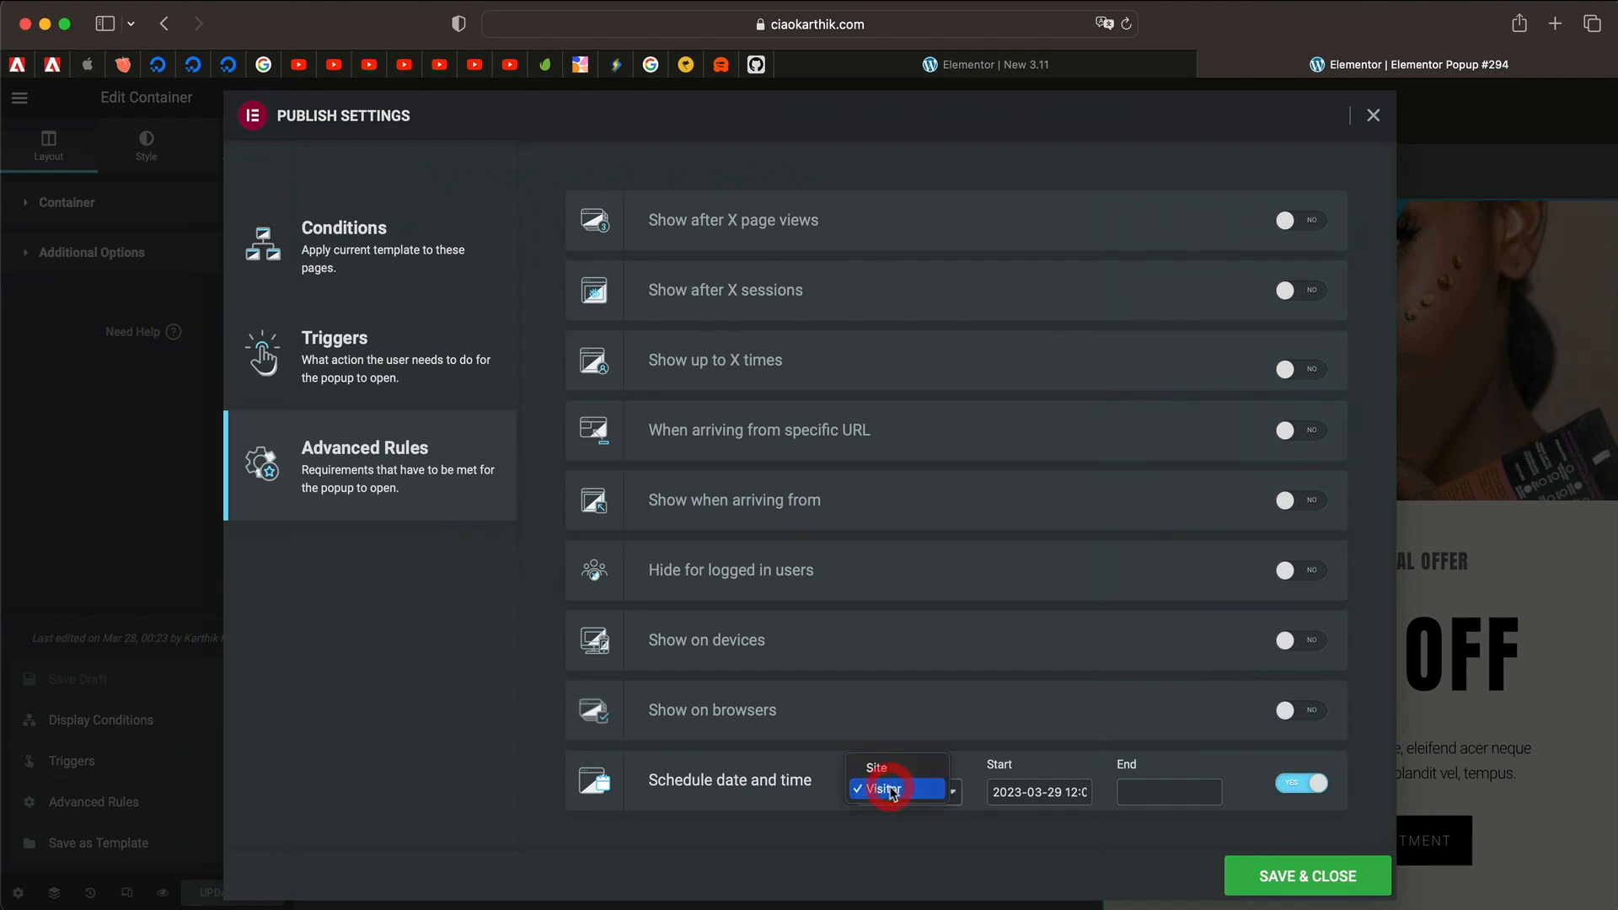
left_click(895, 768)
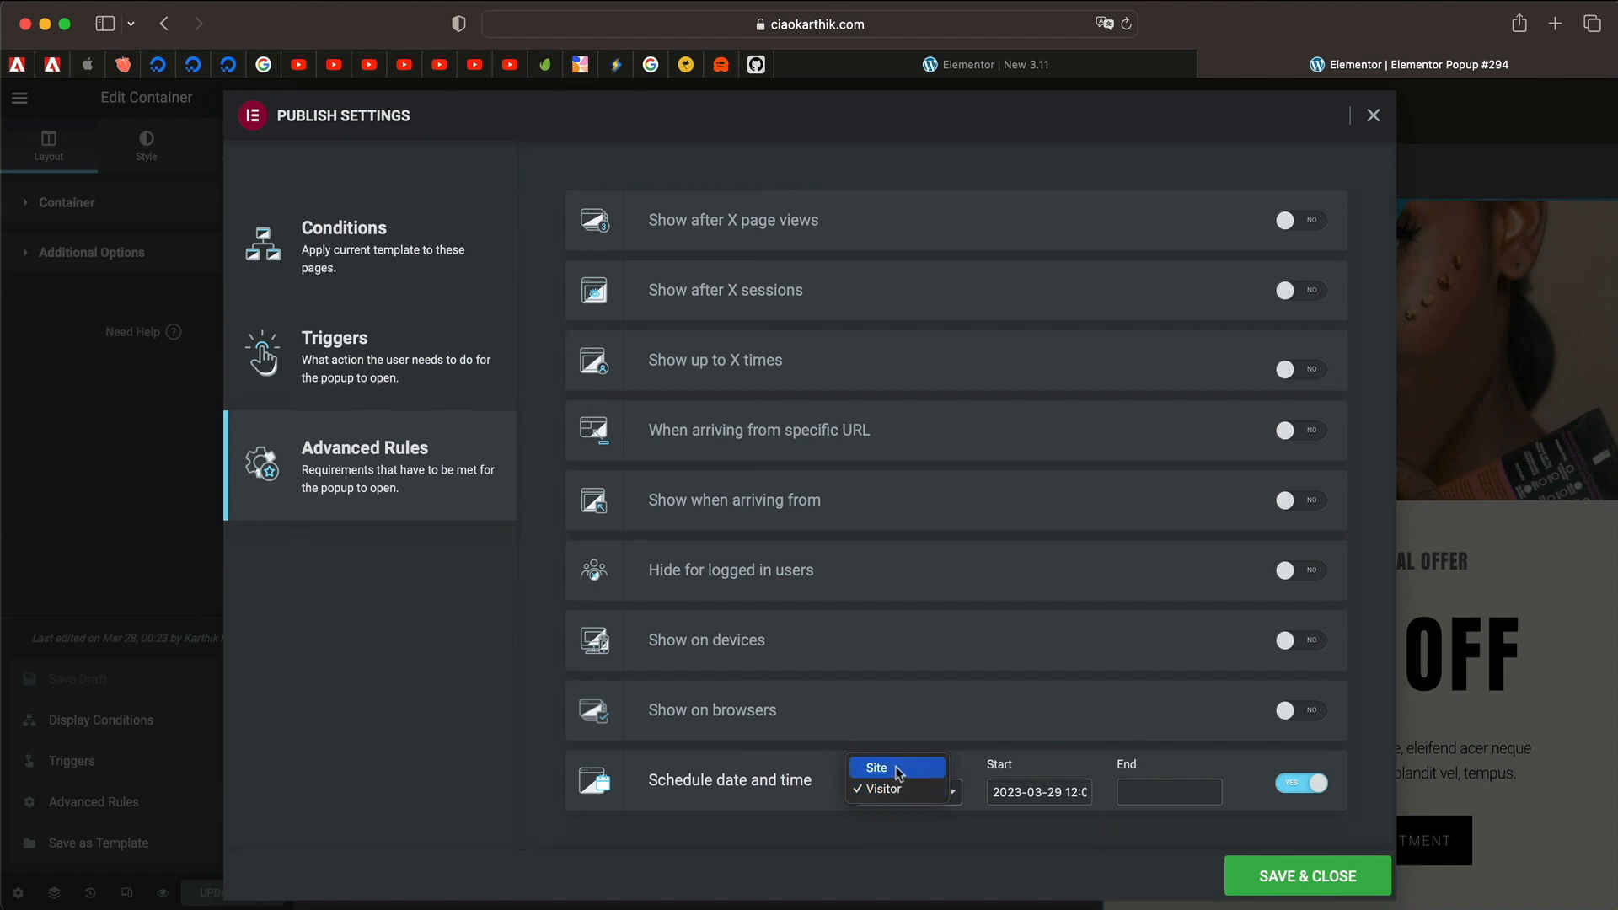
left_click(1038, 792)
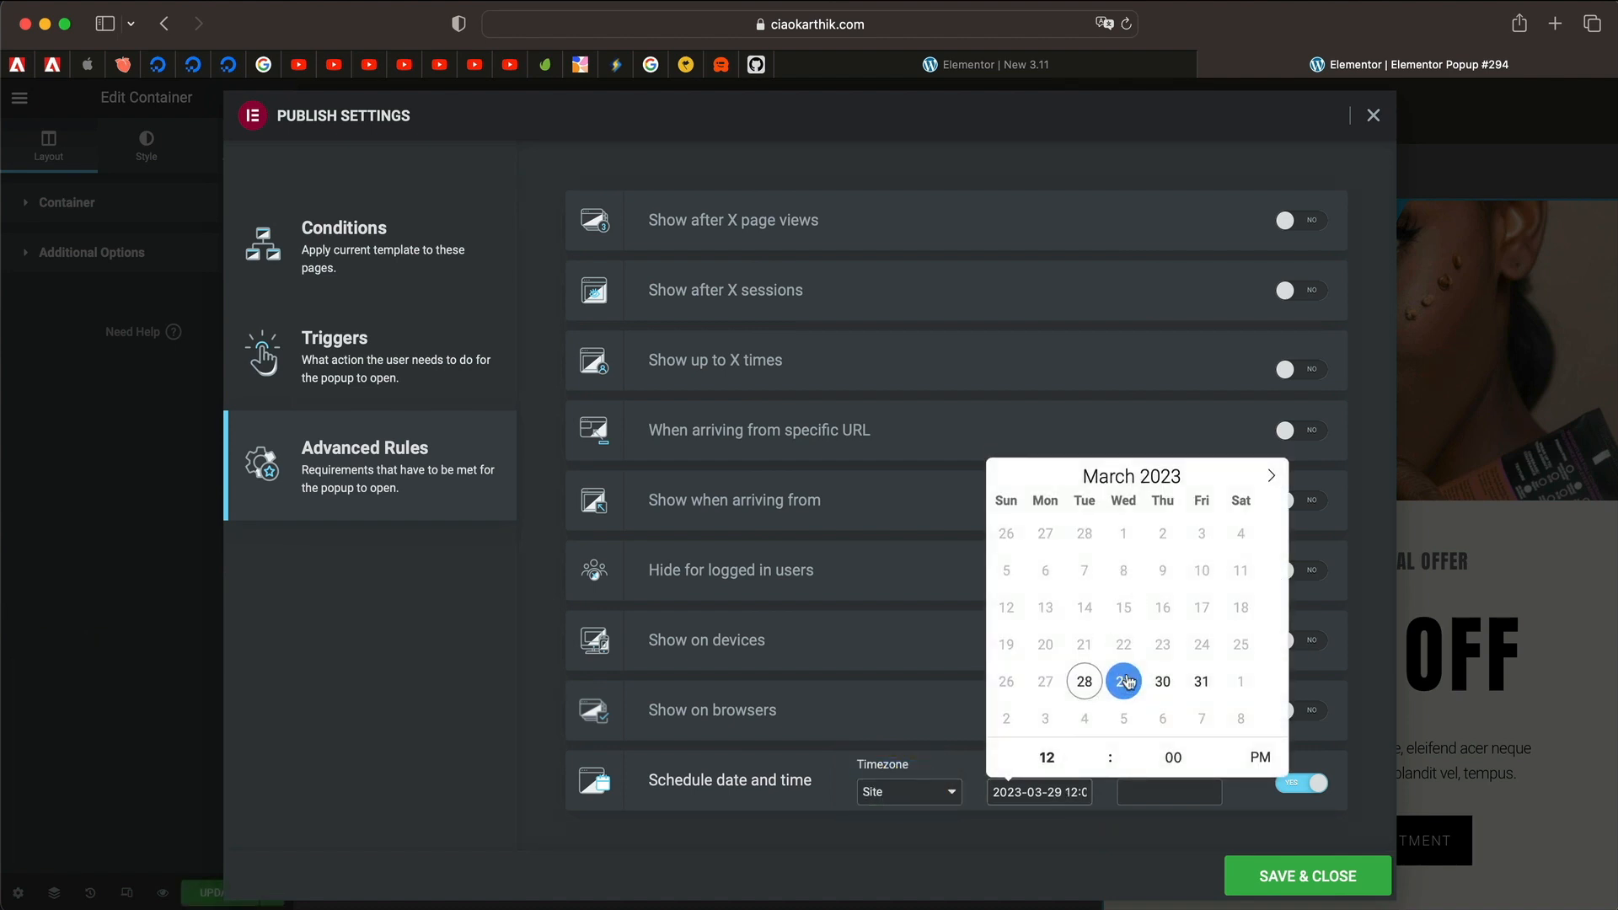
left_click(1122, 681)
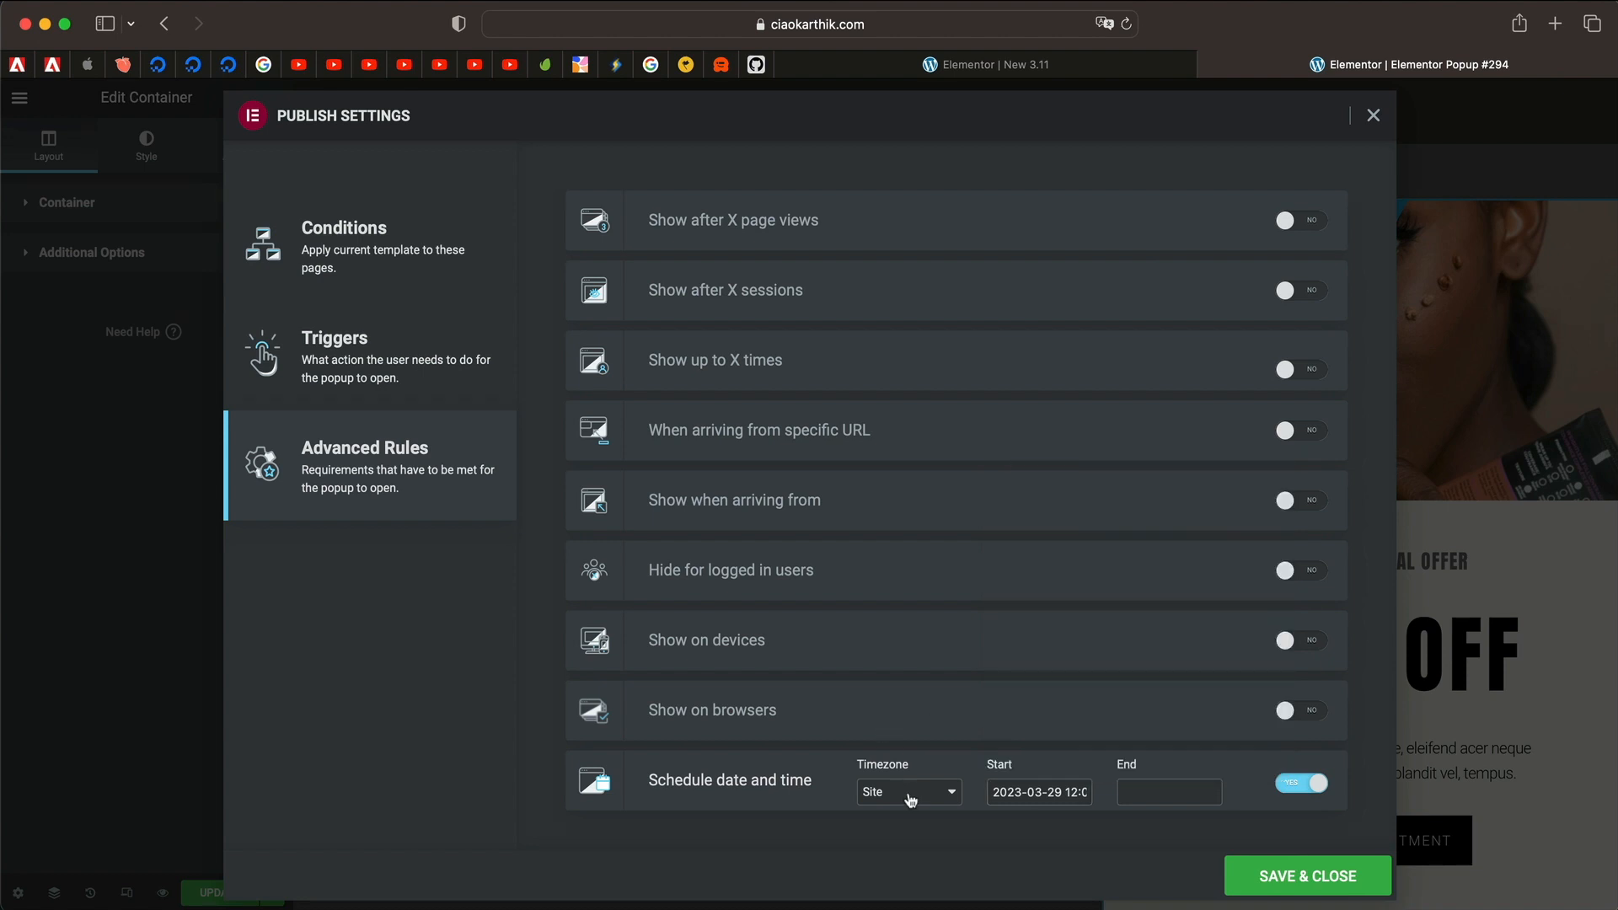
left_click(907, 792)
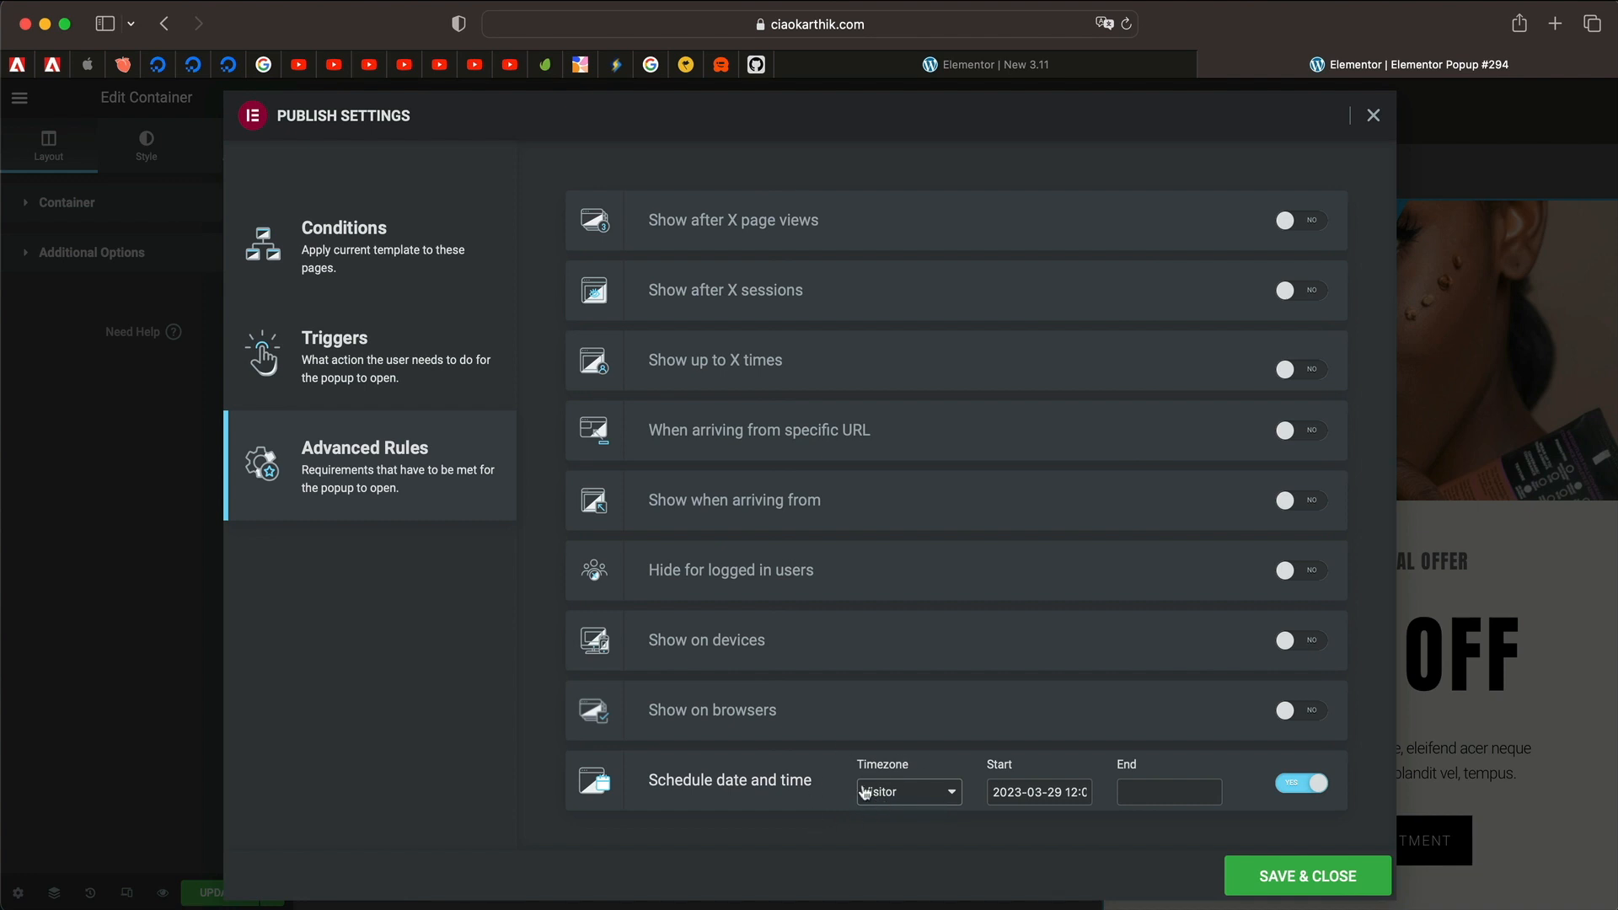
mouse_move(1136, 802)
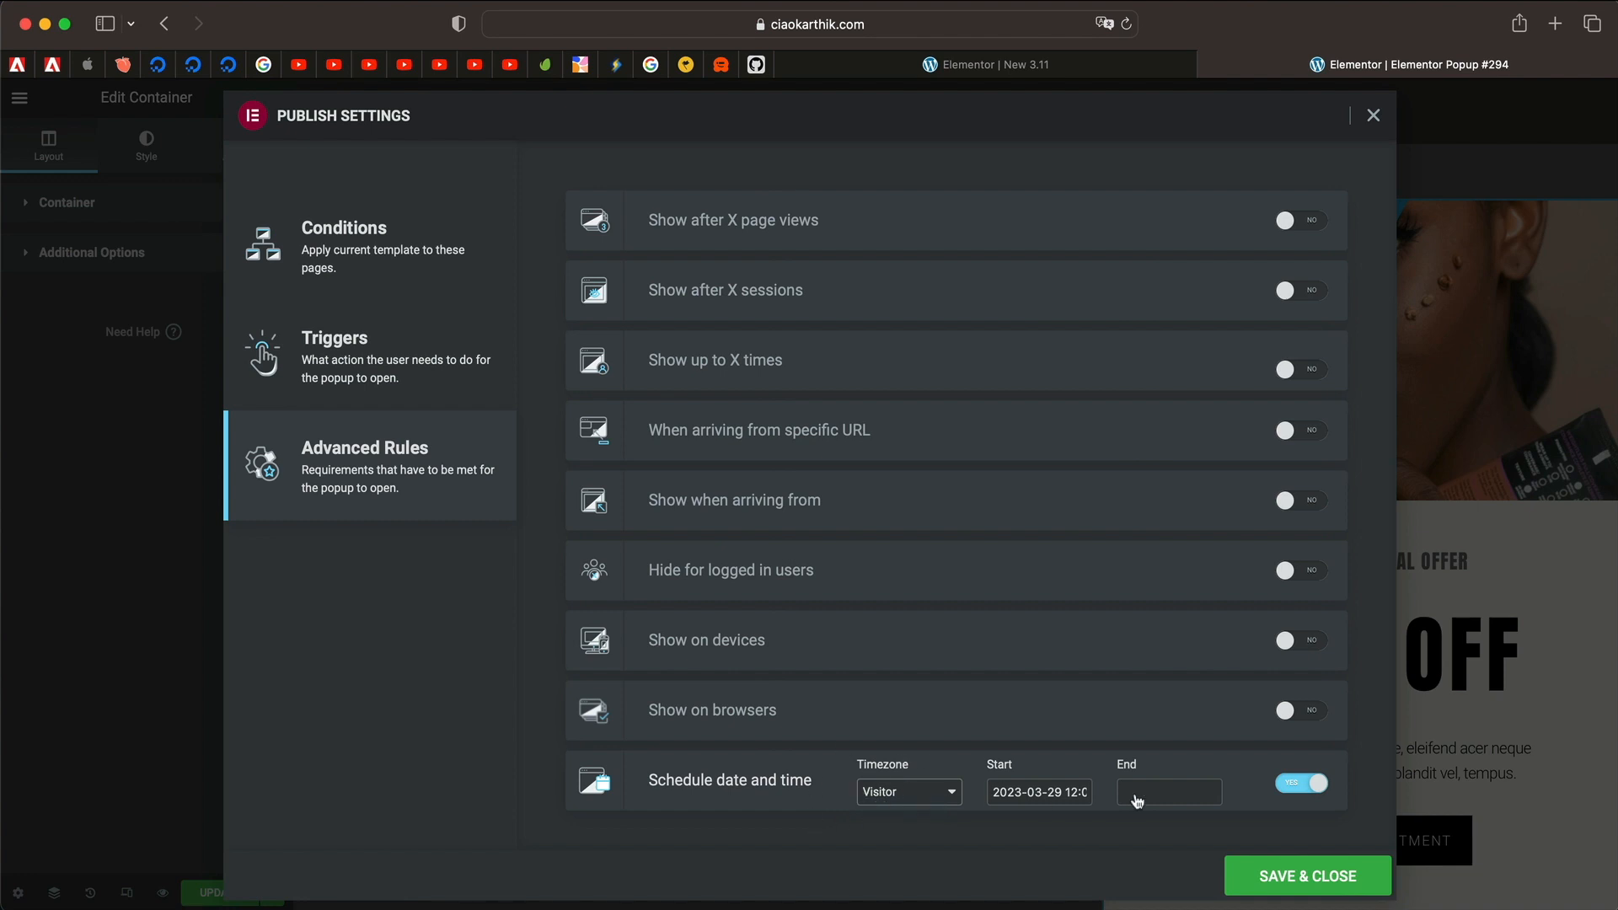
Step: Set the schedule end date to 31 March 2023 and save & close the publish settings
left_click(1166, 792)
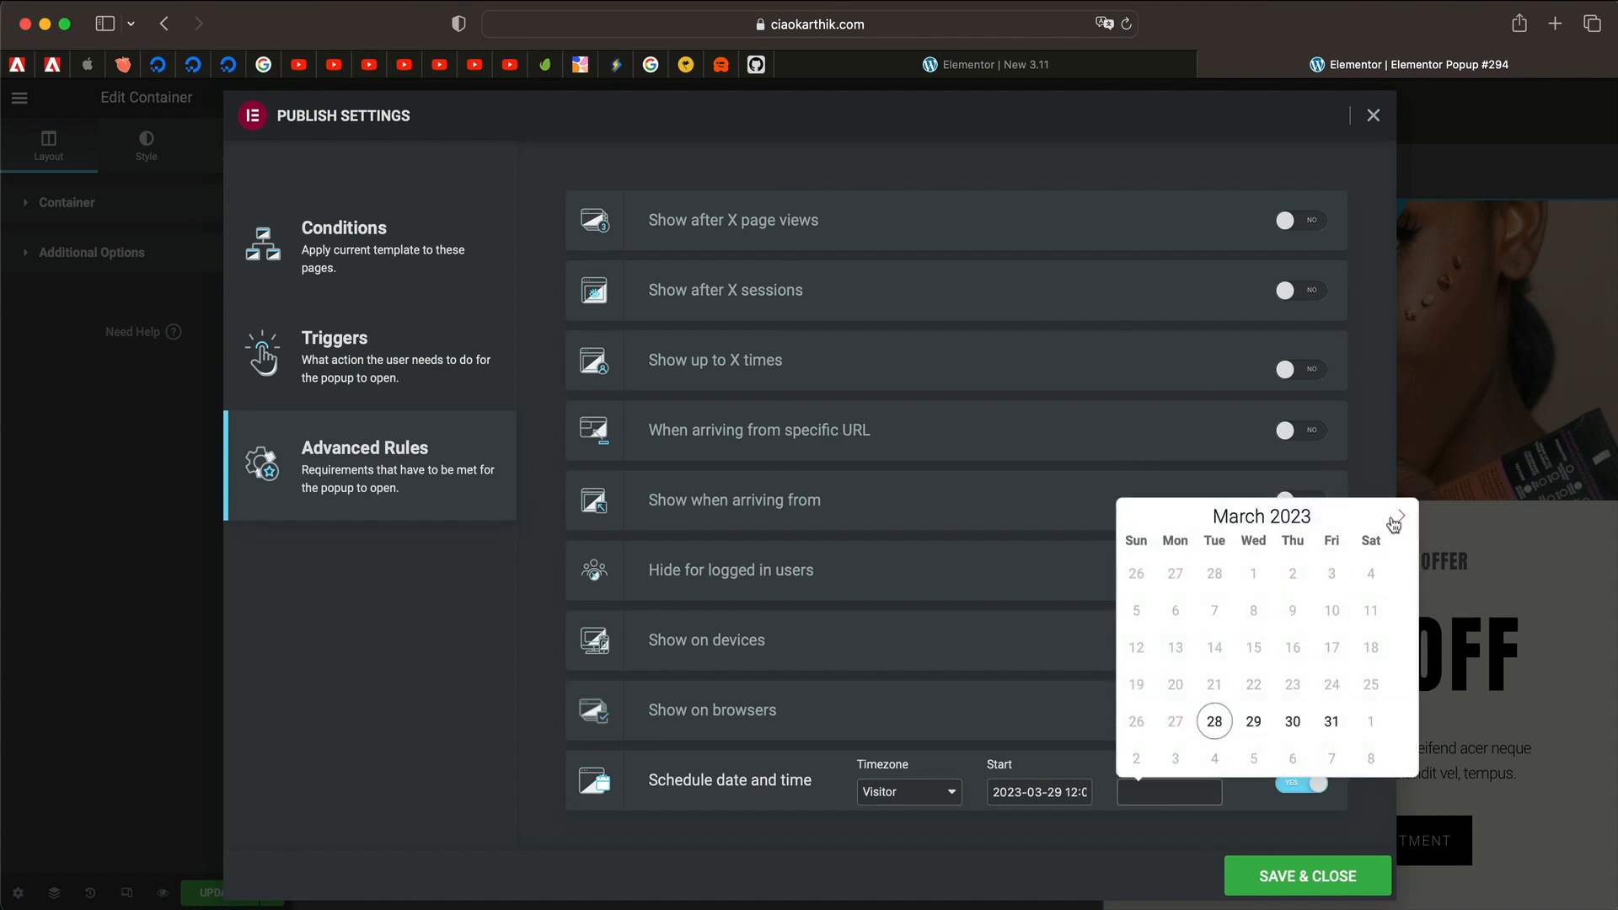
left_click(1331, 722)
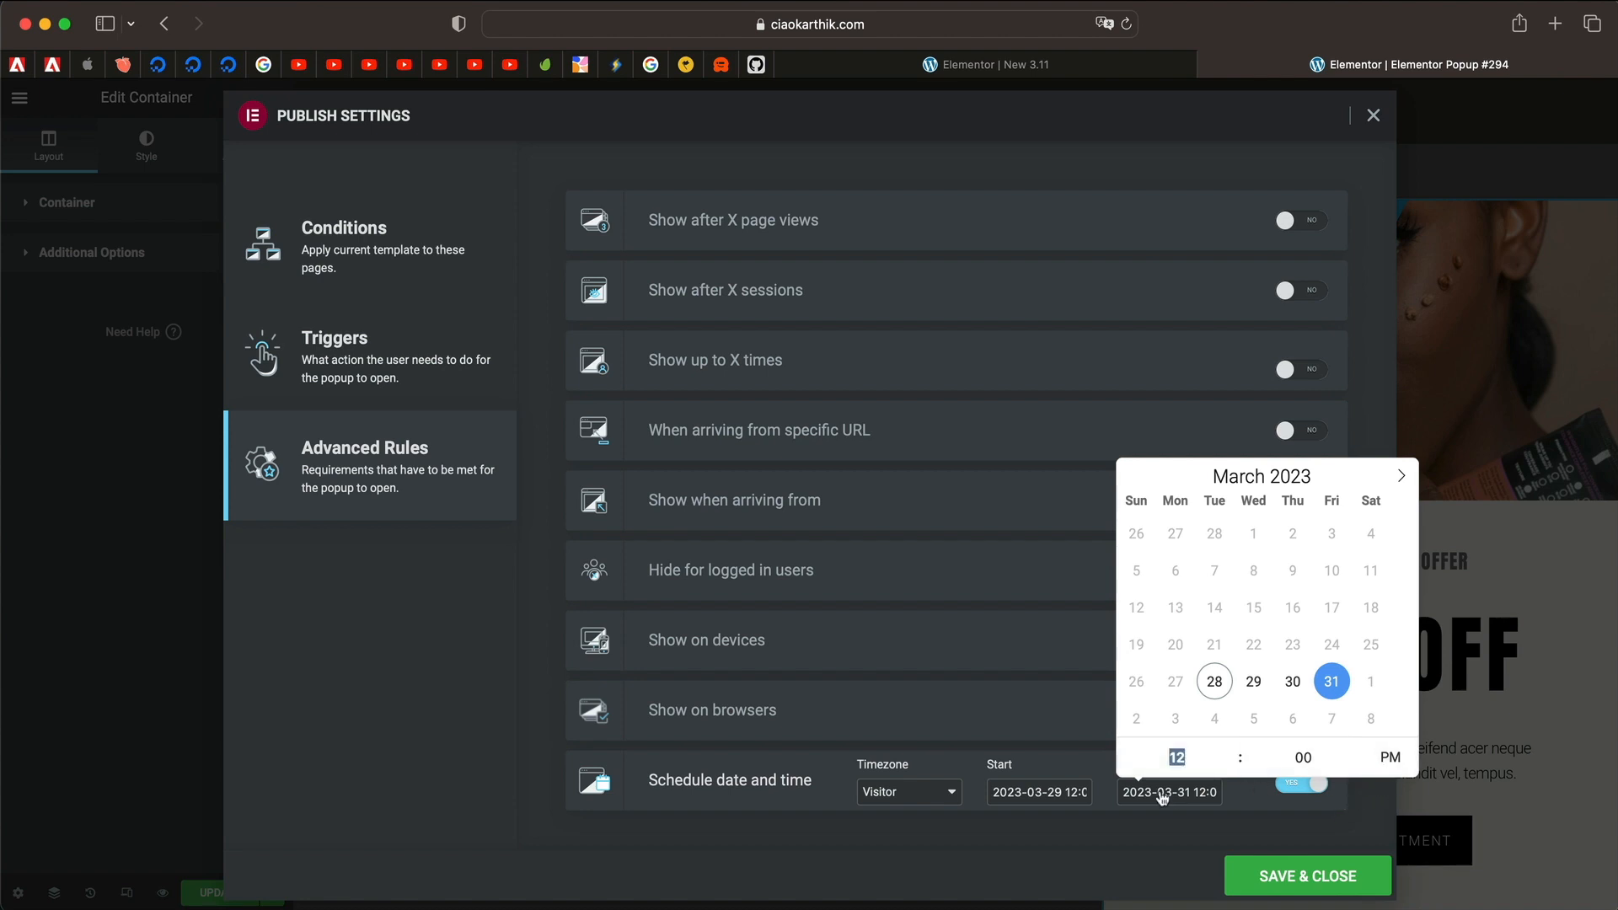
left_click(1371, 115)
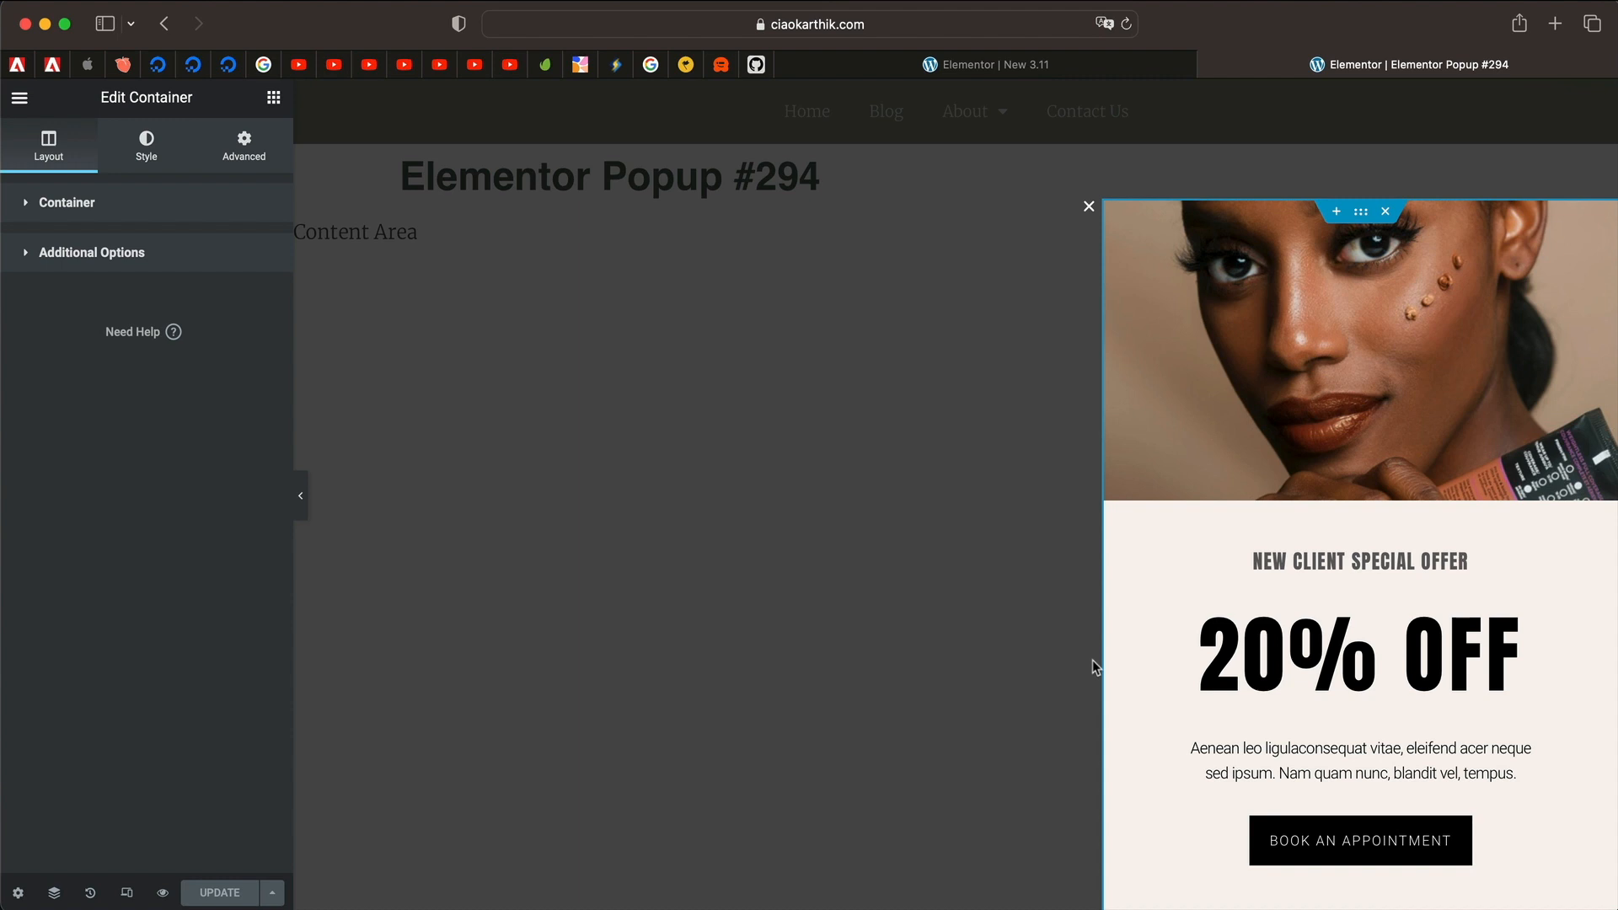
Step: Switch to the 'New 3.11' gym landing page editor to work on its hero container
left_click(145, 145)
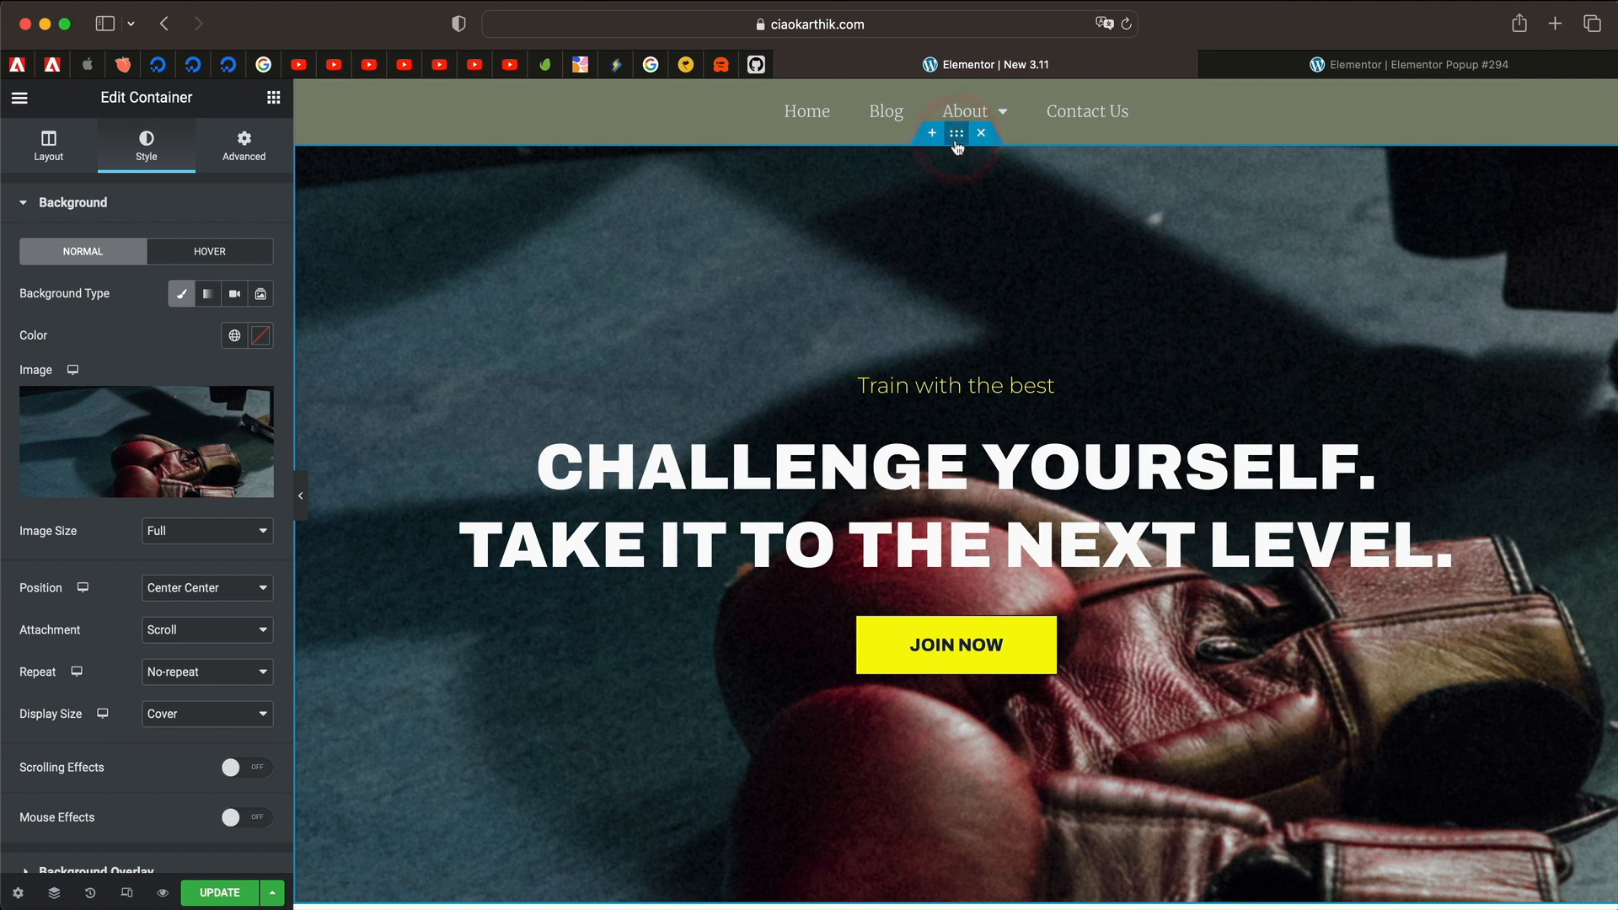
mouse_move(959, 233)
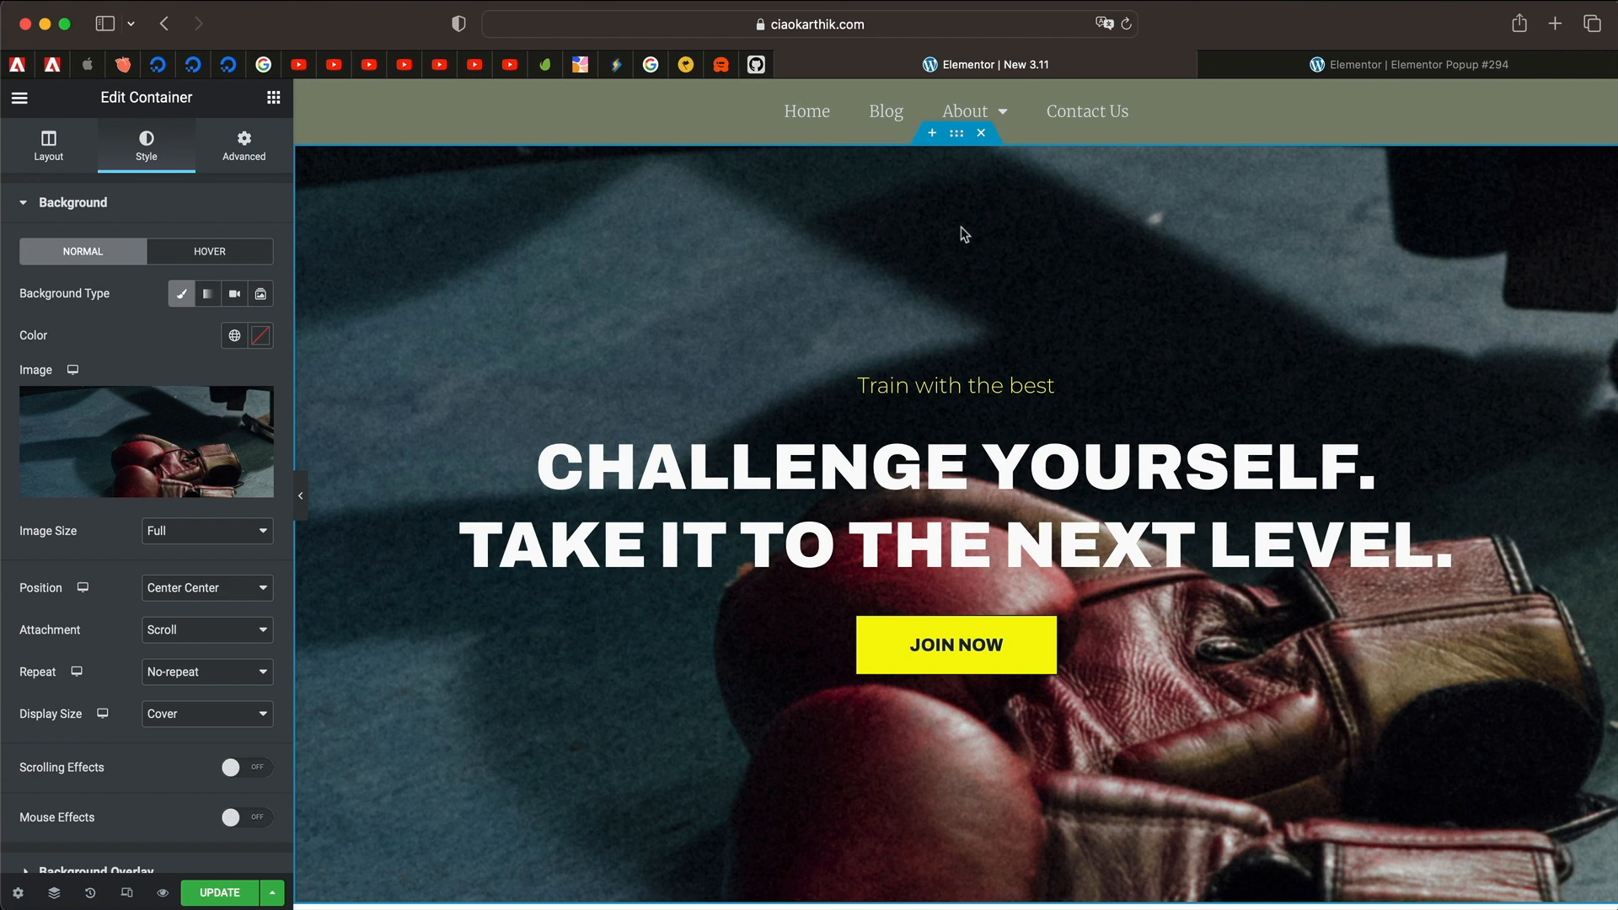
mouse_move(72, 369)
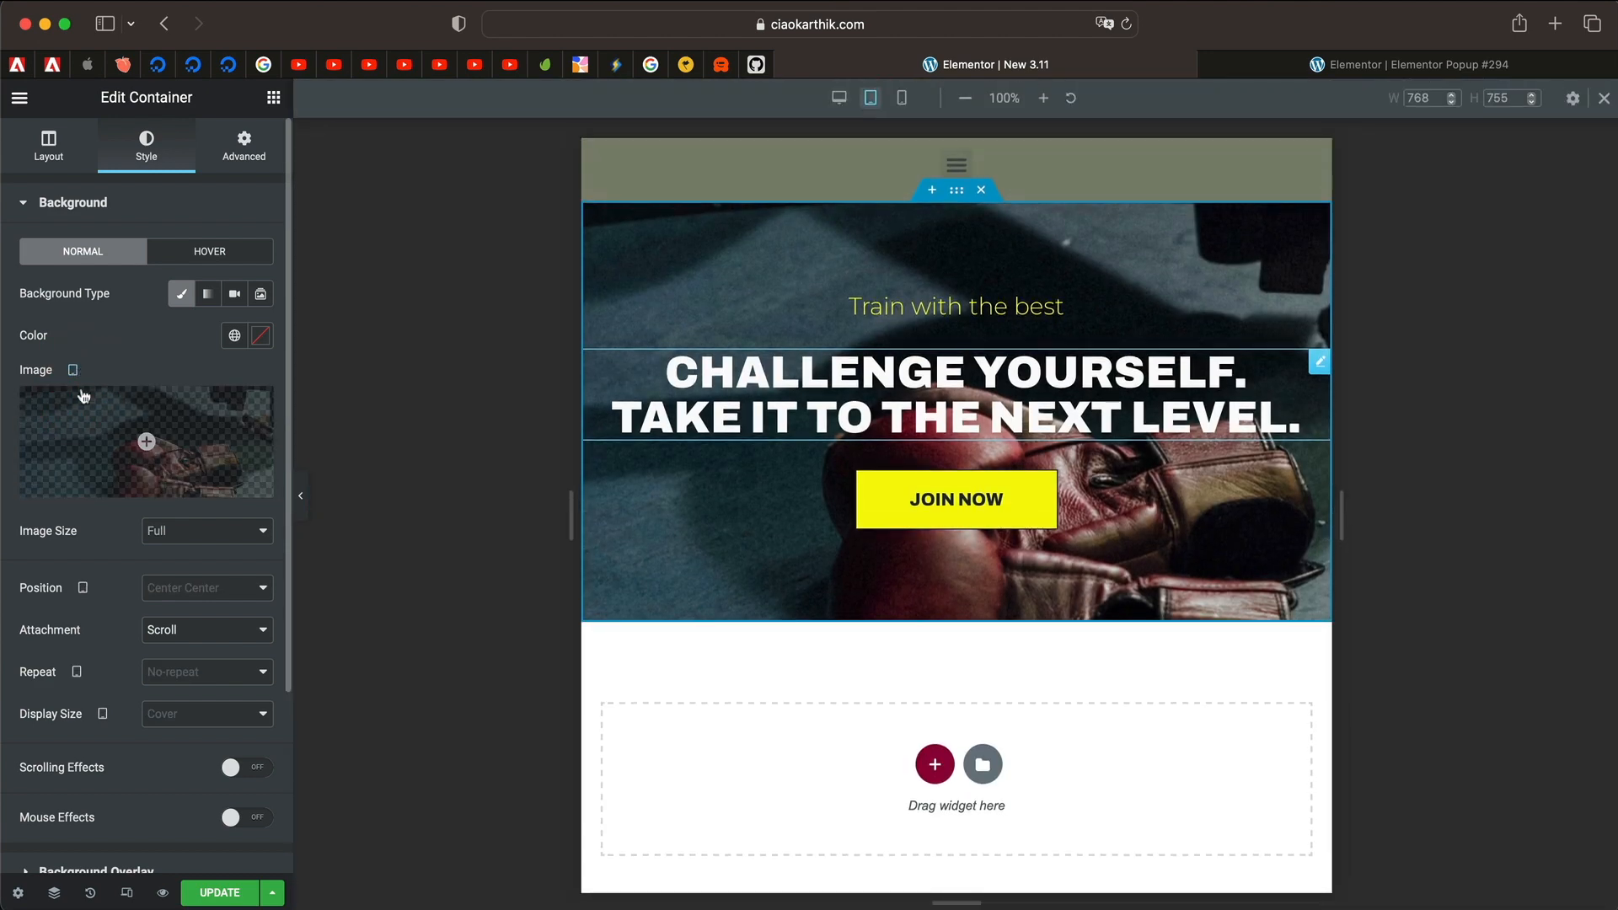
Step: Replace the hero's tablet background with blob-3.svg from the Media Library and review its size options
left_click(145, 442)
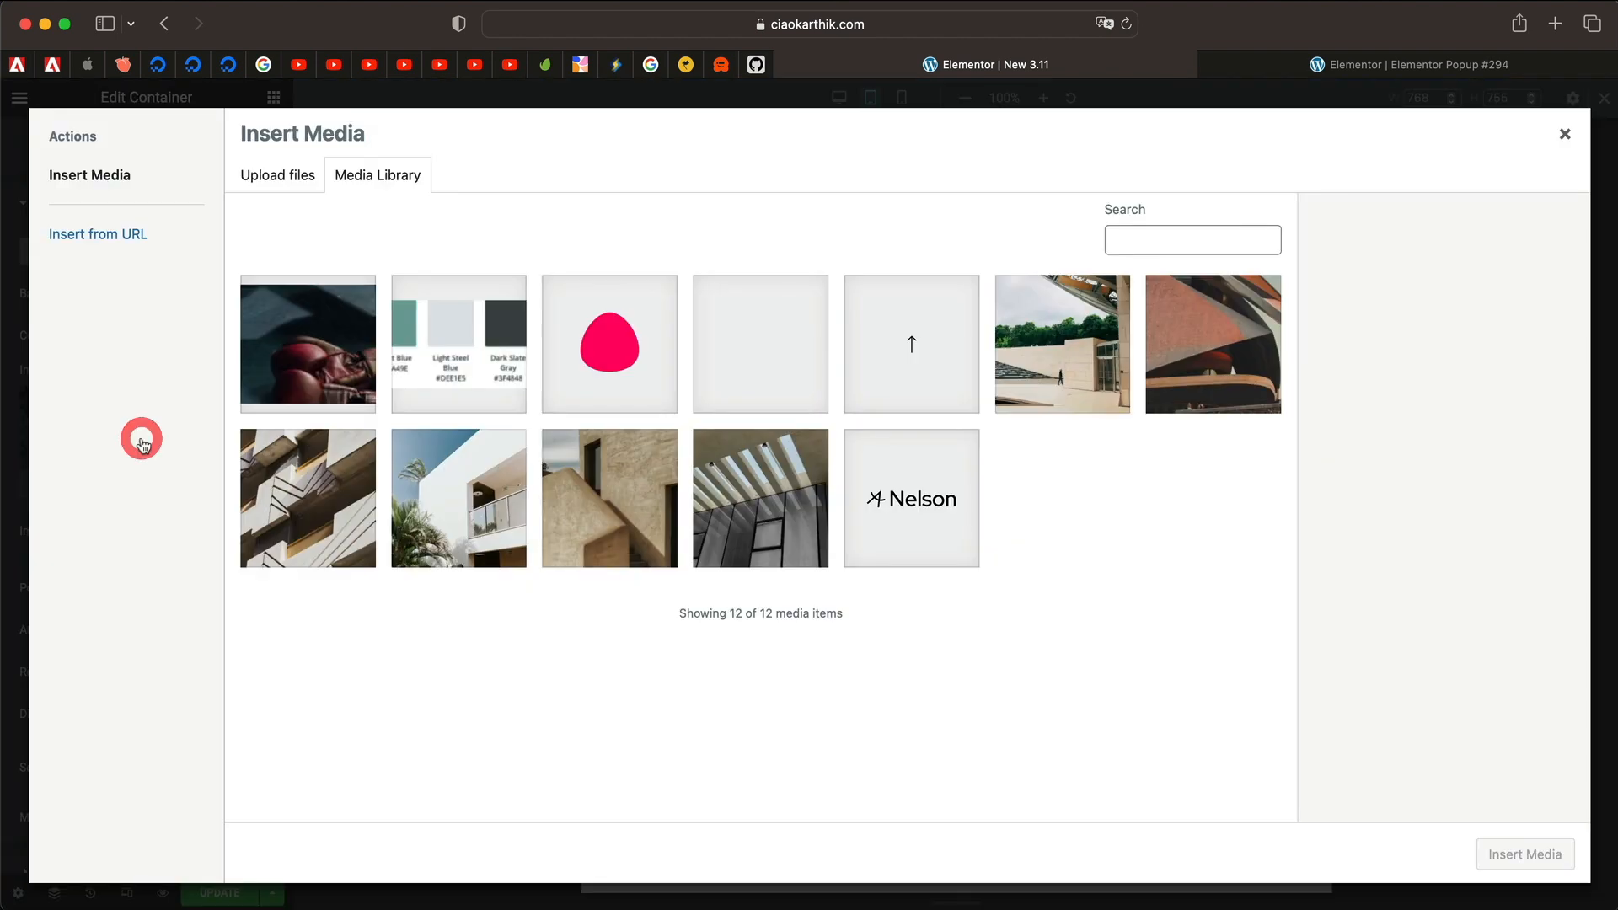
left_click(609, 344)
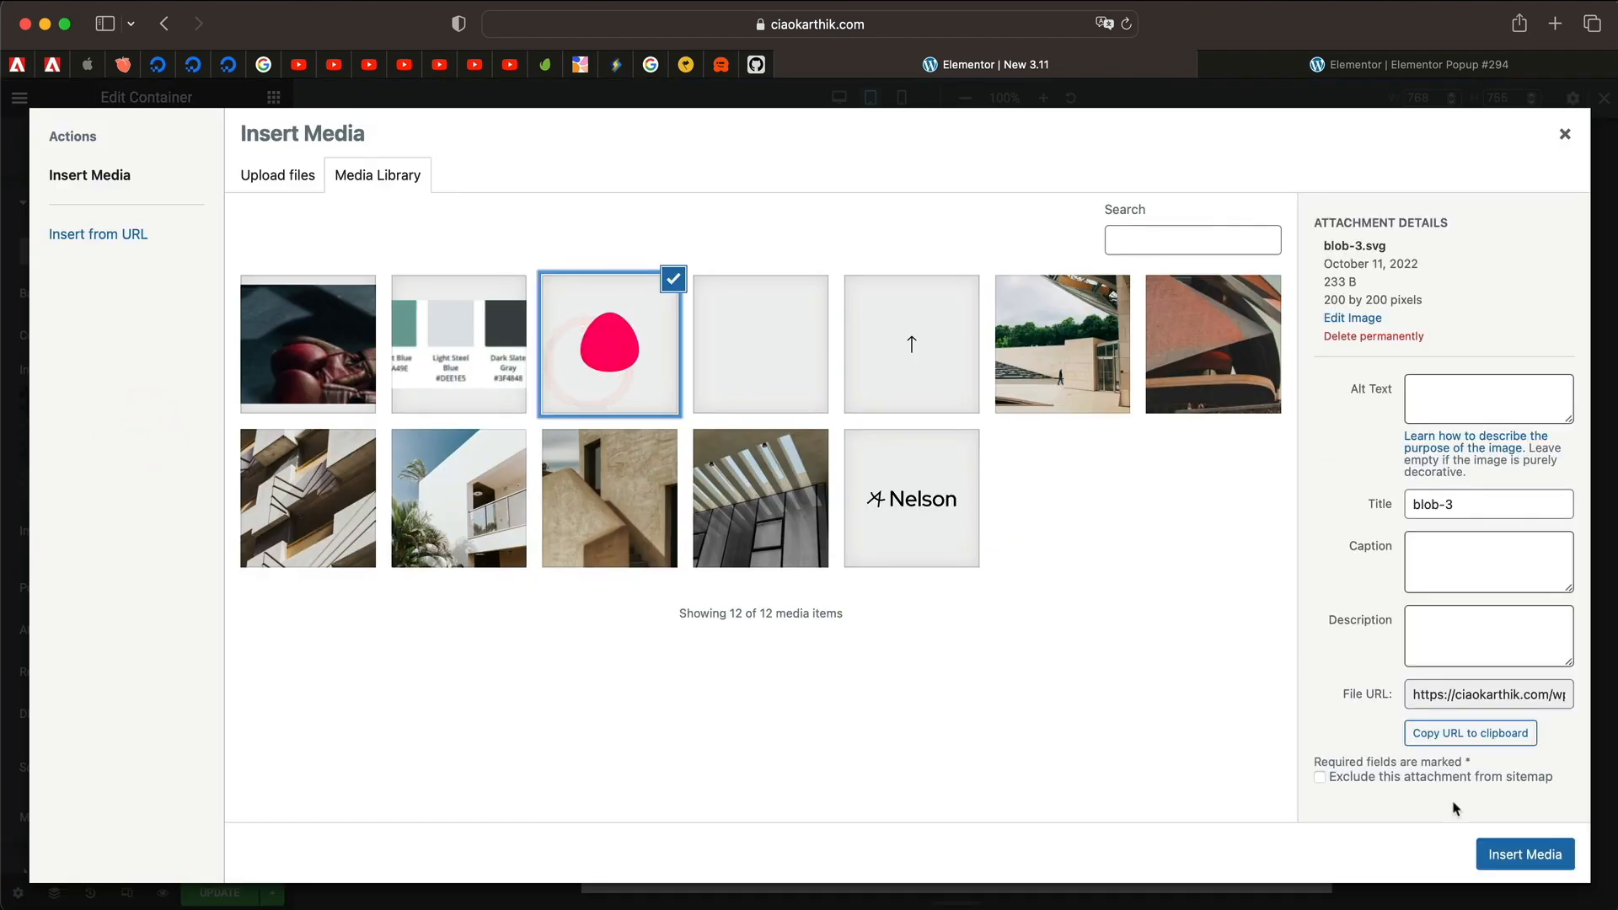
left_click(1524, 854)
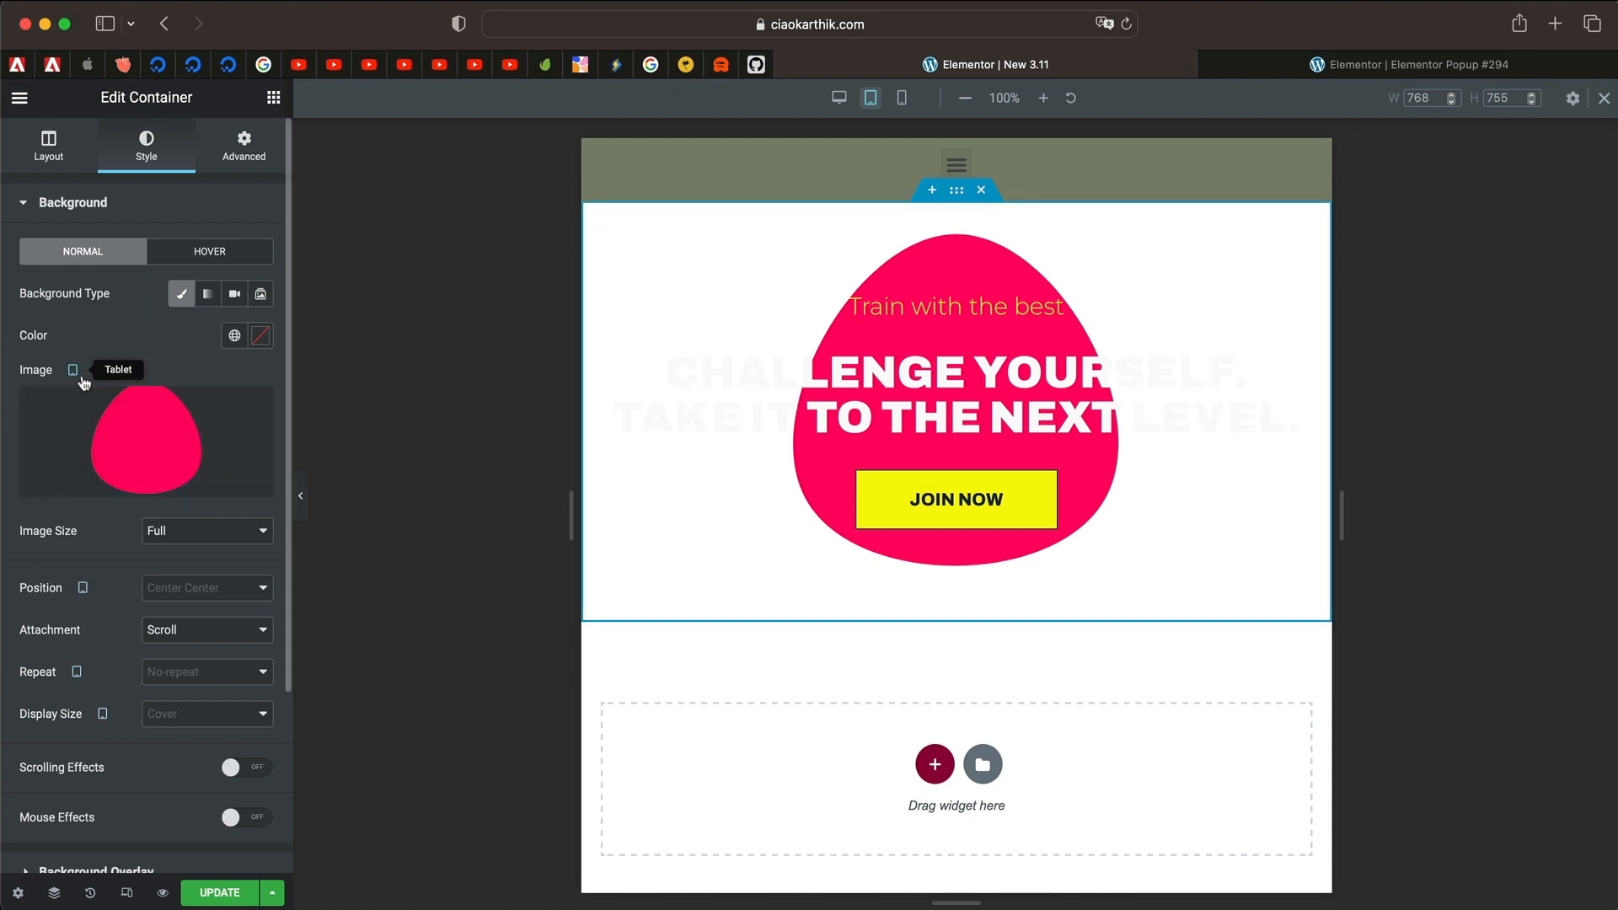
mouse_move(172, 537)
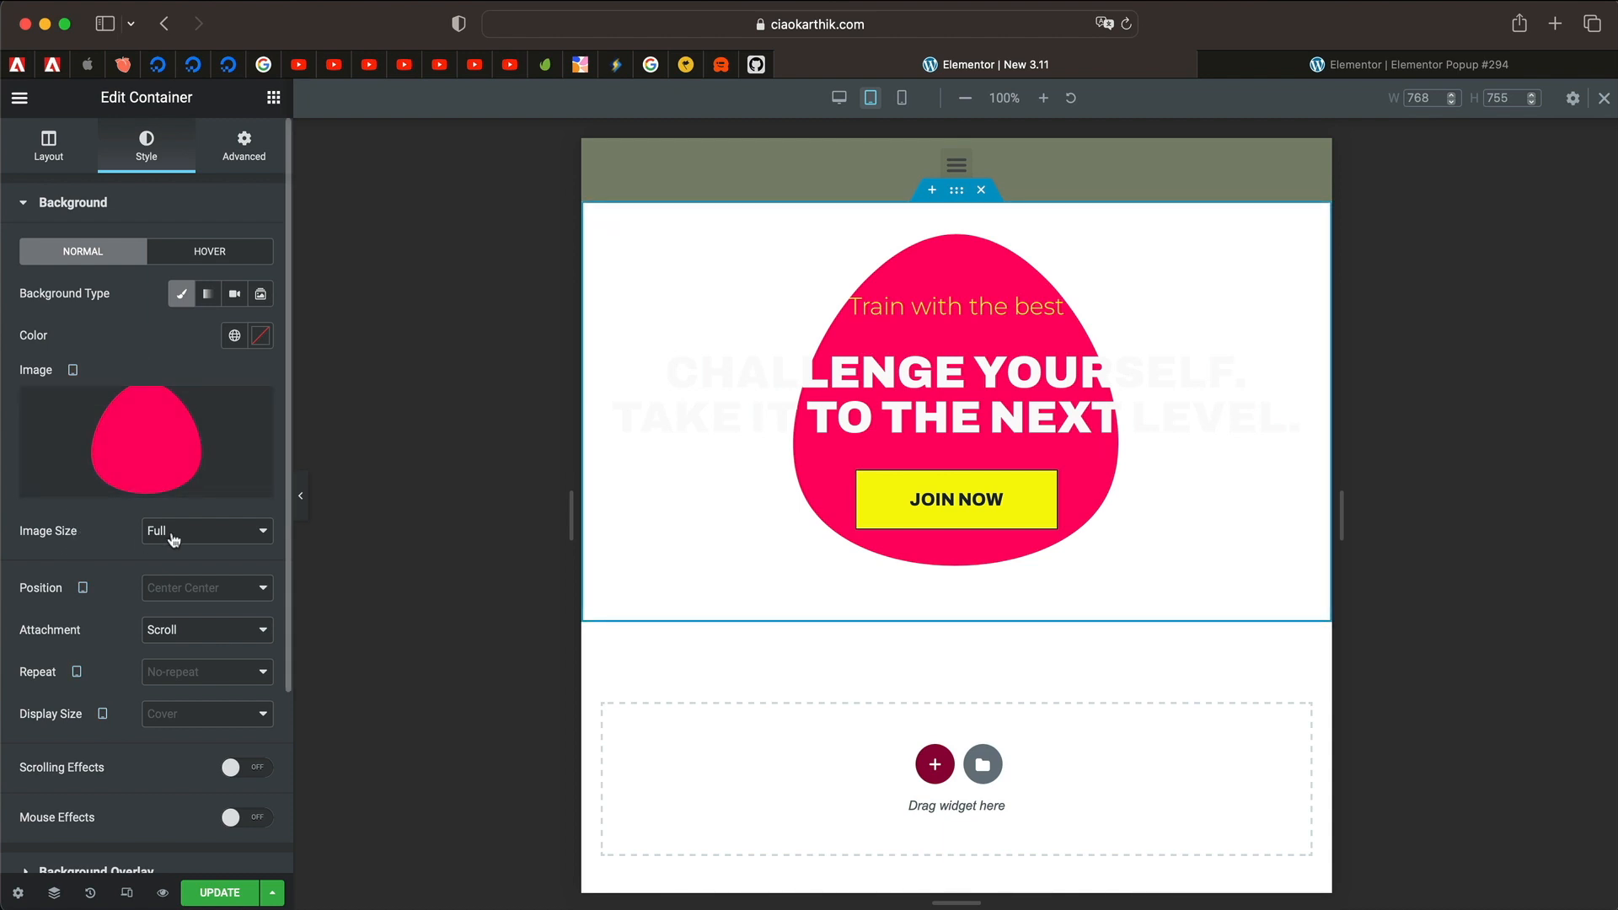
left_click(205, 531)
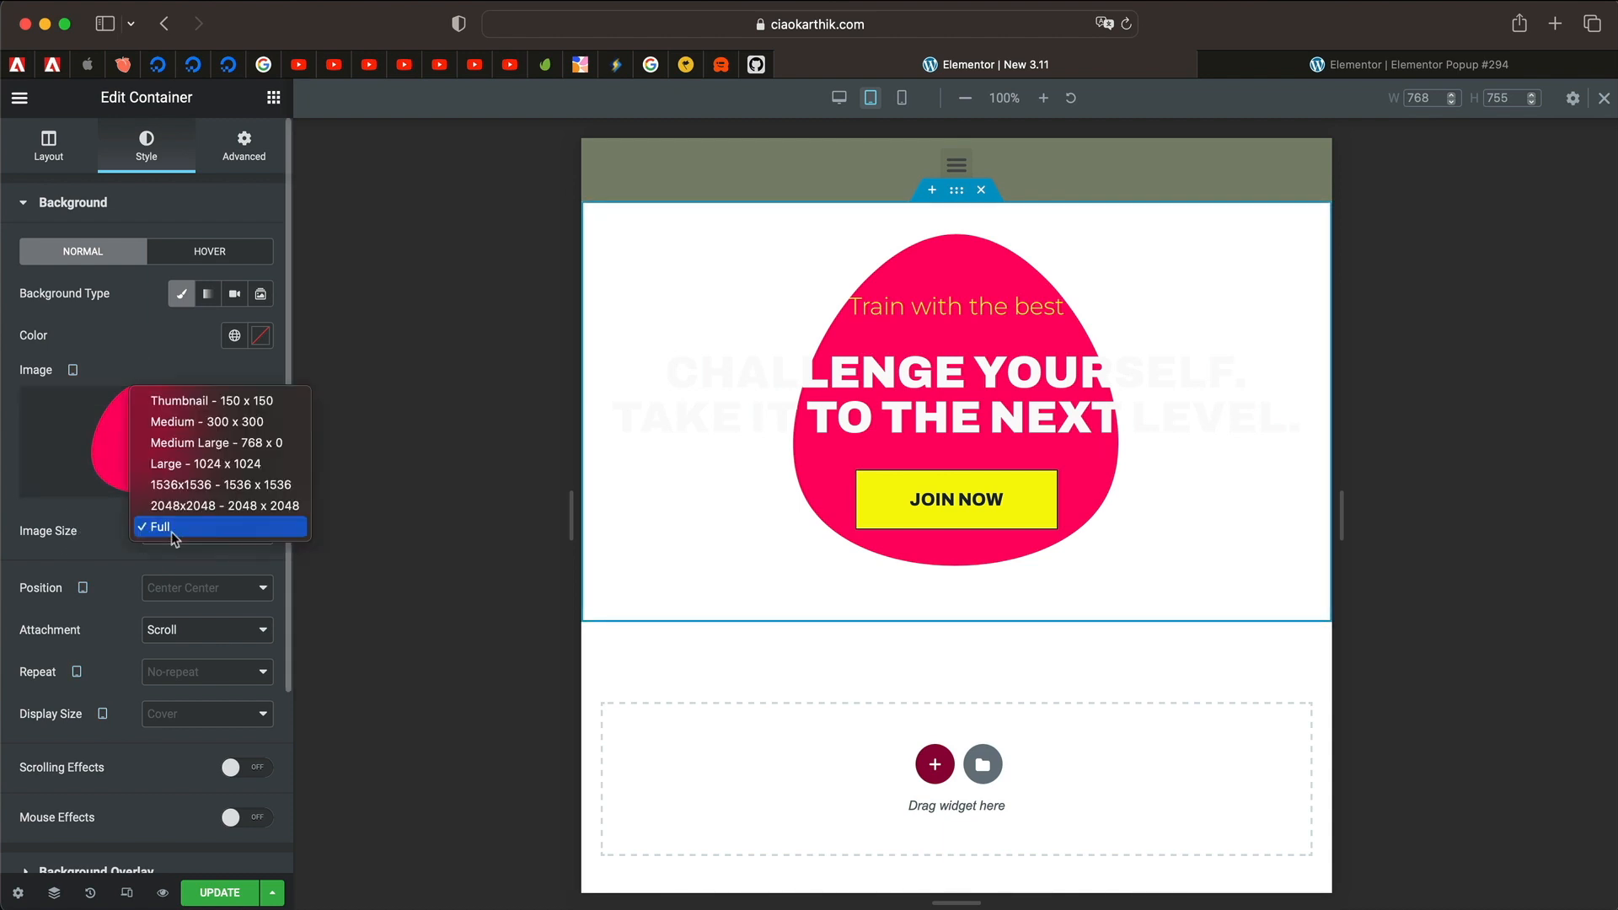
mouse_move(59, 376)
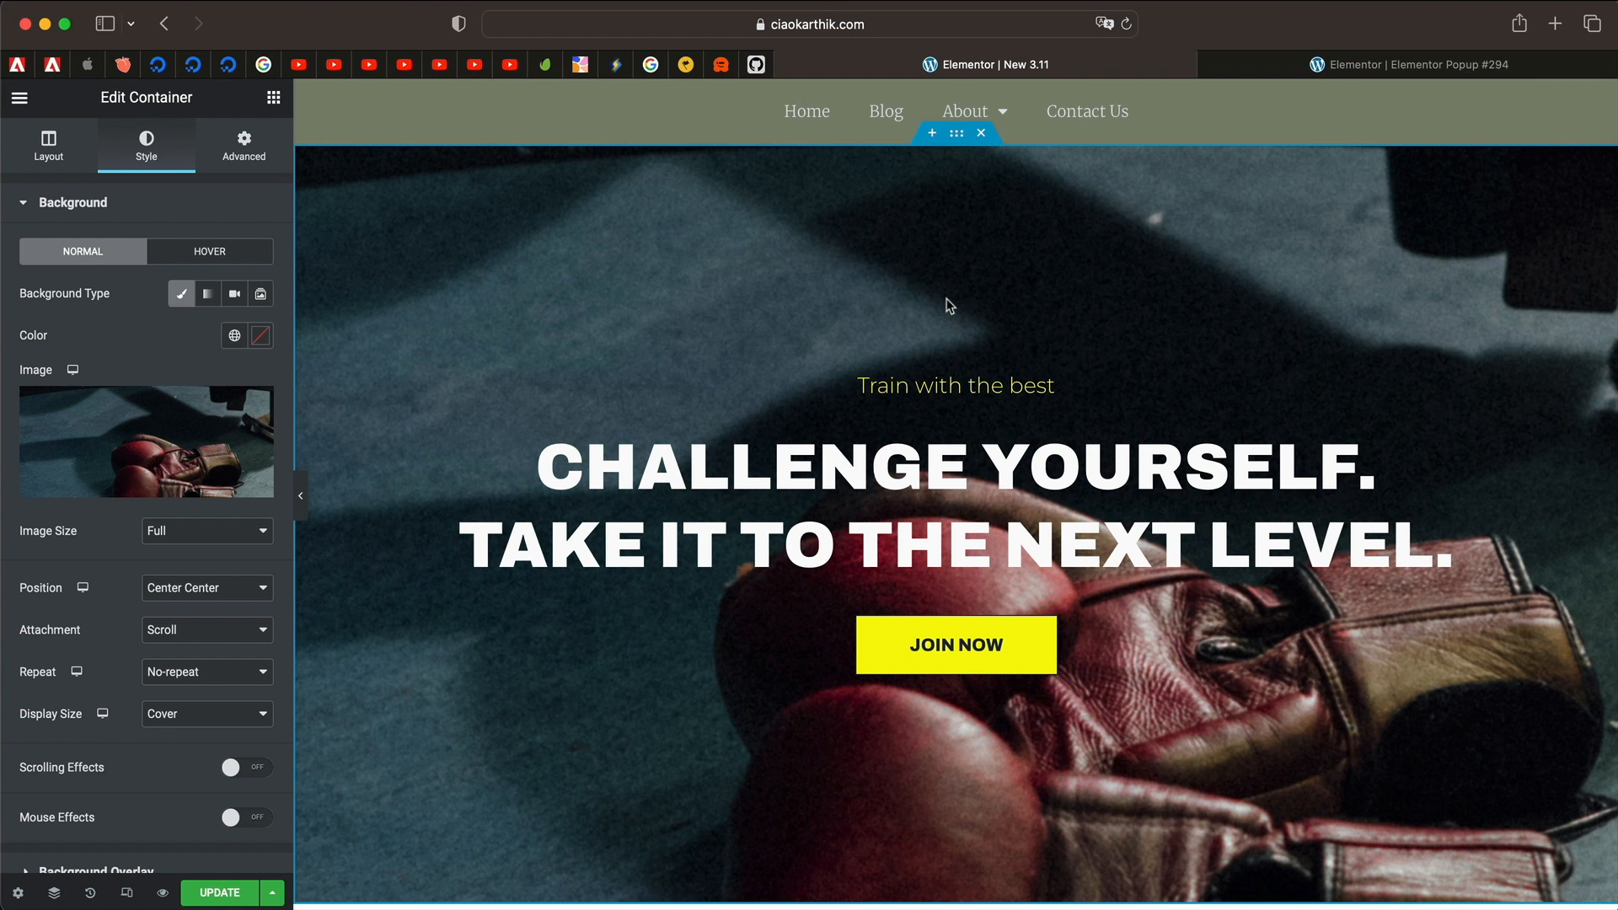
mouse_move(993, 222)
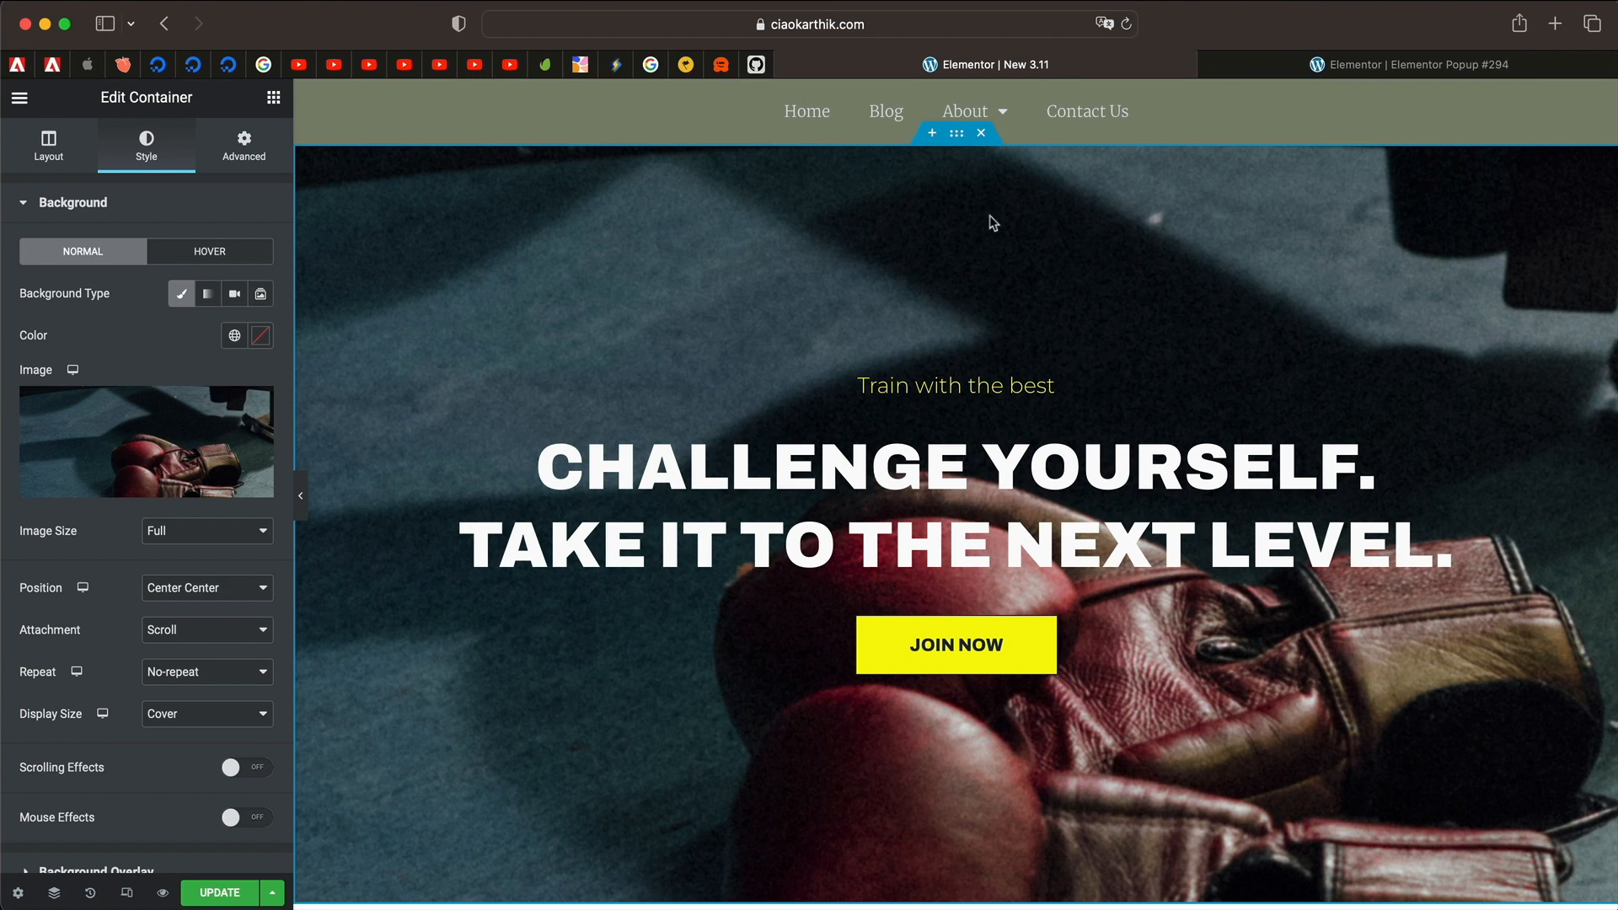
Step: Move to the WPAlgoridm site's editor, try the cross-site paste and dismiss its ⌘+V prompt
left_click(273, 98)
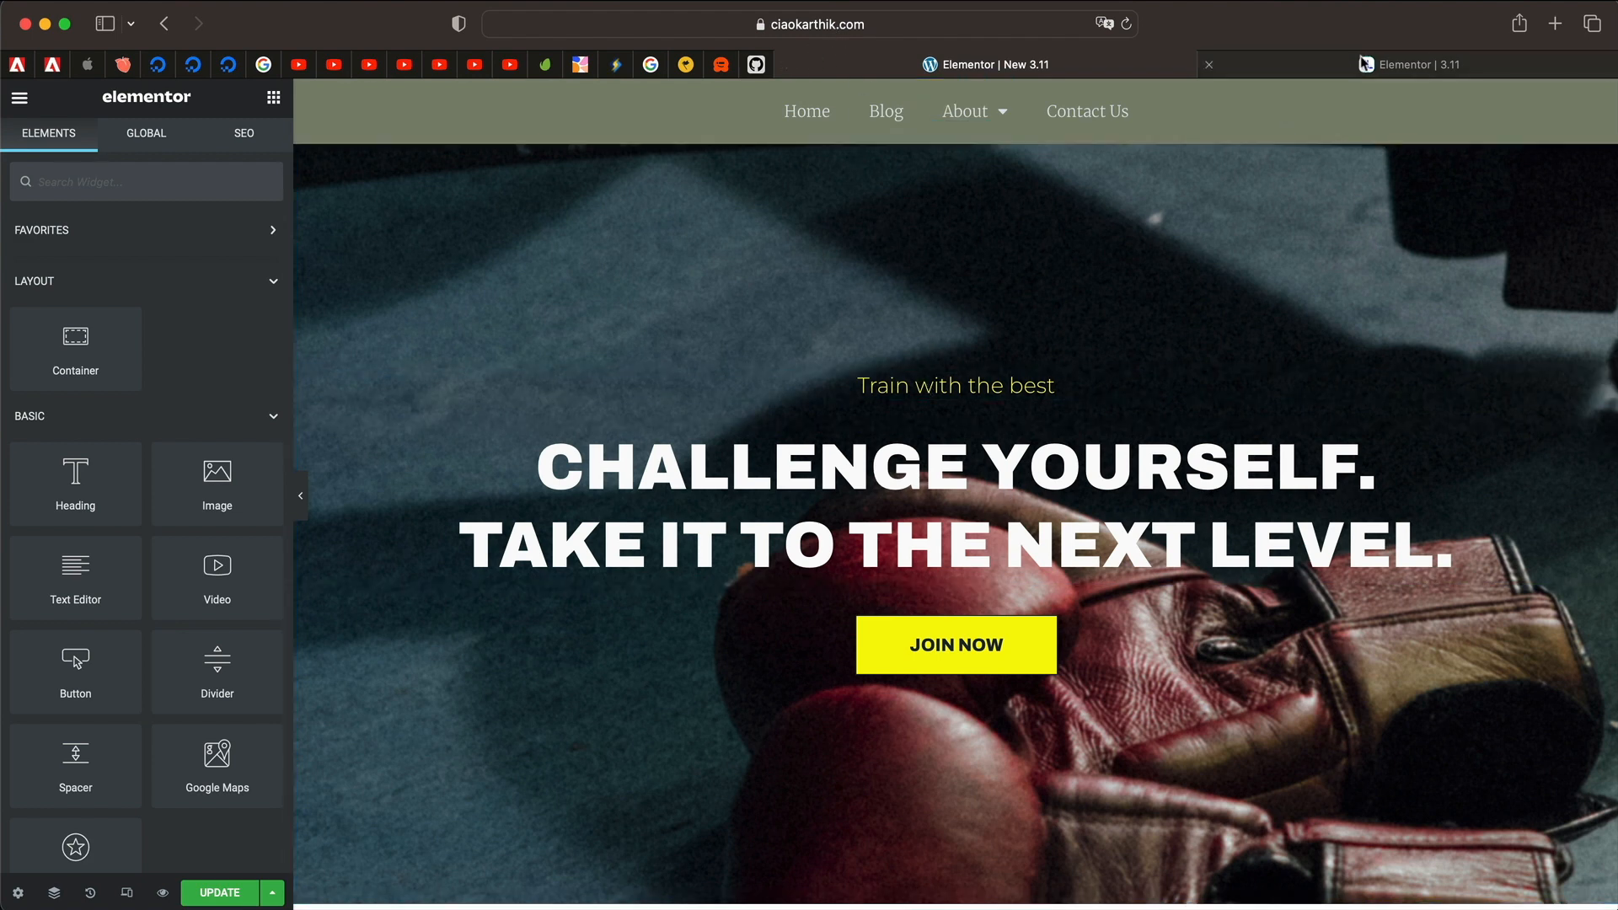
left_click(1410, 64)
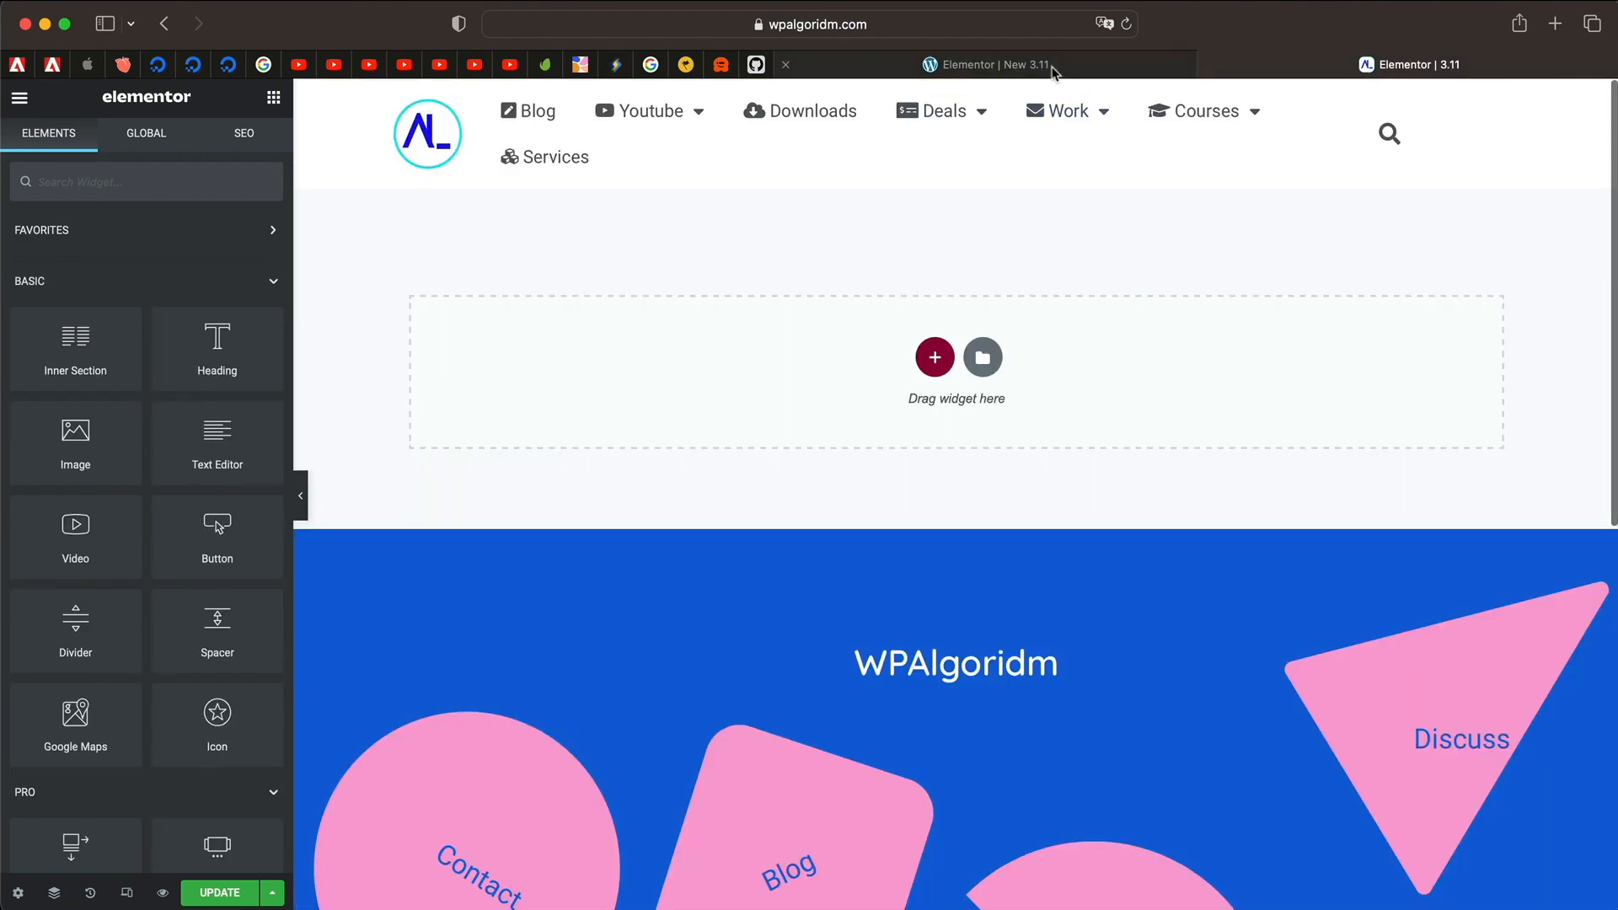
right_click(898, 465)
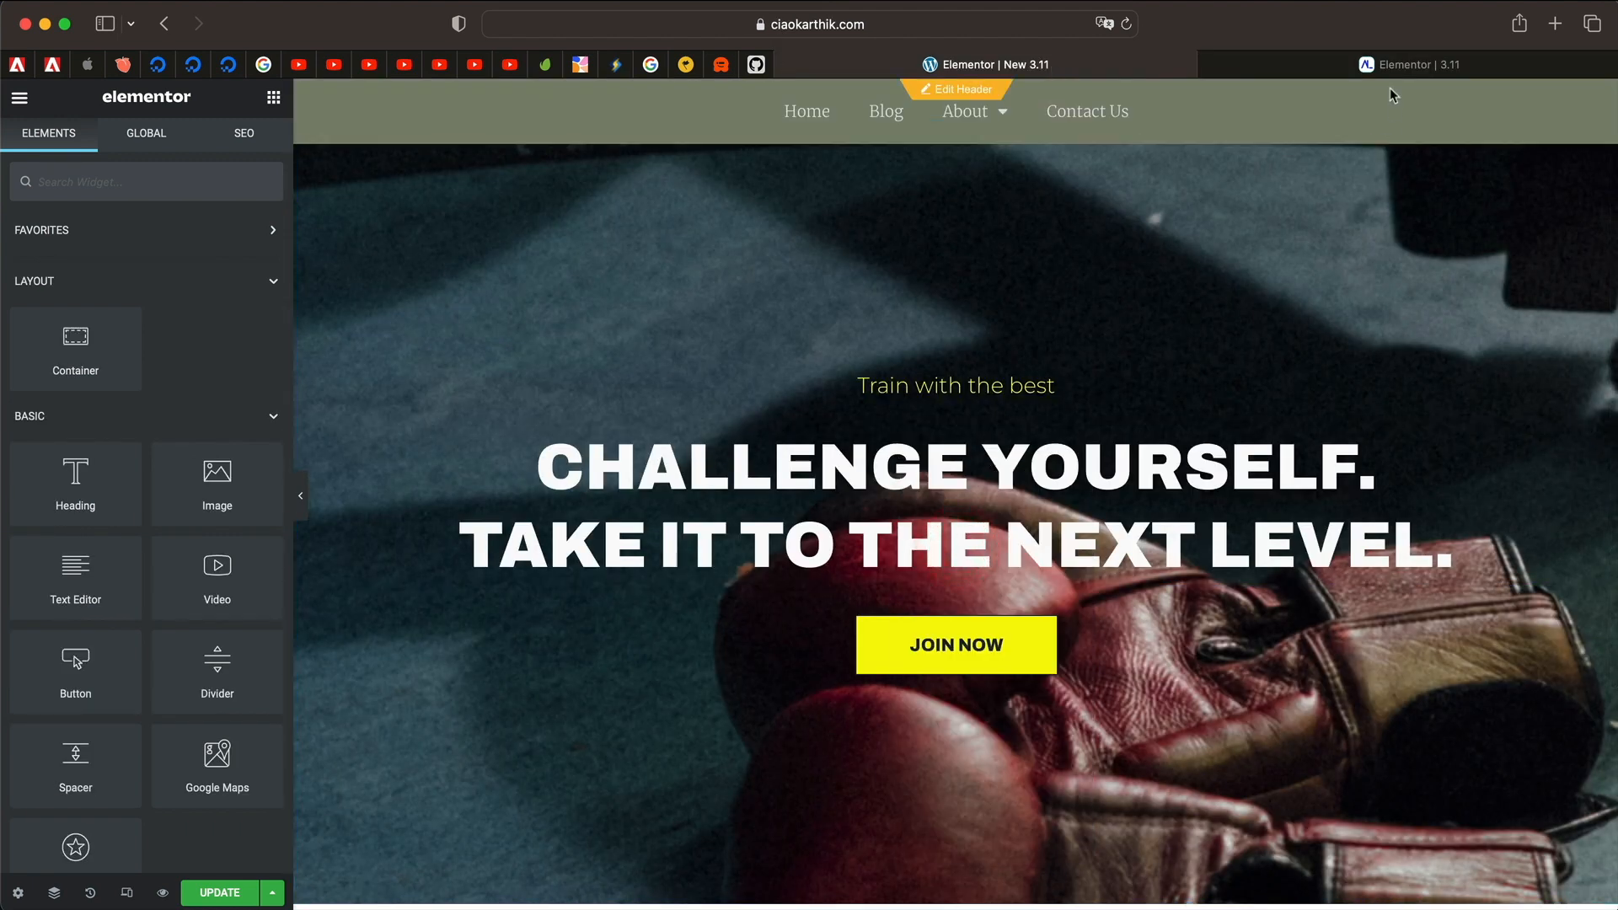
left_click(1410, 64)
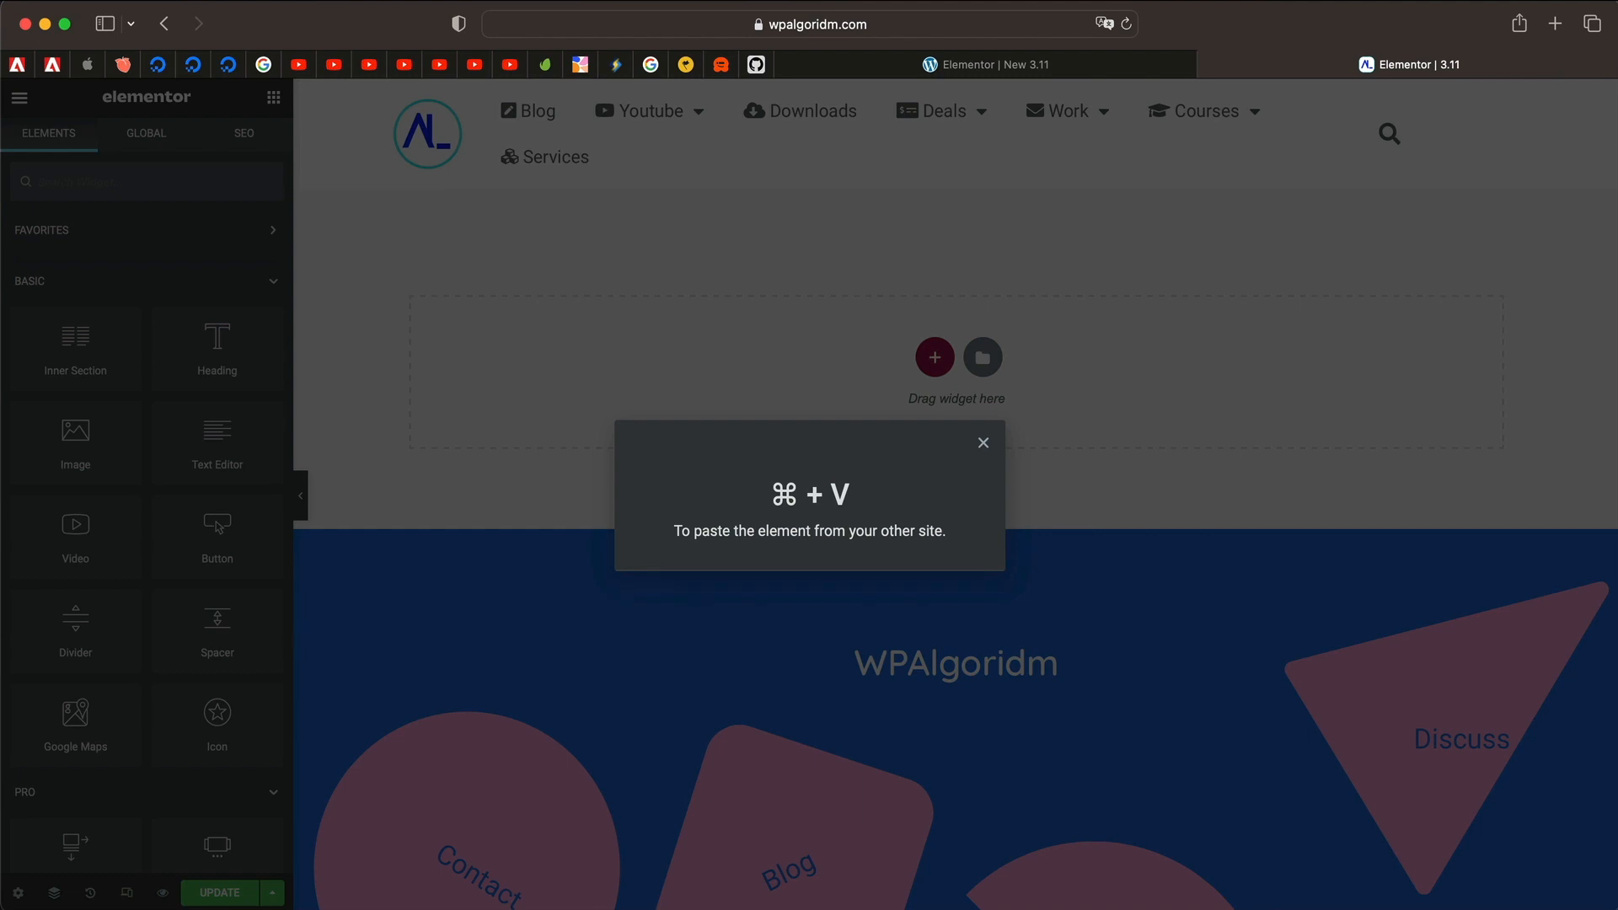
mouse_move(869, 485)
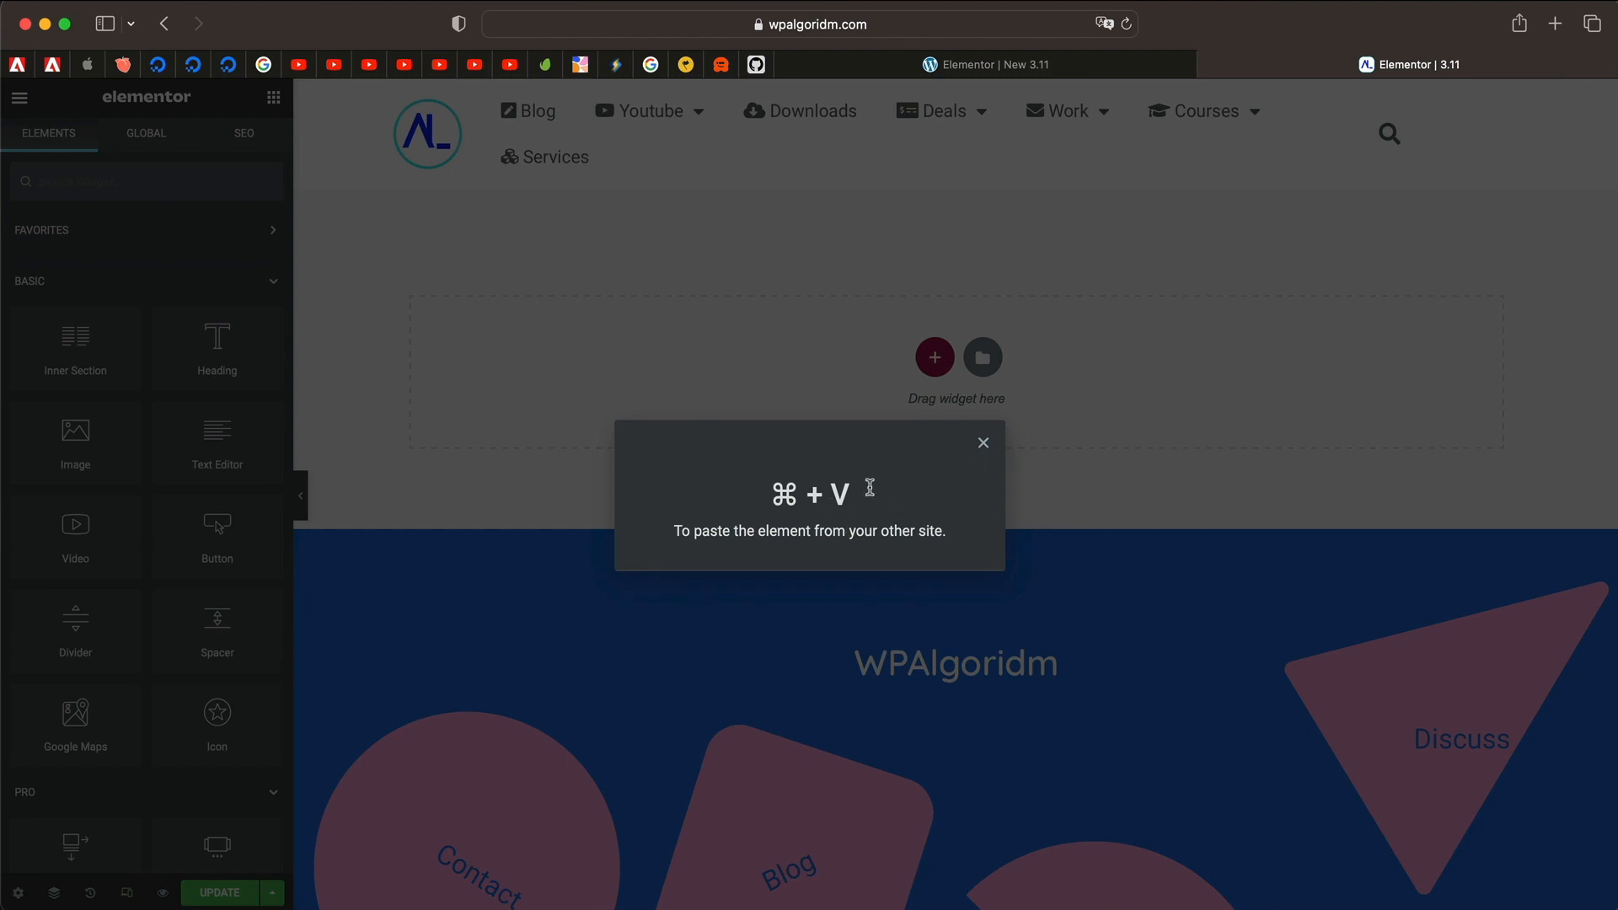
left_click(982, 442)
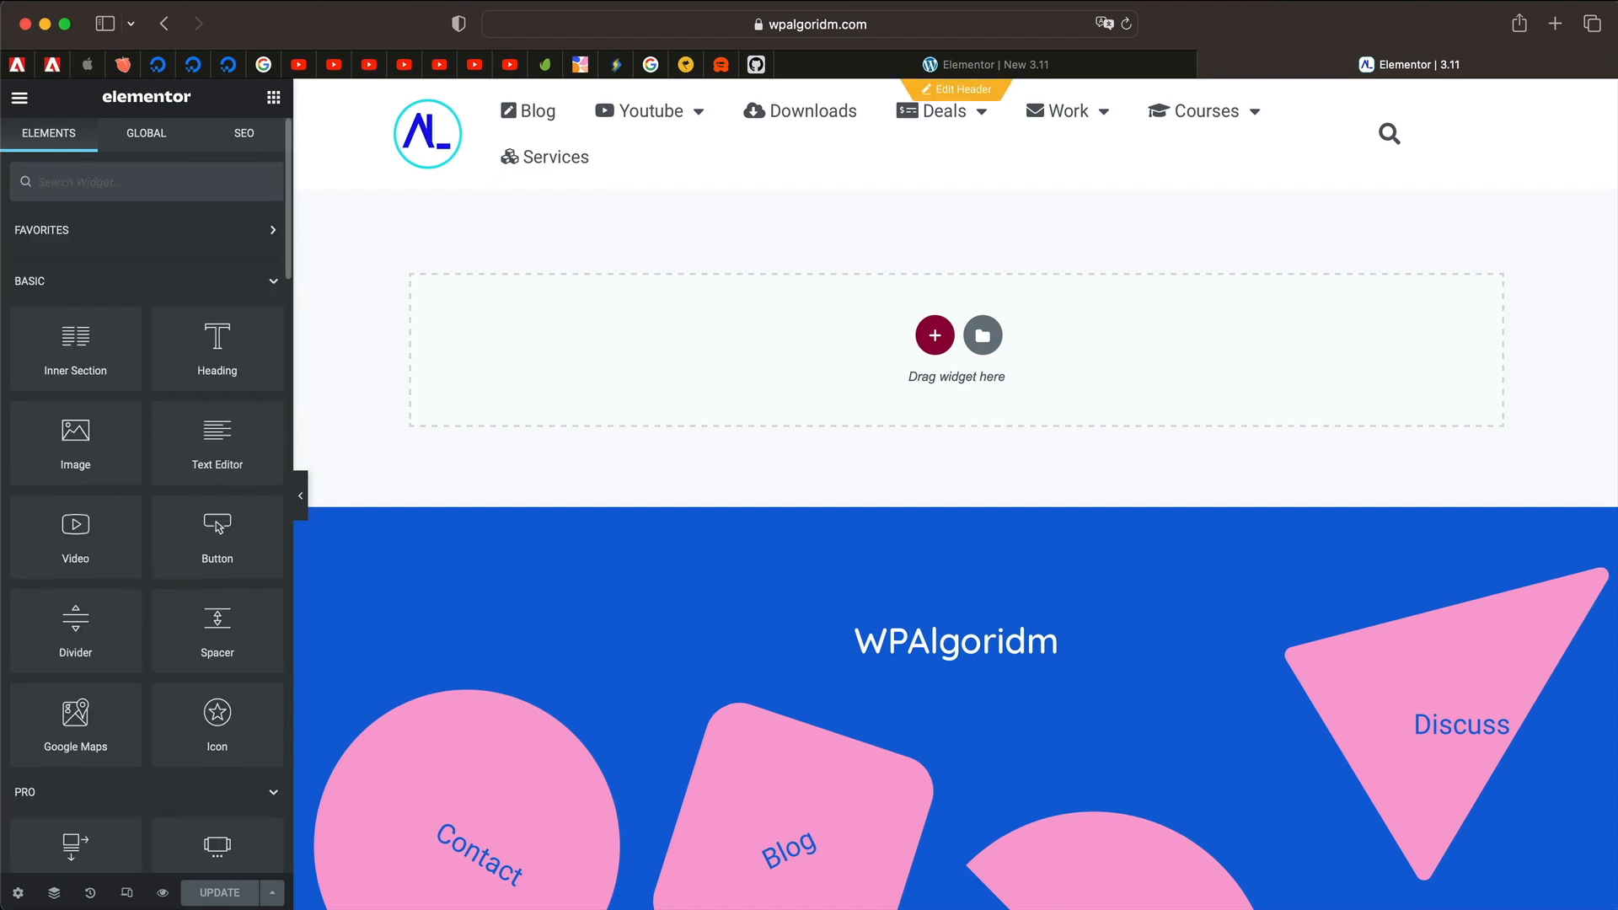
Step: Search widgets for 'loop', drop a Loop Carousel into the empty section and start creating its template
left_click(144, 182)
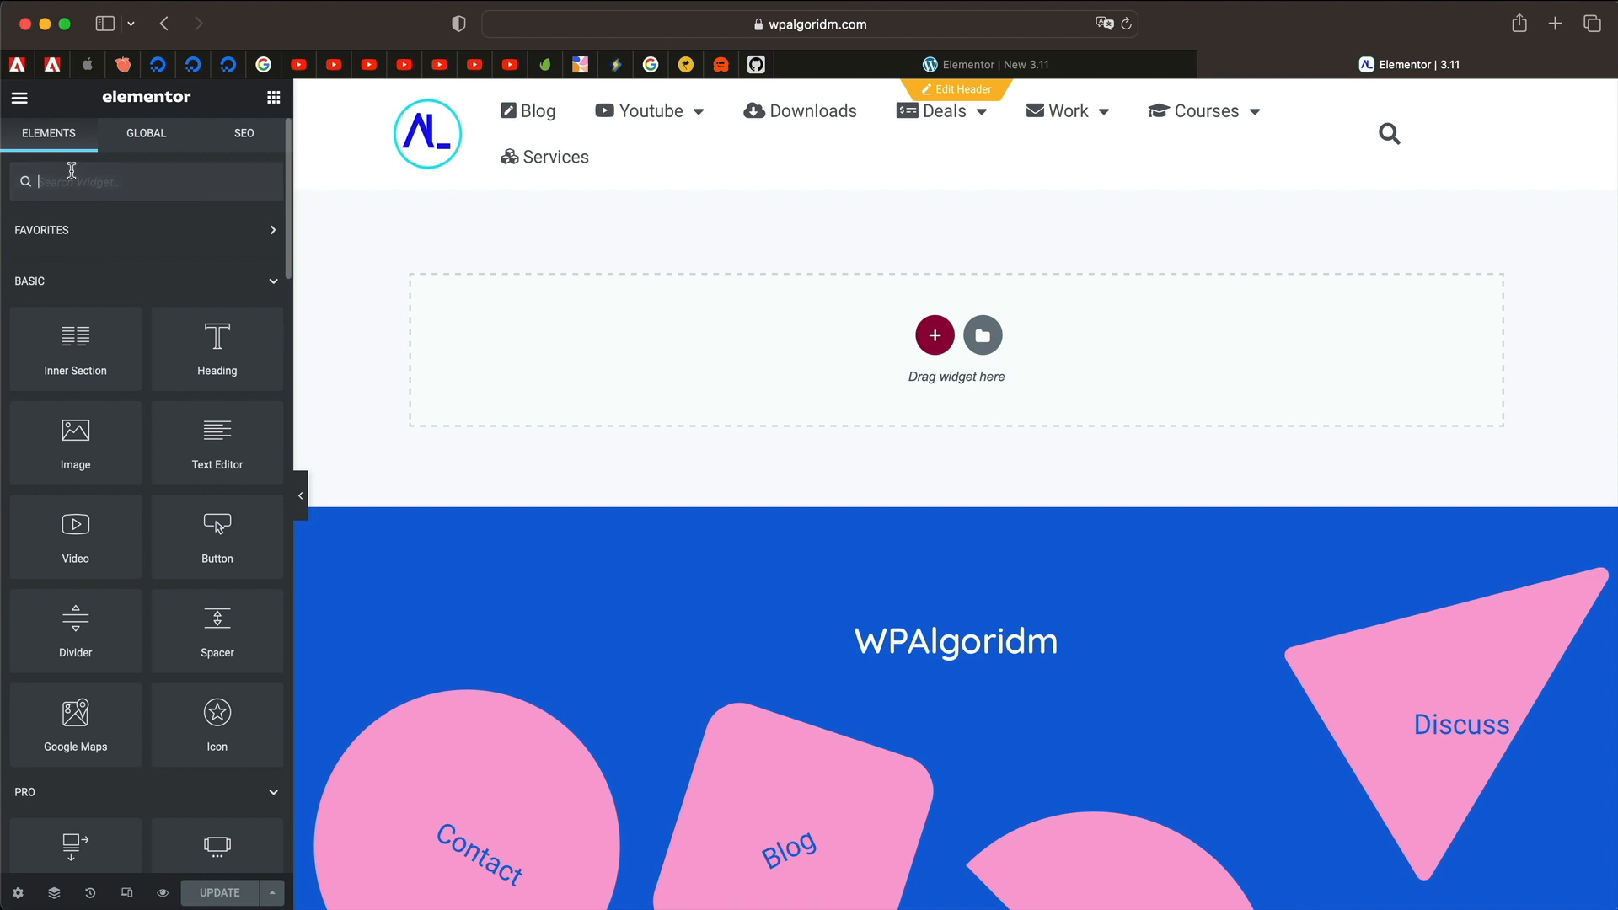
type("loop")
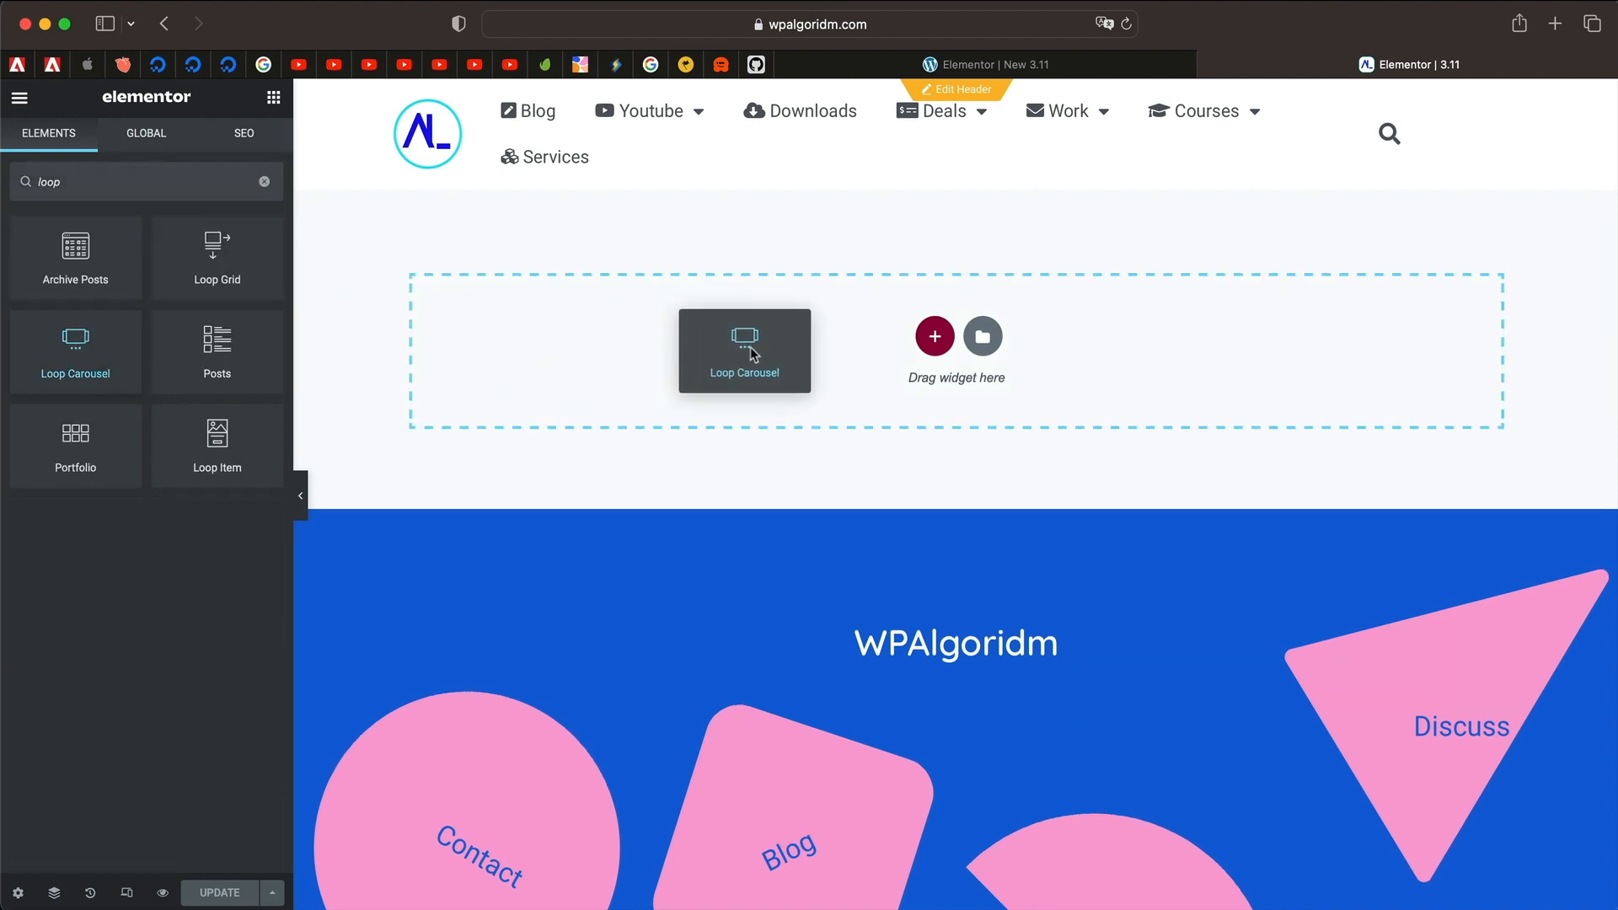
left_click(744, 351)
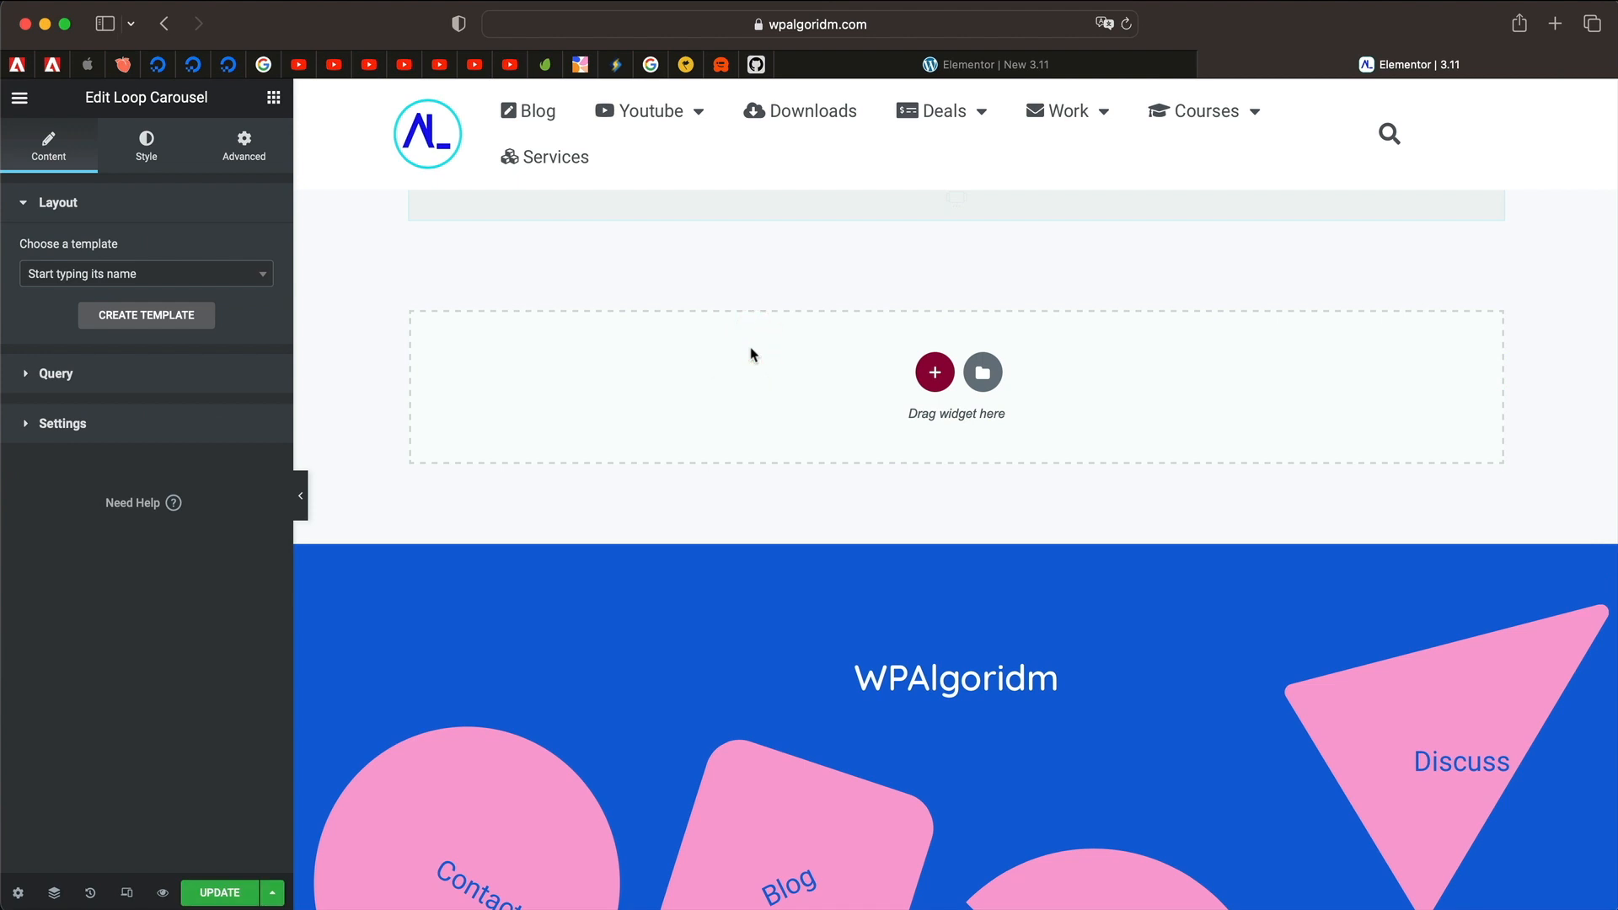
left_click(934, 371)
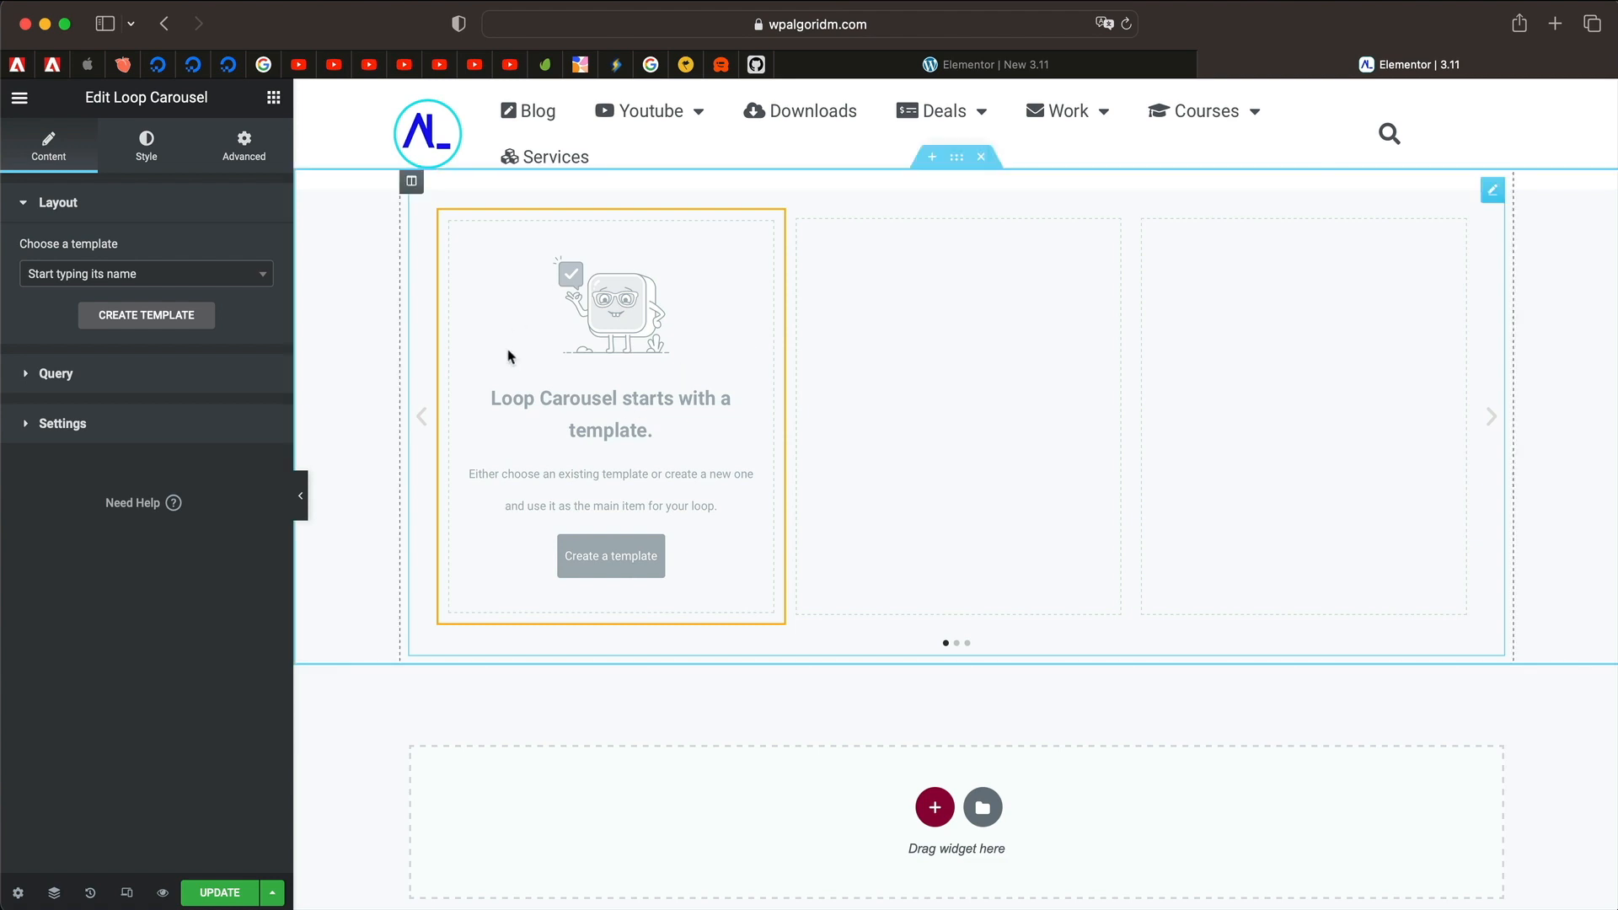
mouse_move(180, 283)
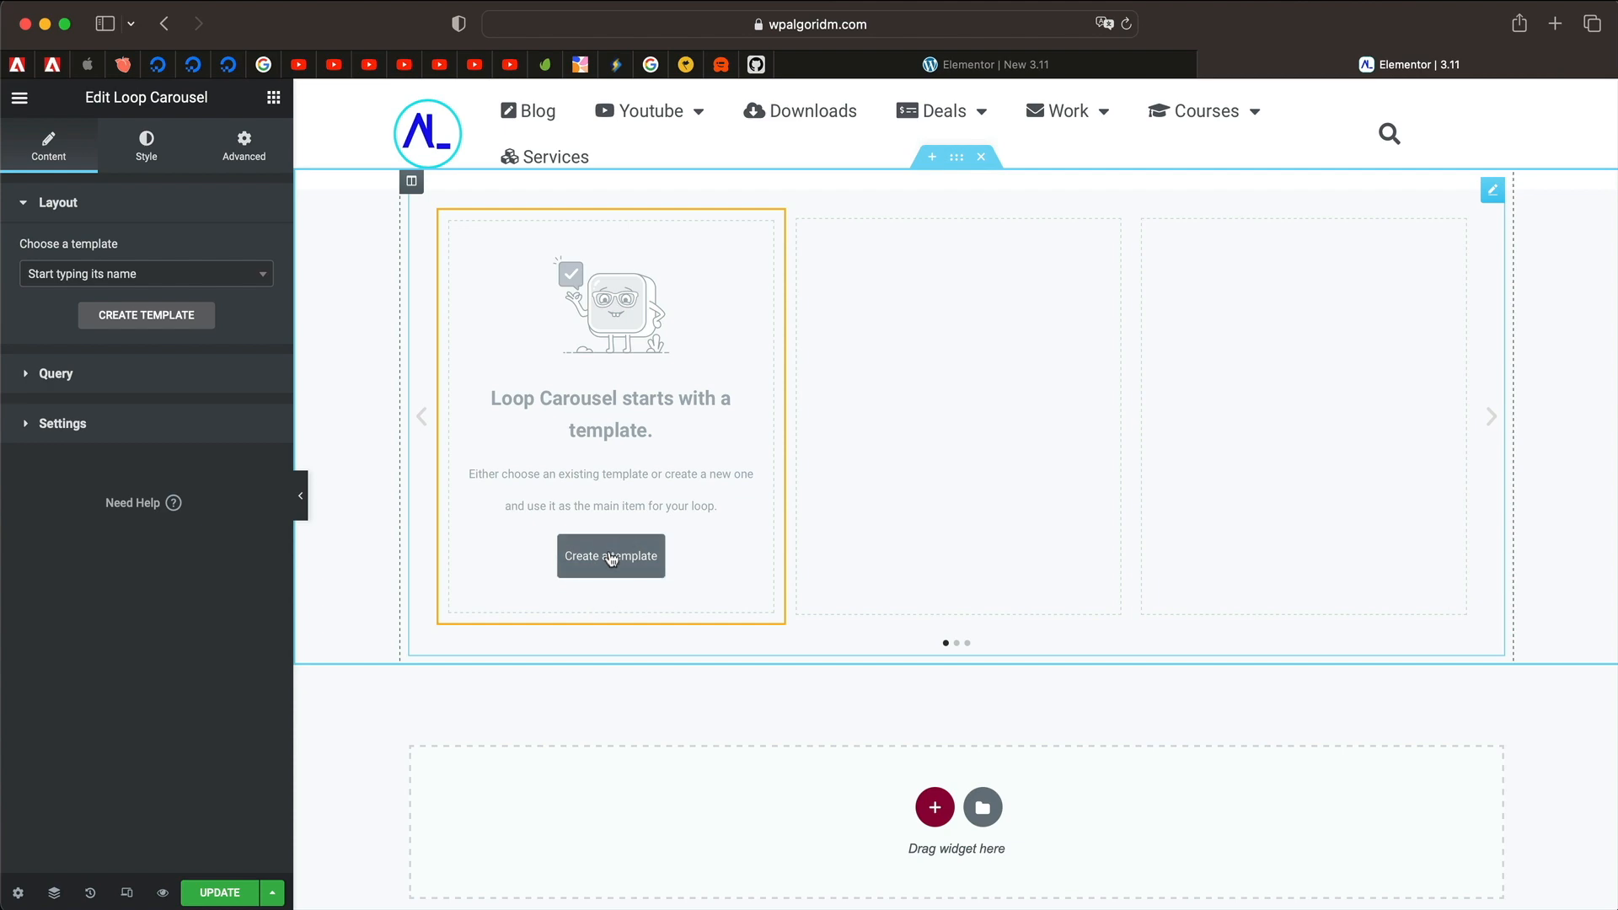
left_click(610, 556)
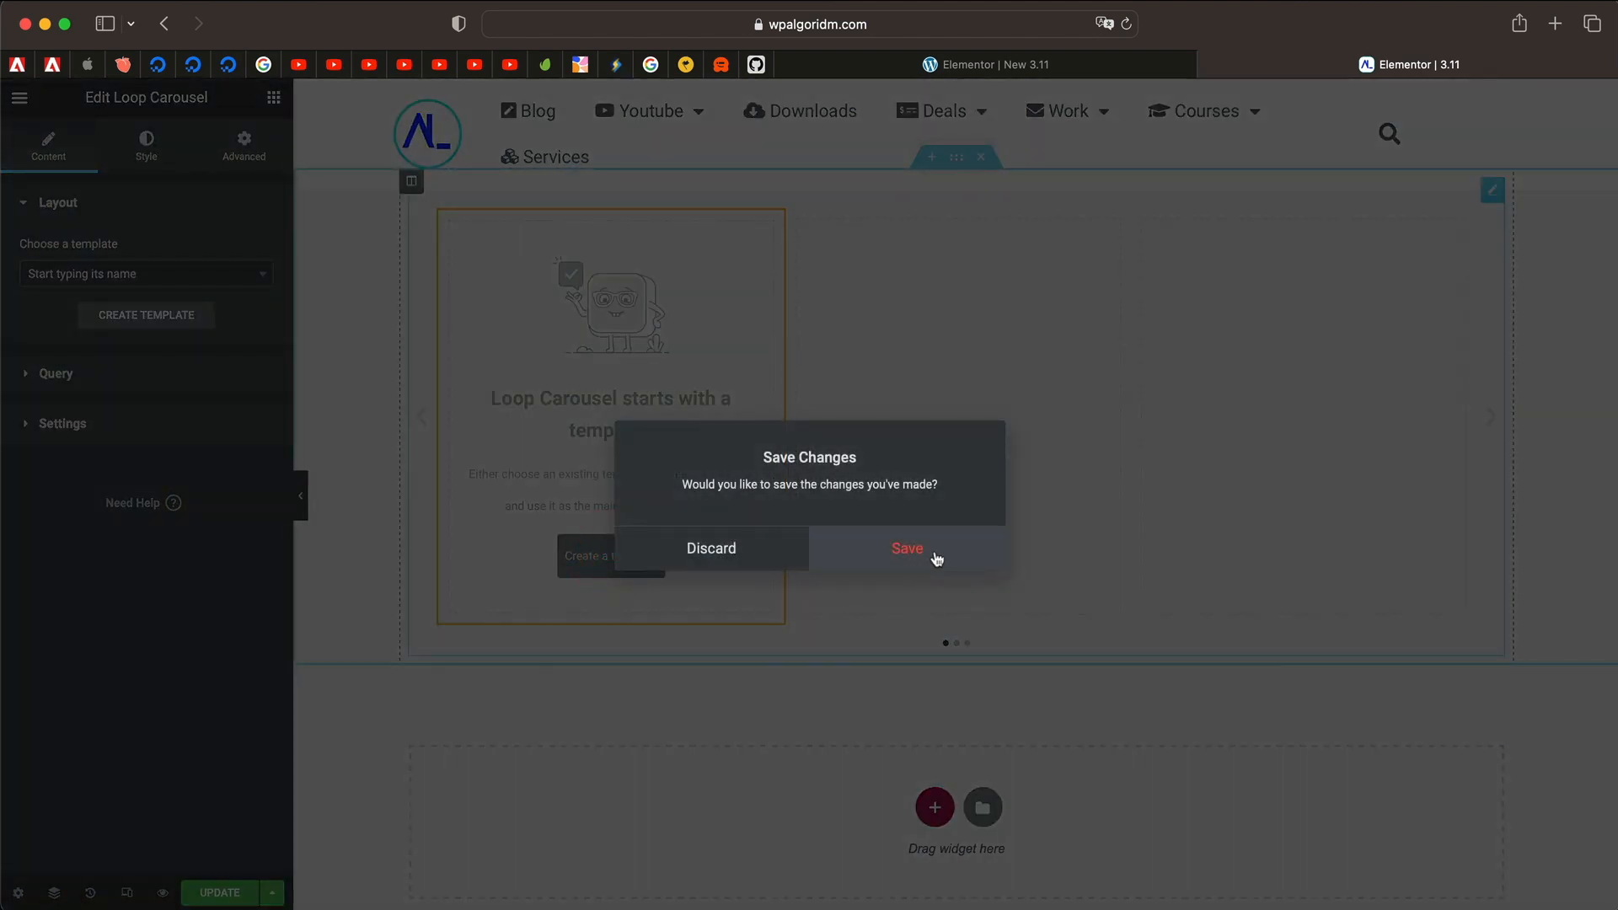
Step: Save changes, add a one-column section set to Full Width with Min Height 400 px
left_click(906, 548)
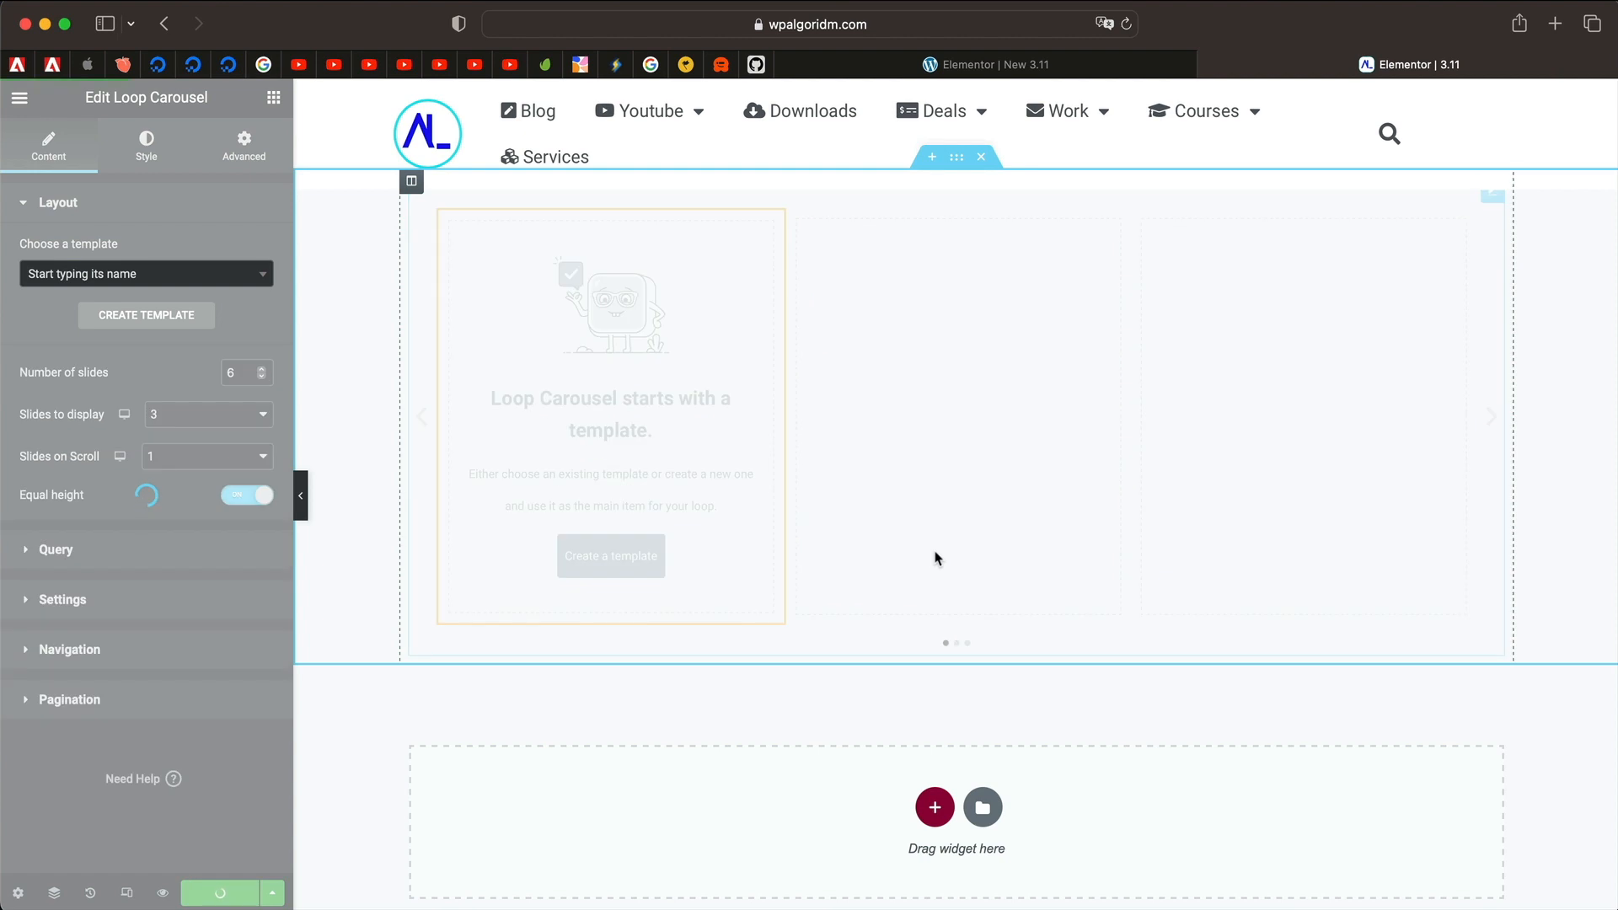
scroll("down", 3)
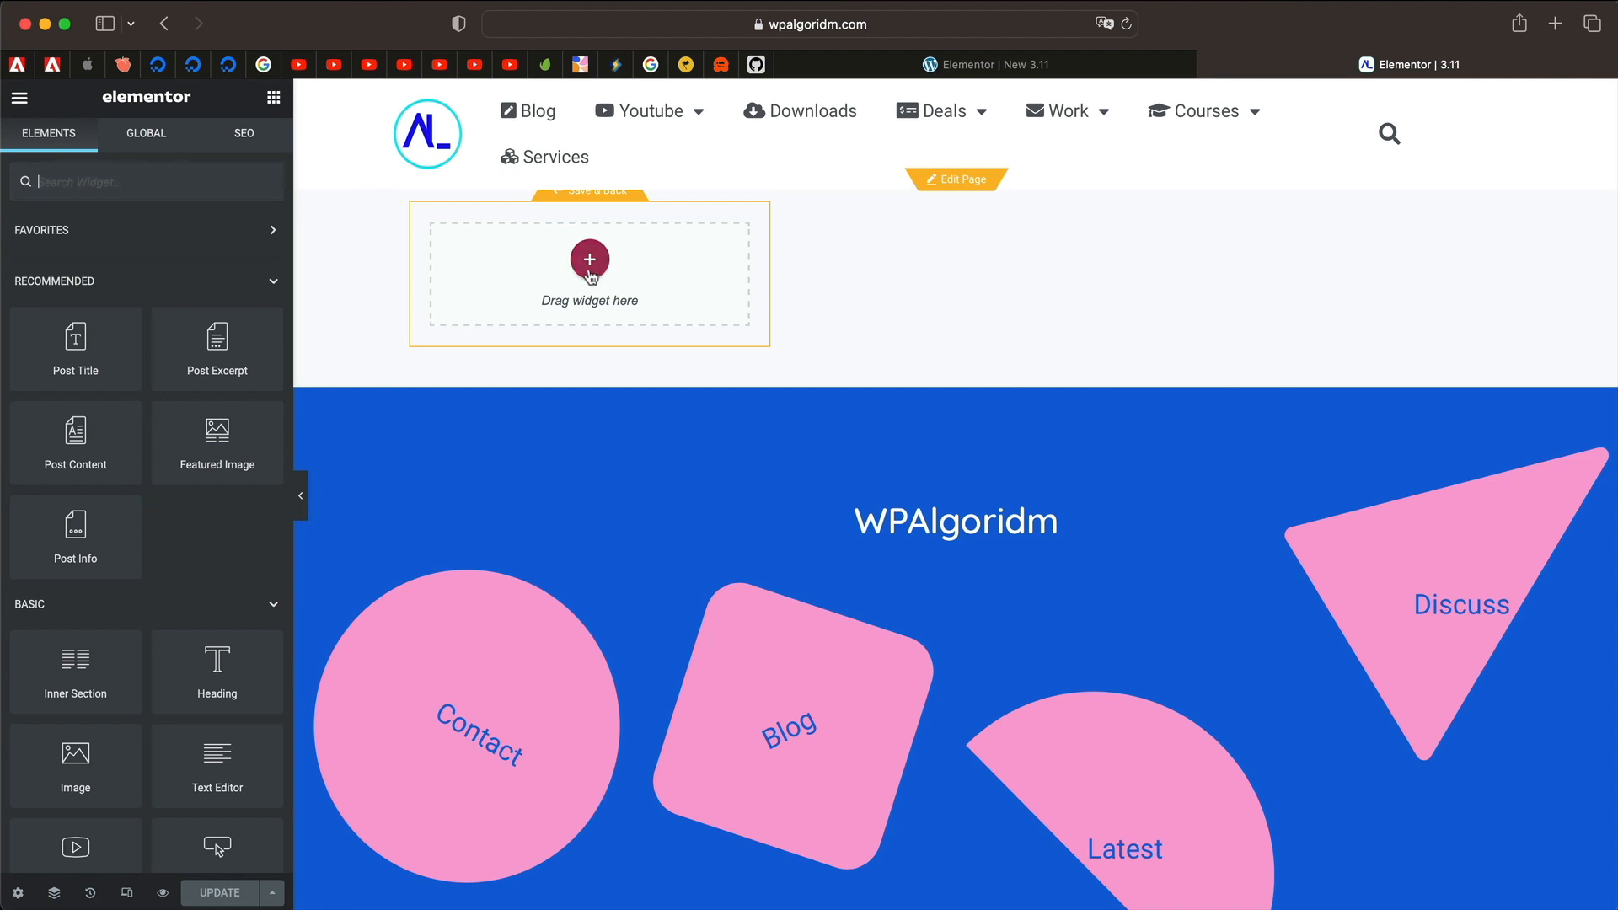
left_click(589, 259)
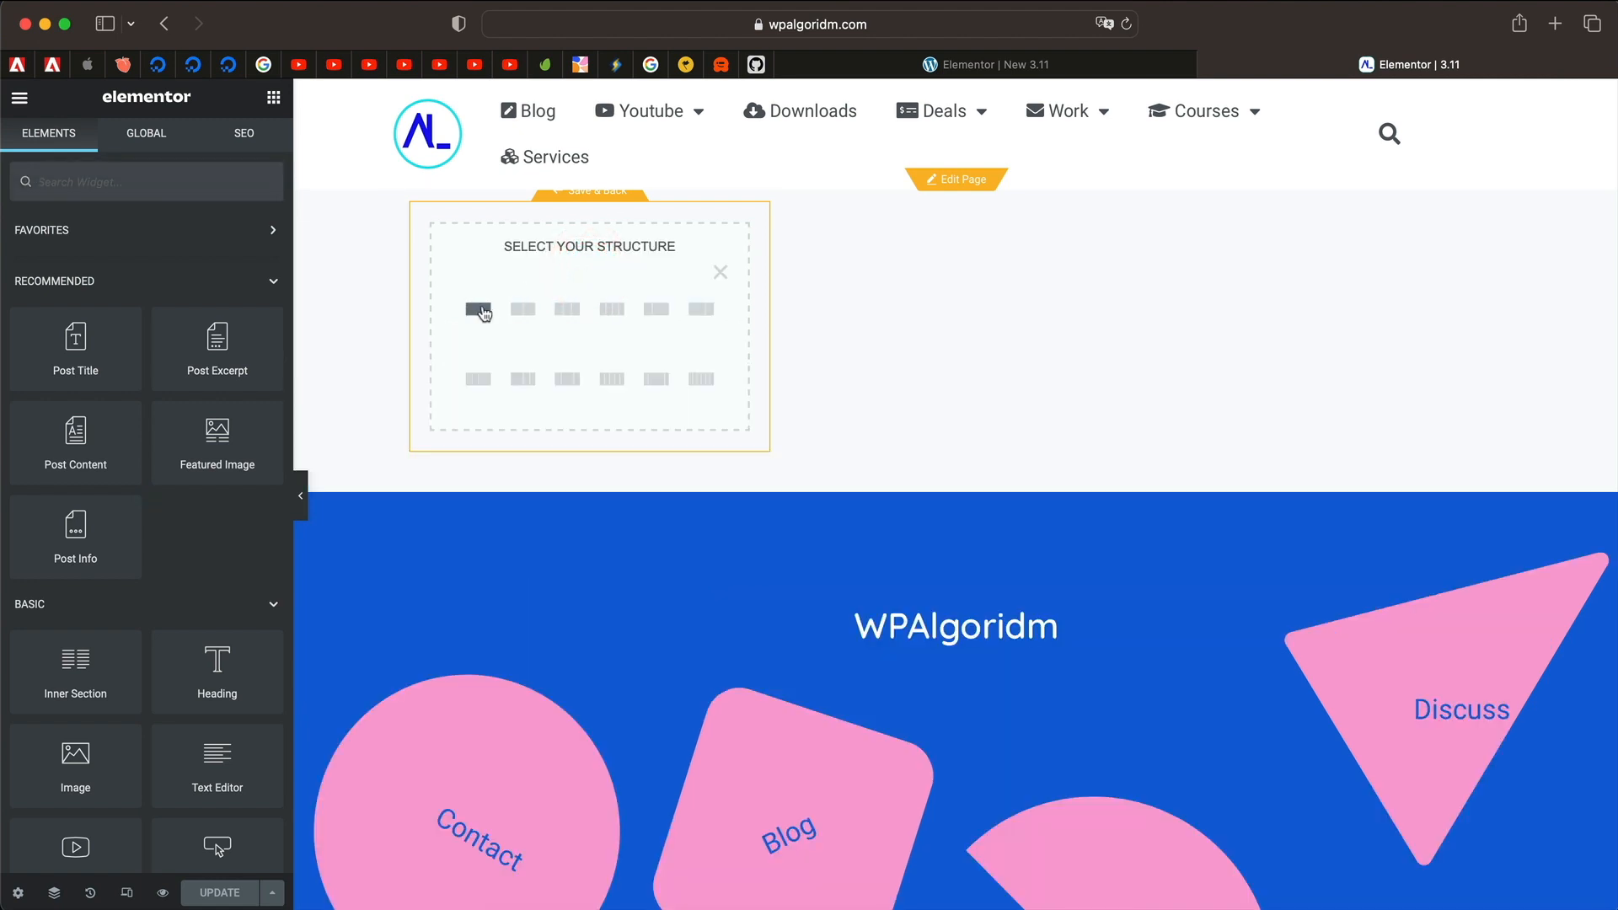
left_click(477, 310)
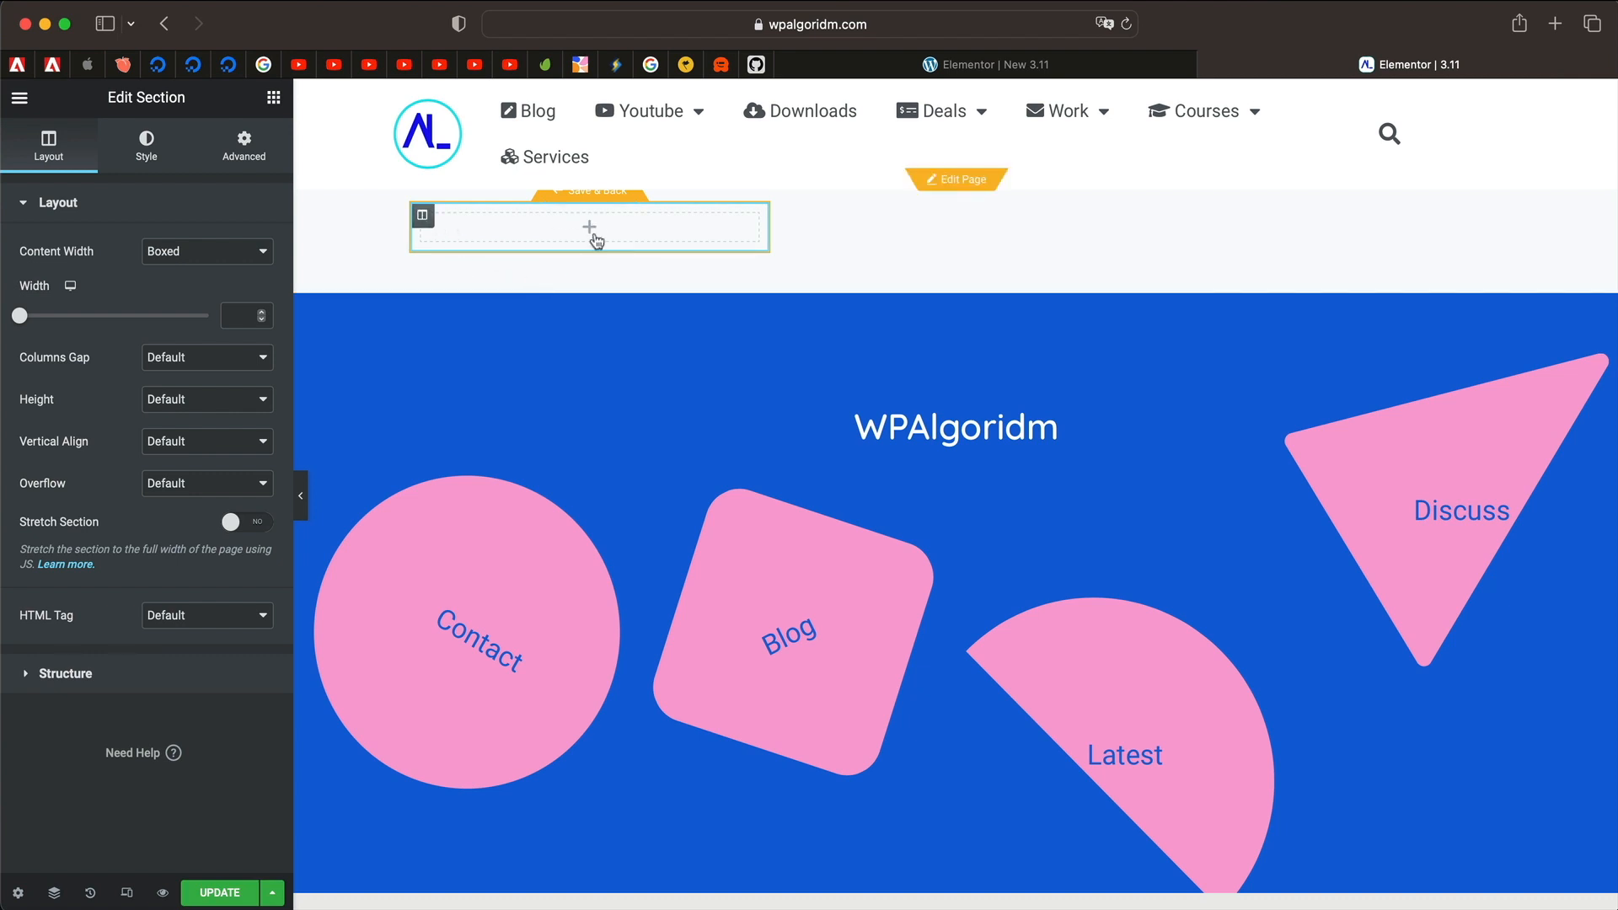
left_click(205, 251)
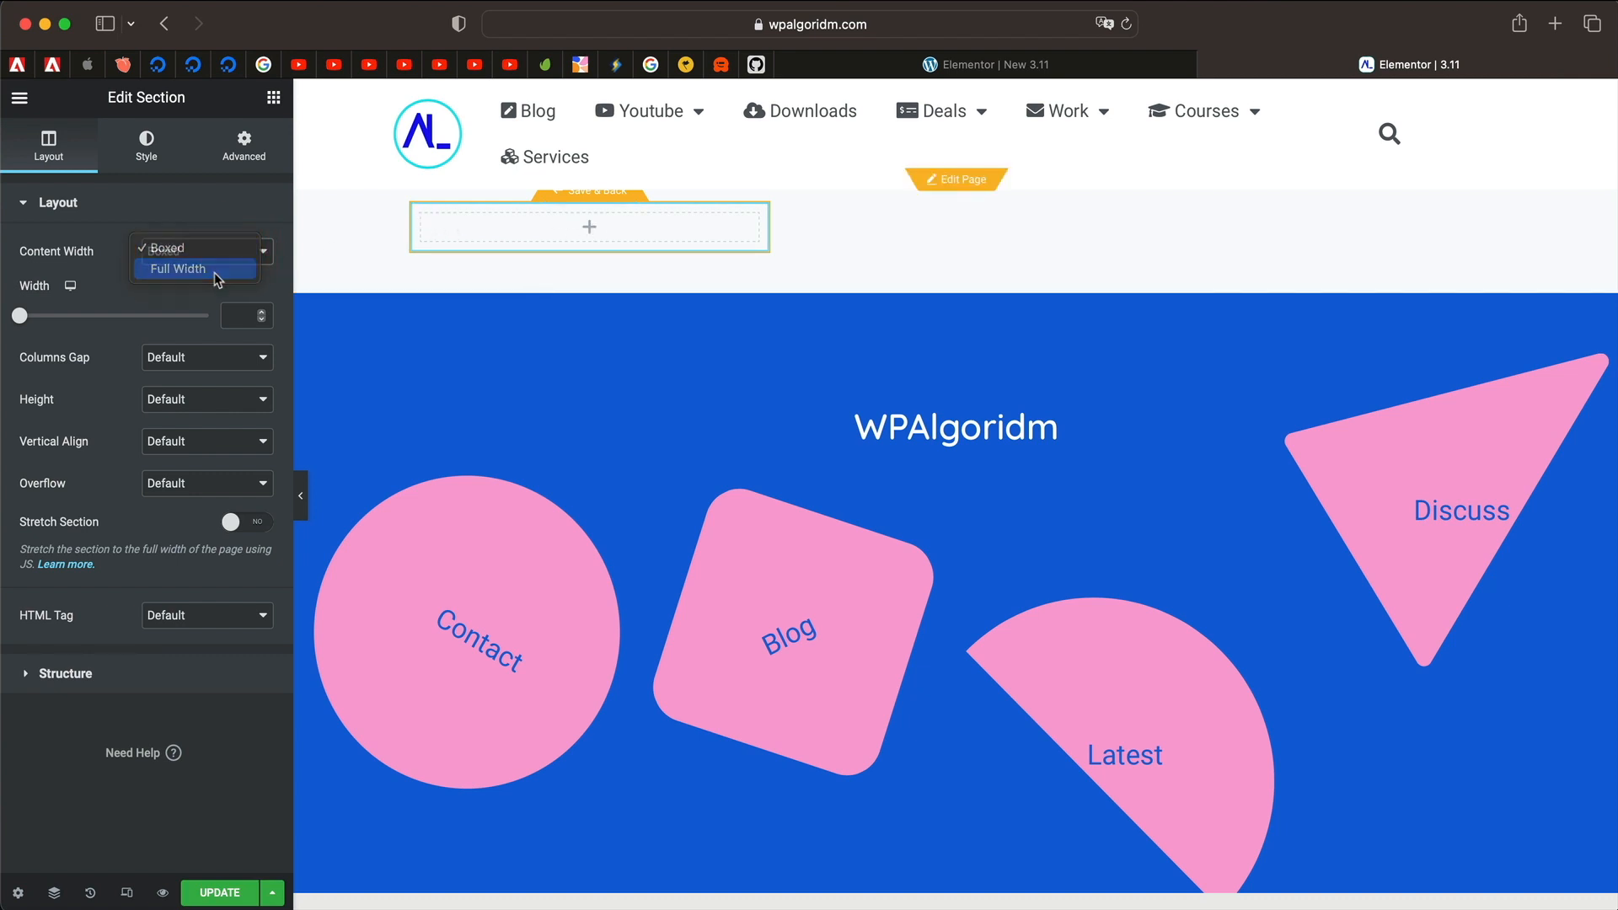
left_click(177, 268)
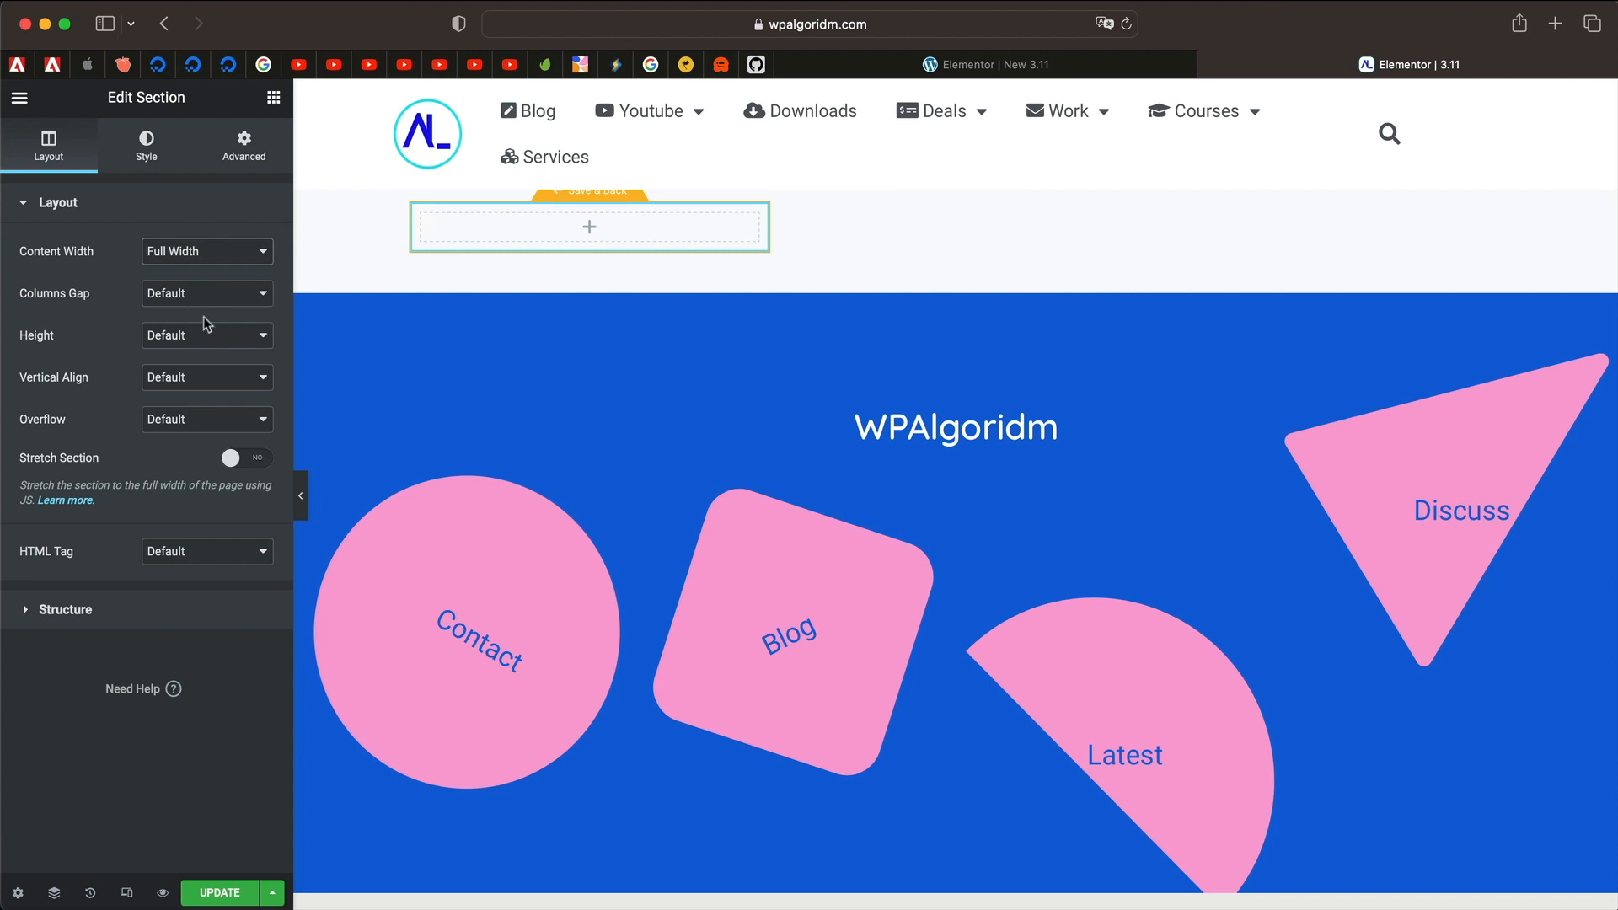
left_click(205, 335)
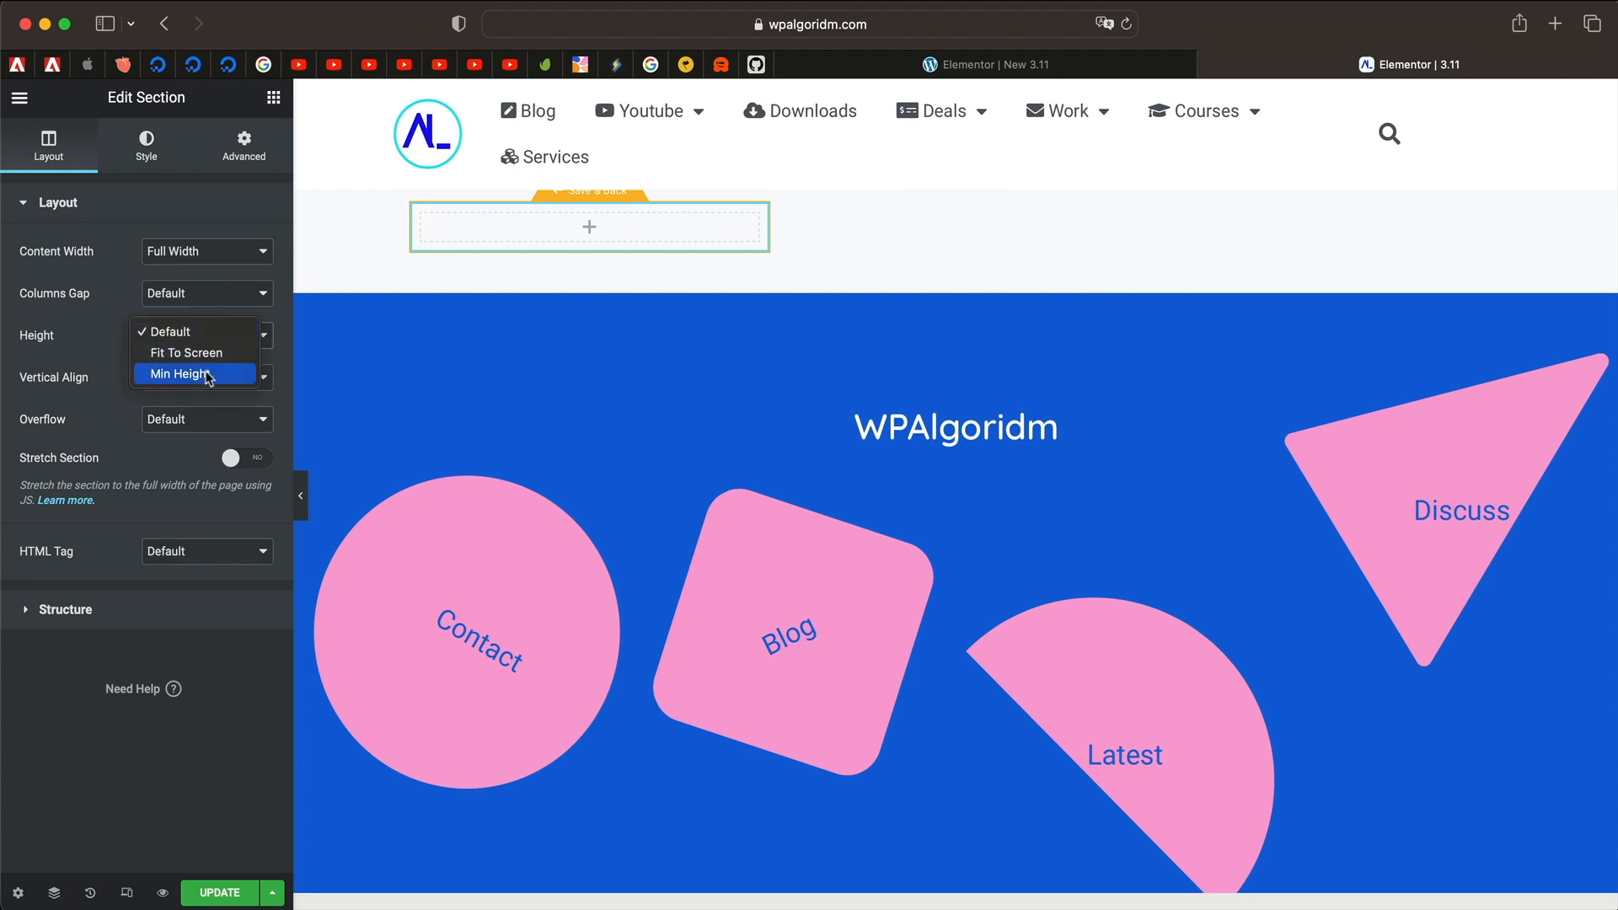
left_click(180, 374)
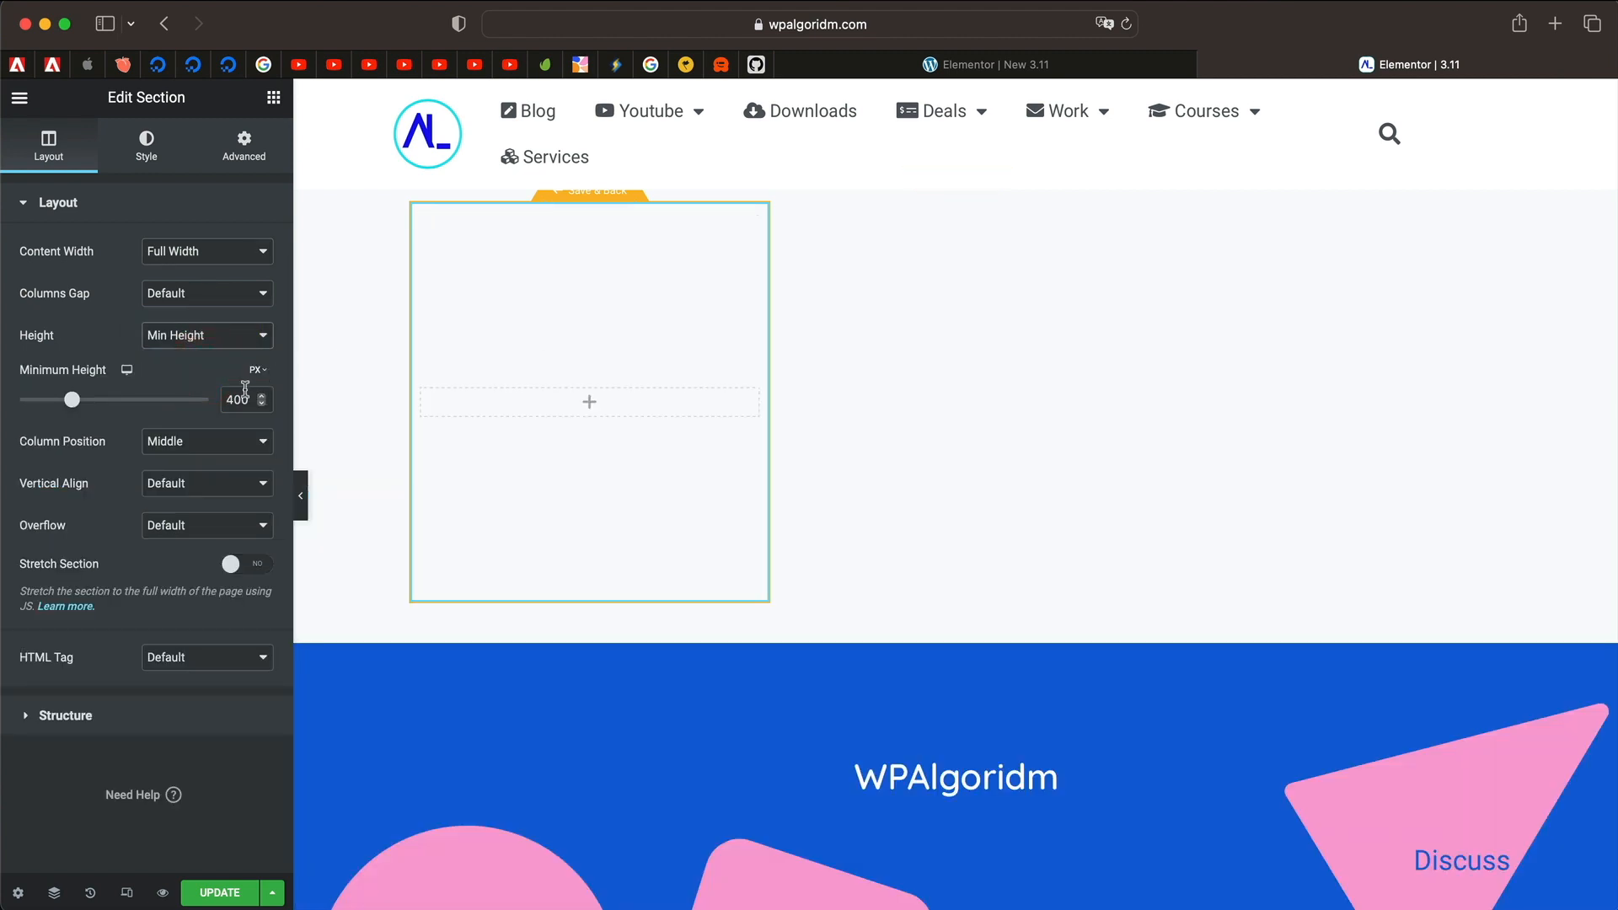
mouse_move(590, 408)
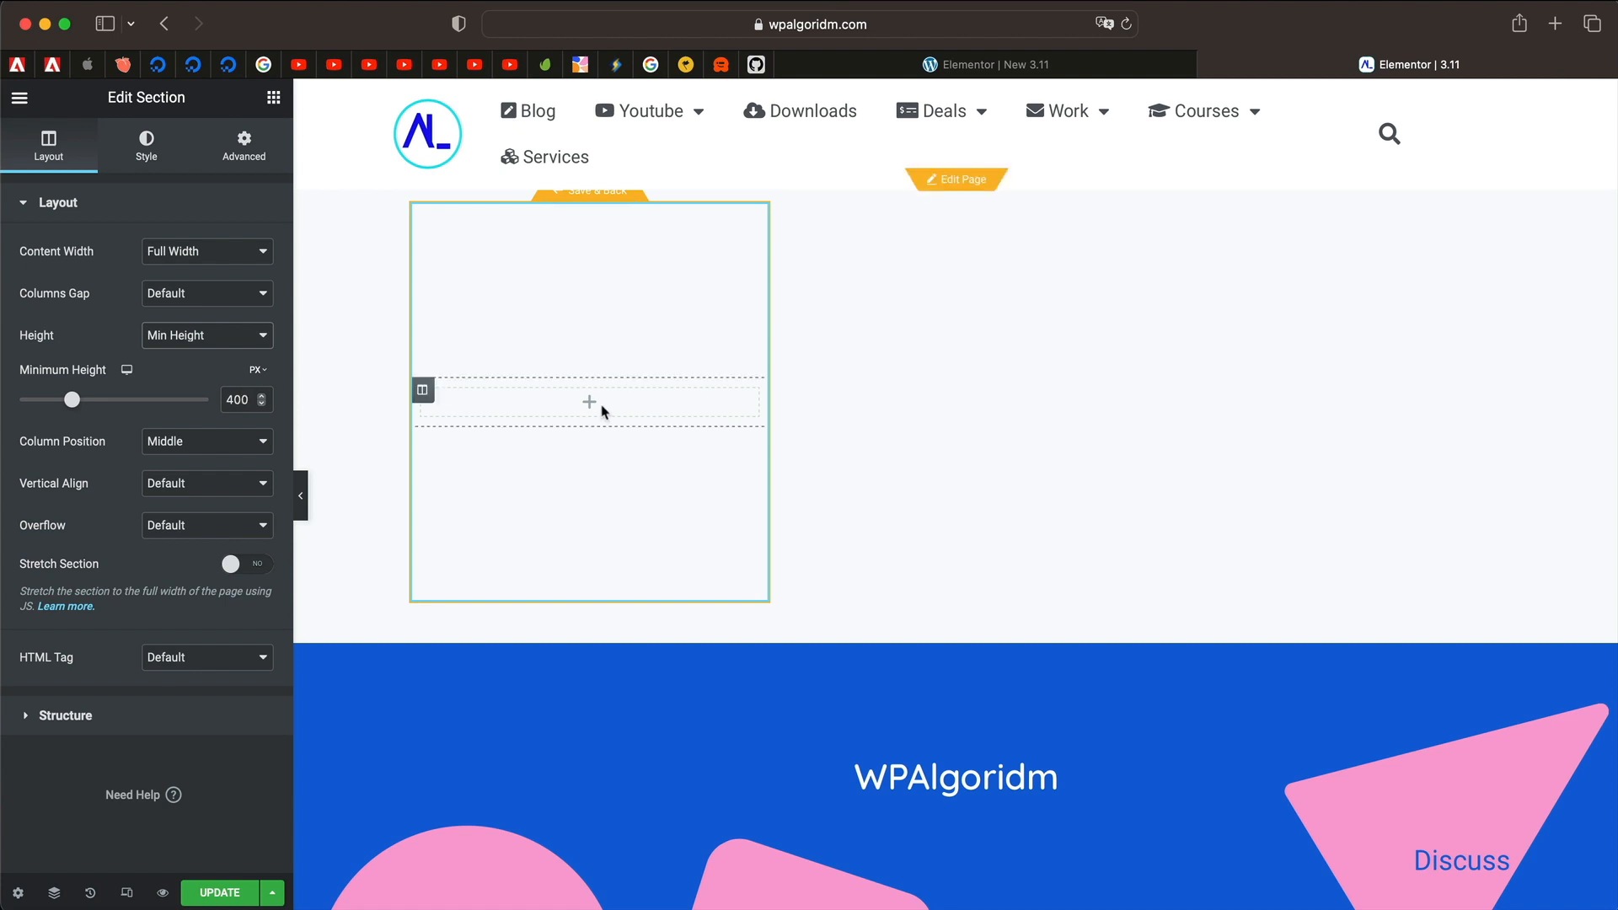
mouse_move(546, 261)
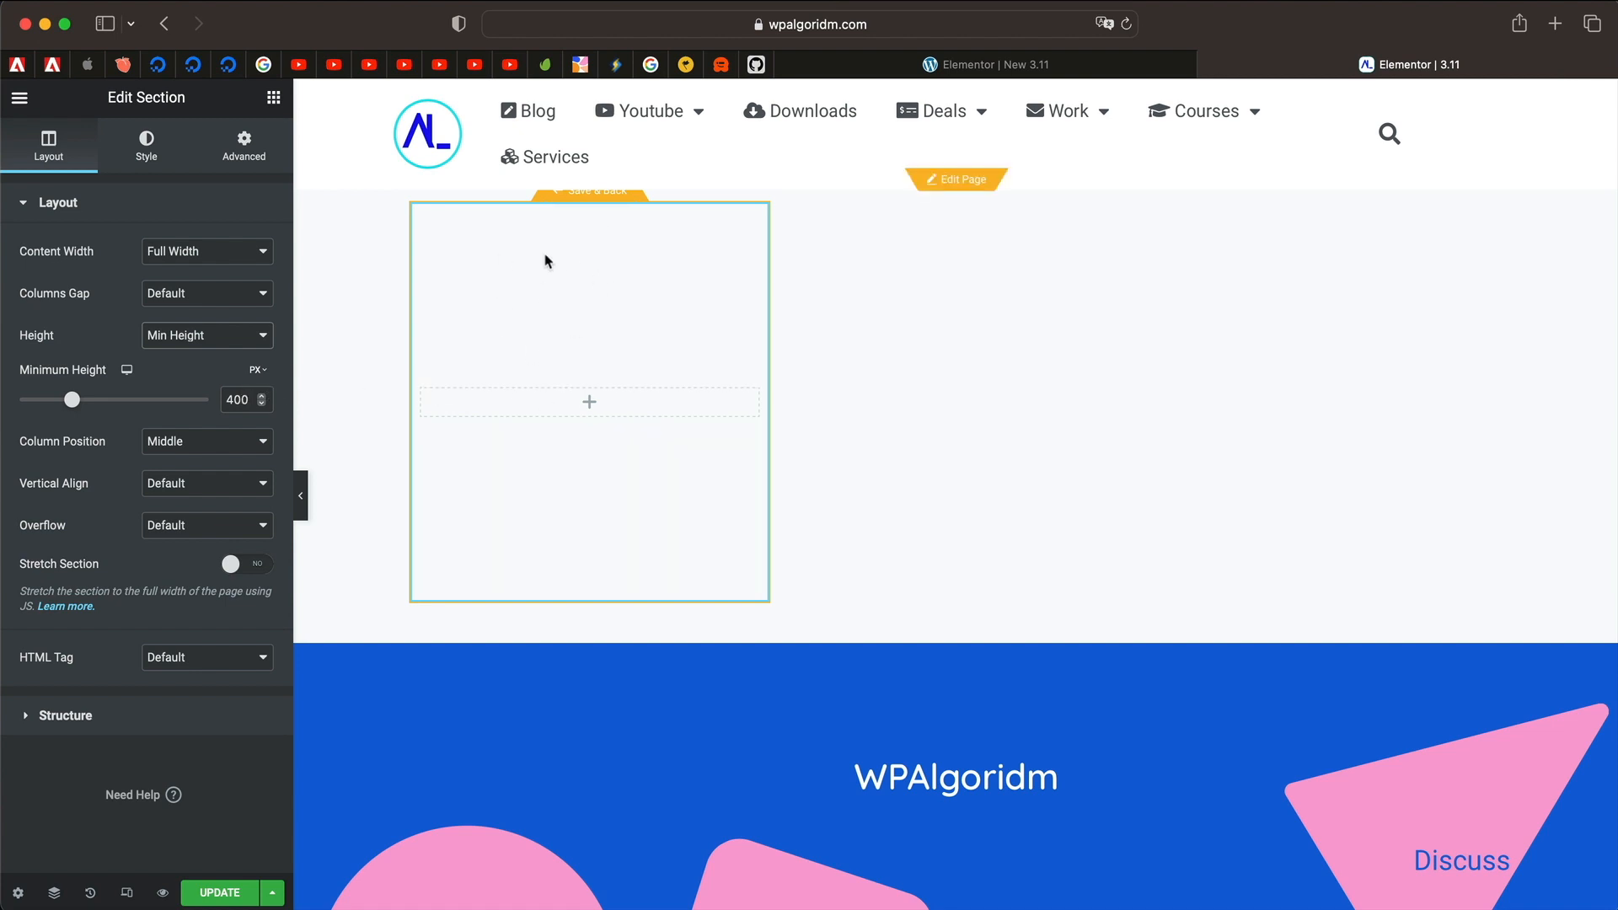
Step: Give the template section a classic solid blue background colour in Style
left_click(145, 145)
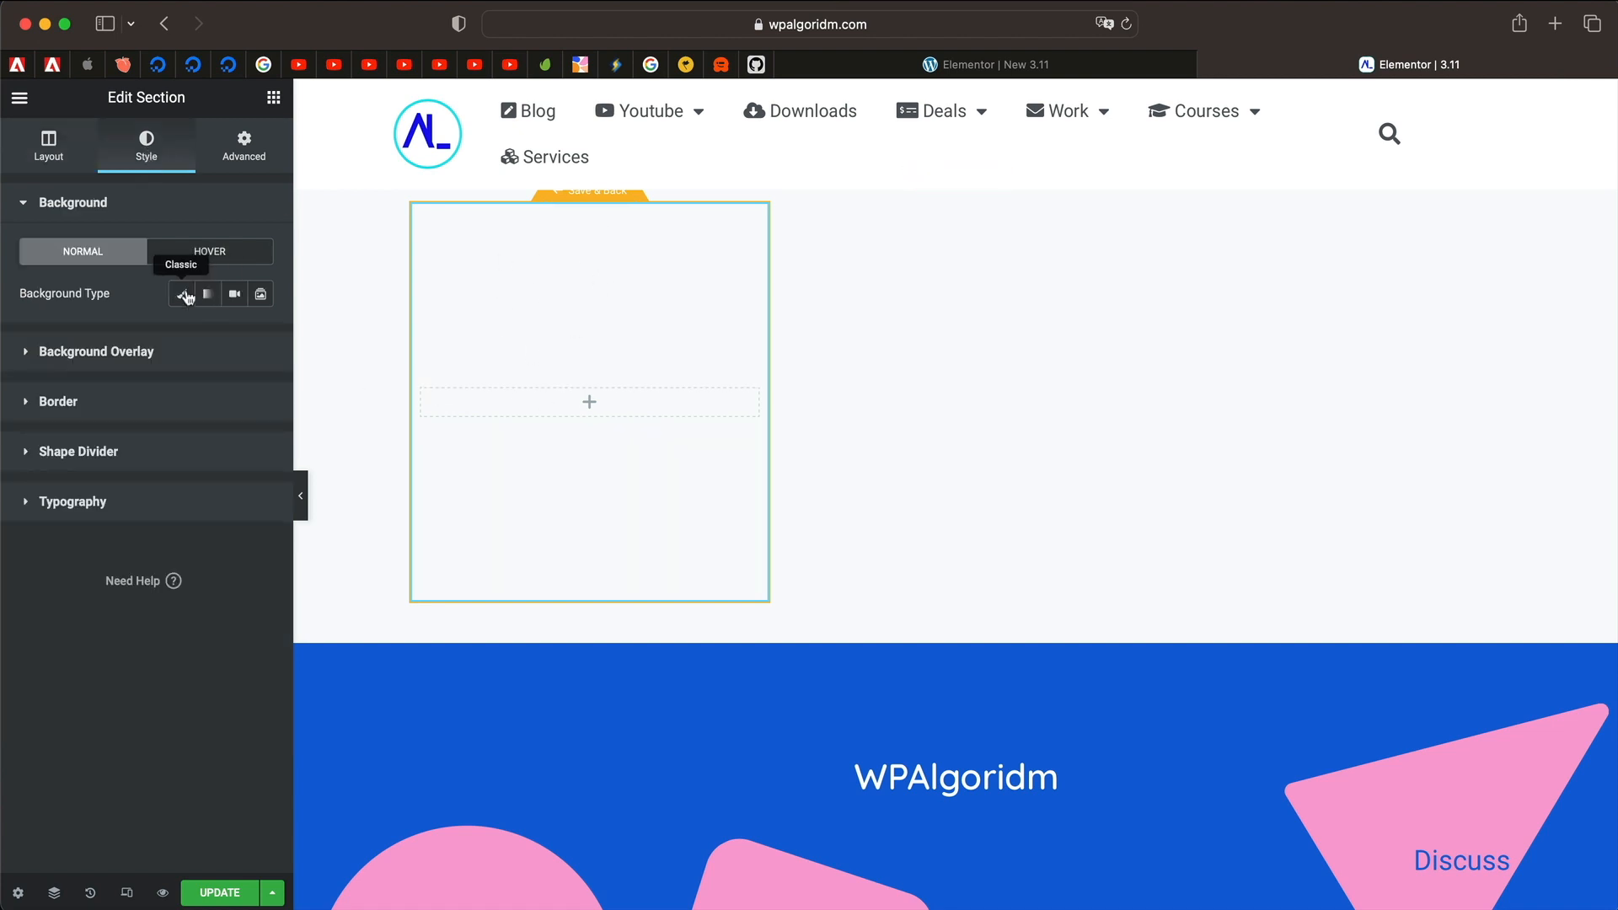
left_click(182, 293)
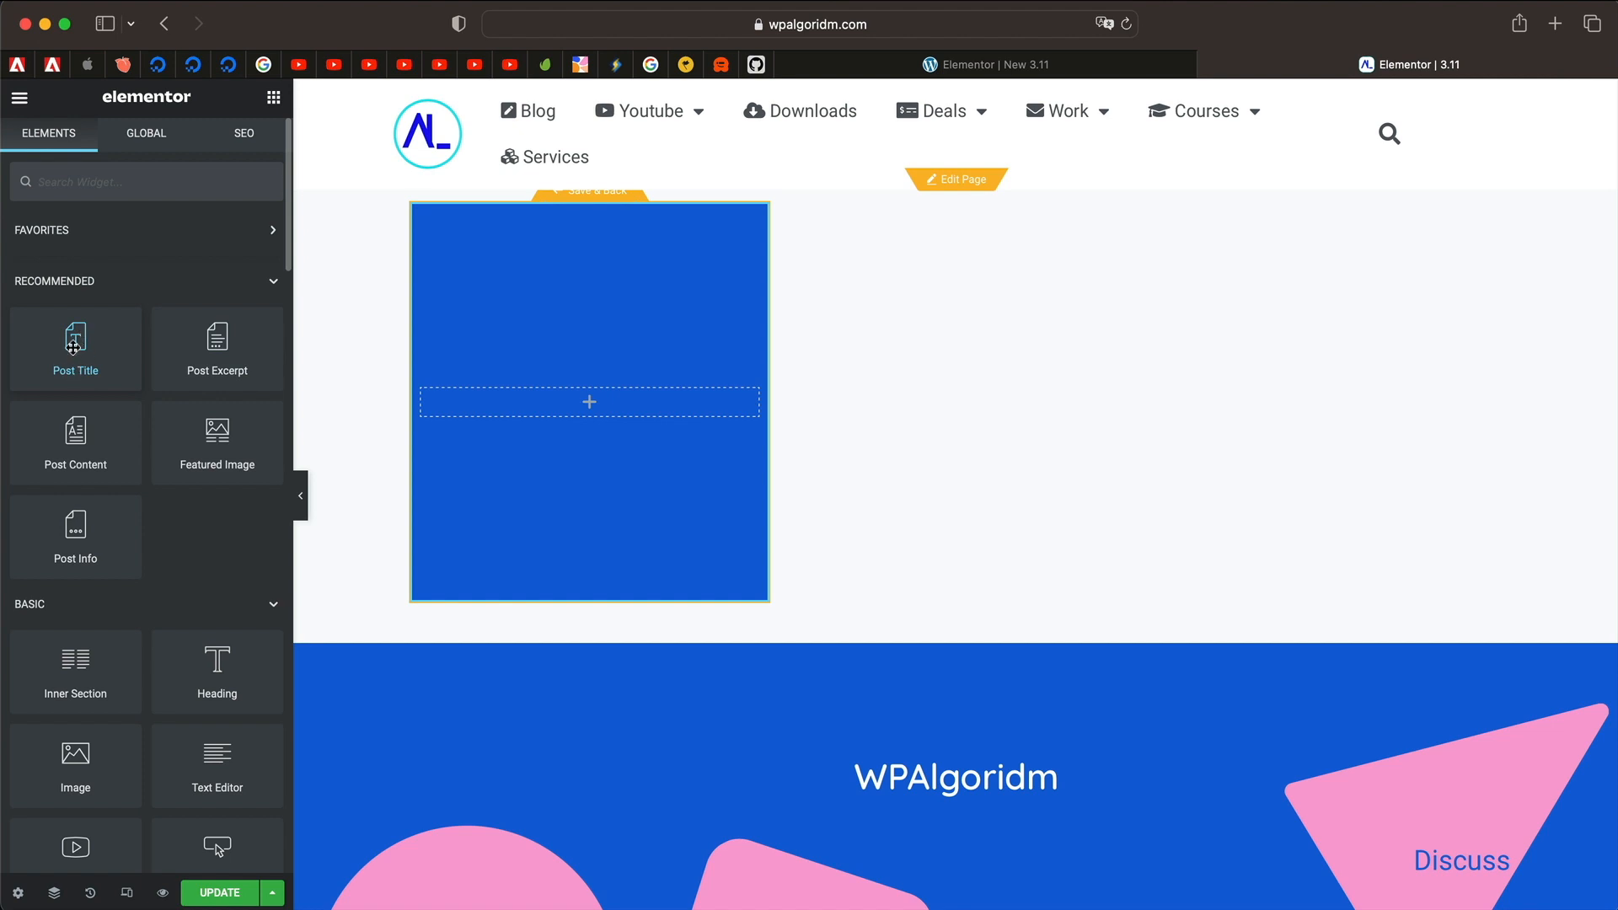
mouse_move(217, 349)
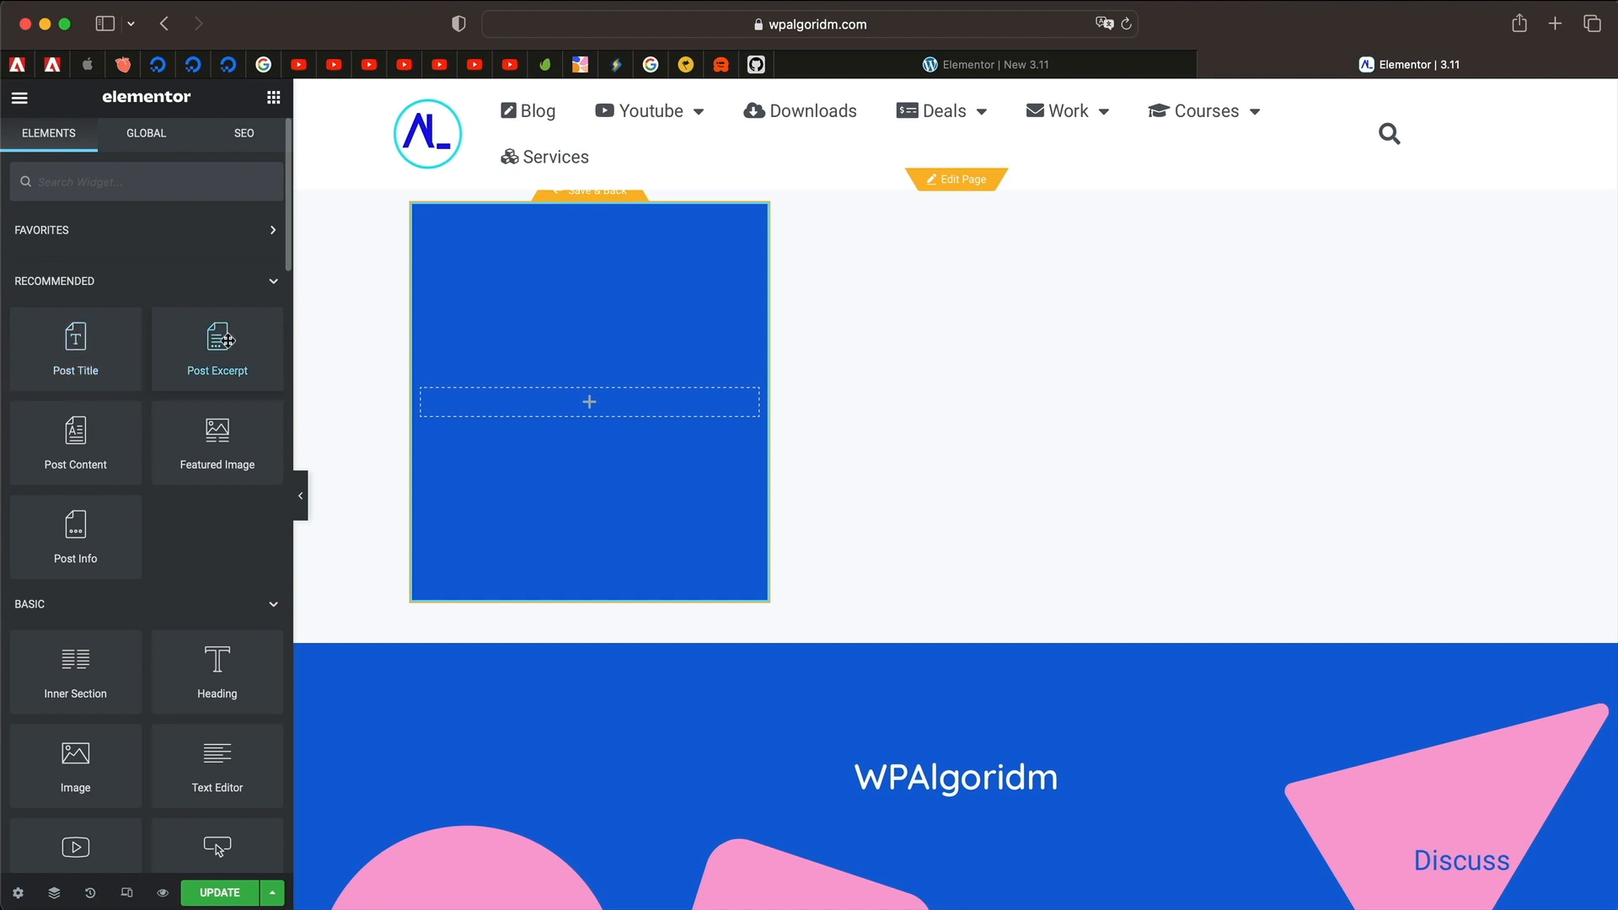
mouse_move(76, 349)
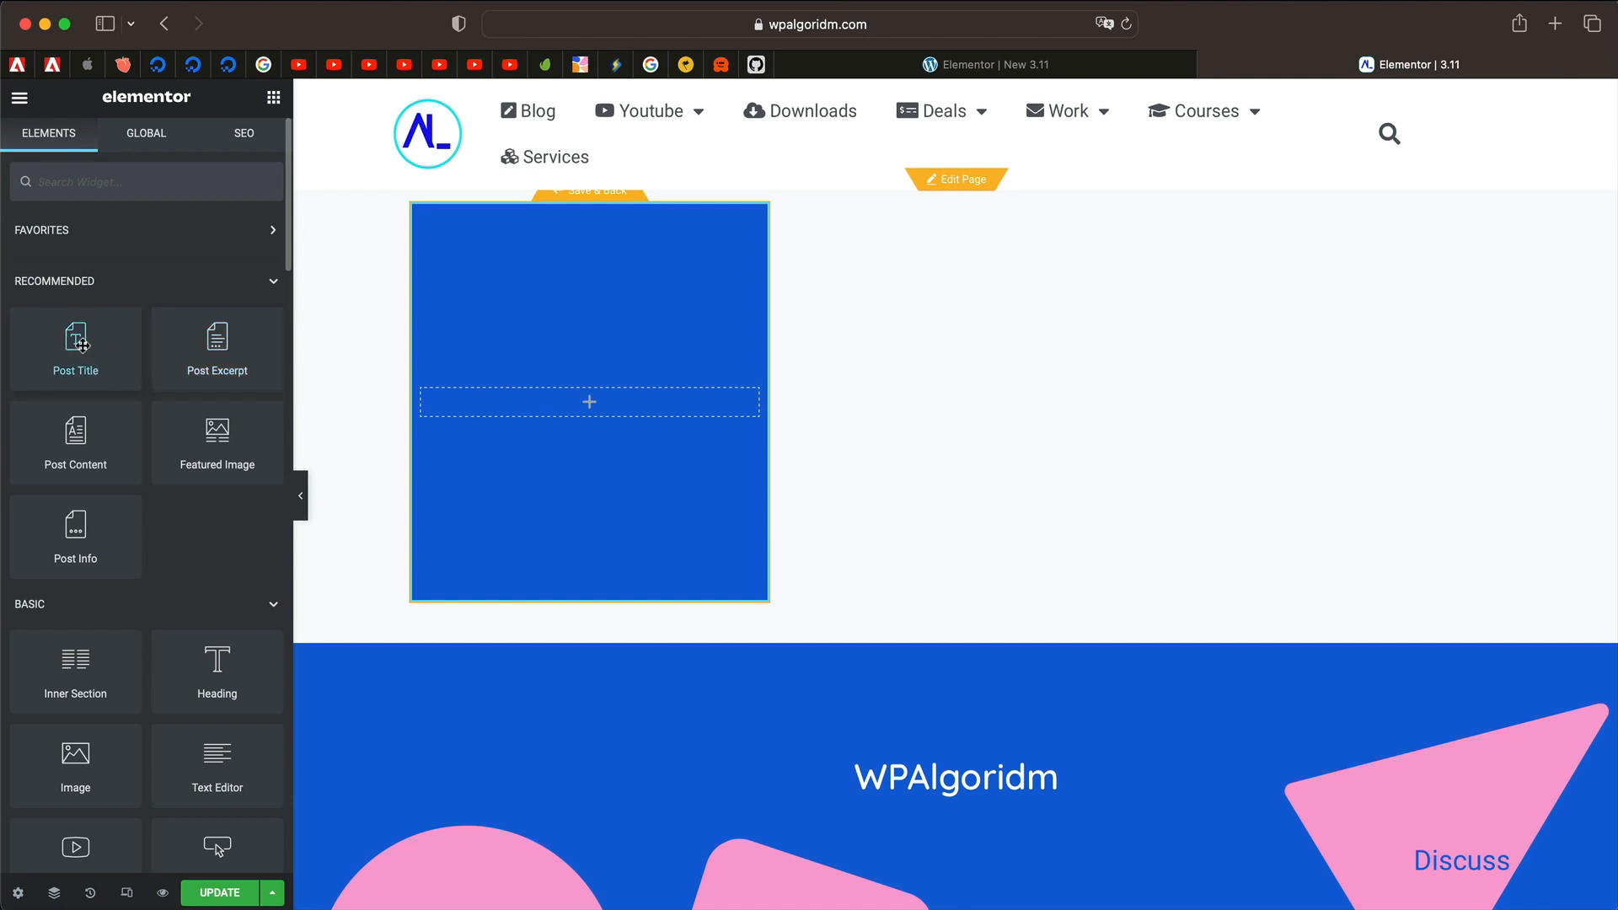
Step: Drop the Post Title into the blue section, colour it white and bring up the Navigator
left_click(76, 349)
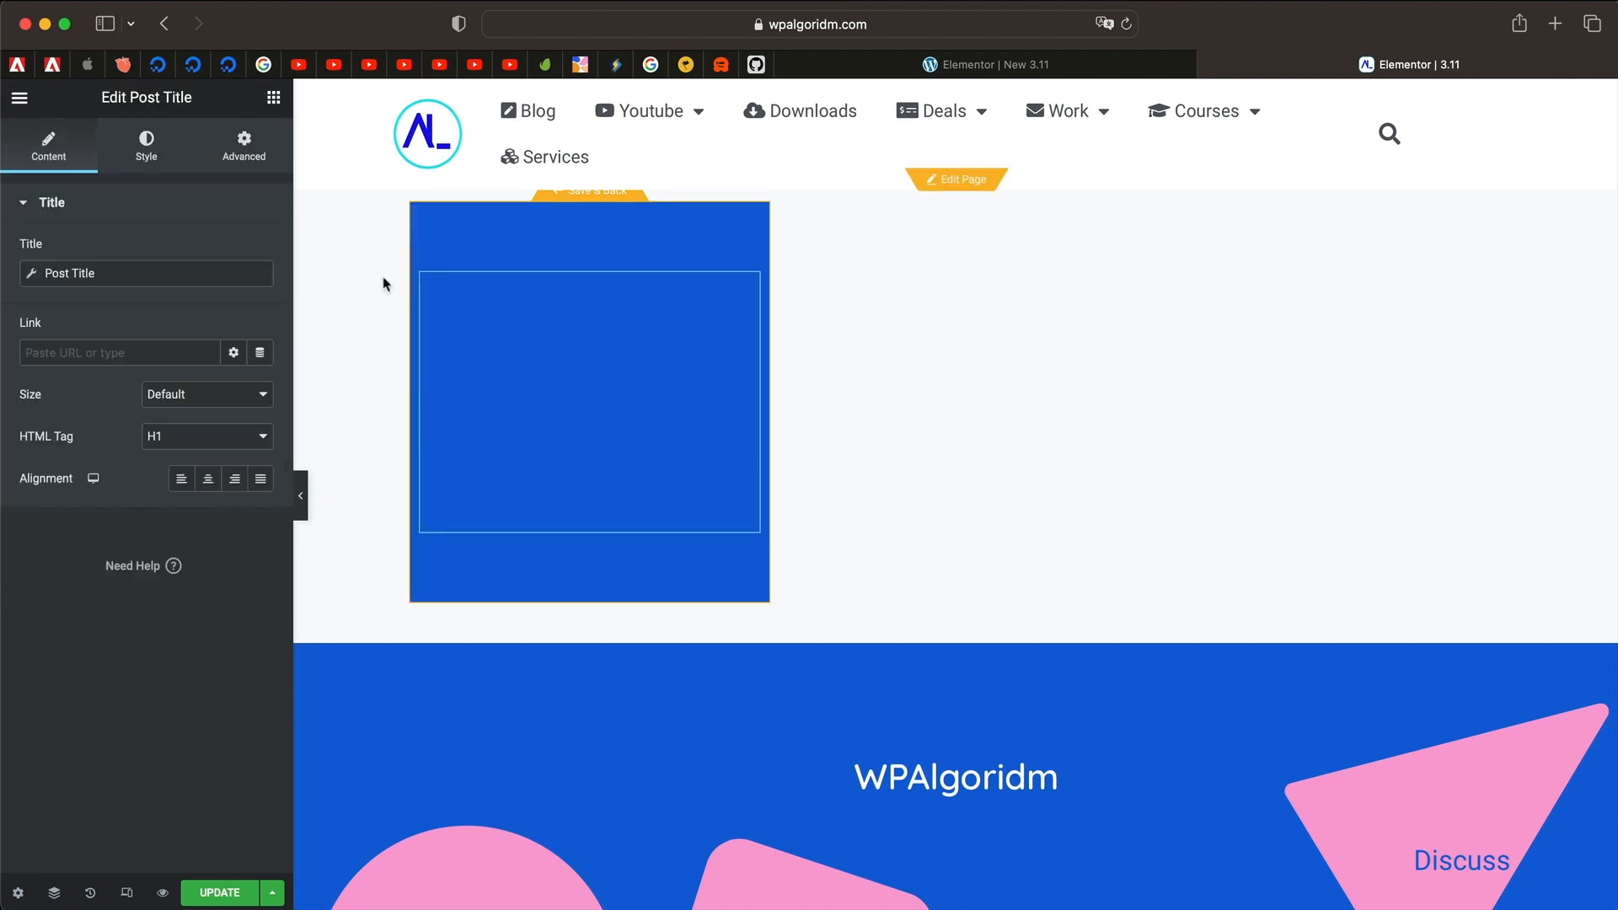
mouse_move(601, 366)
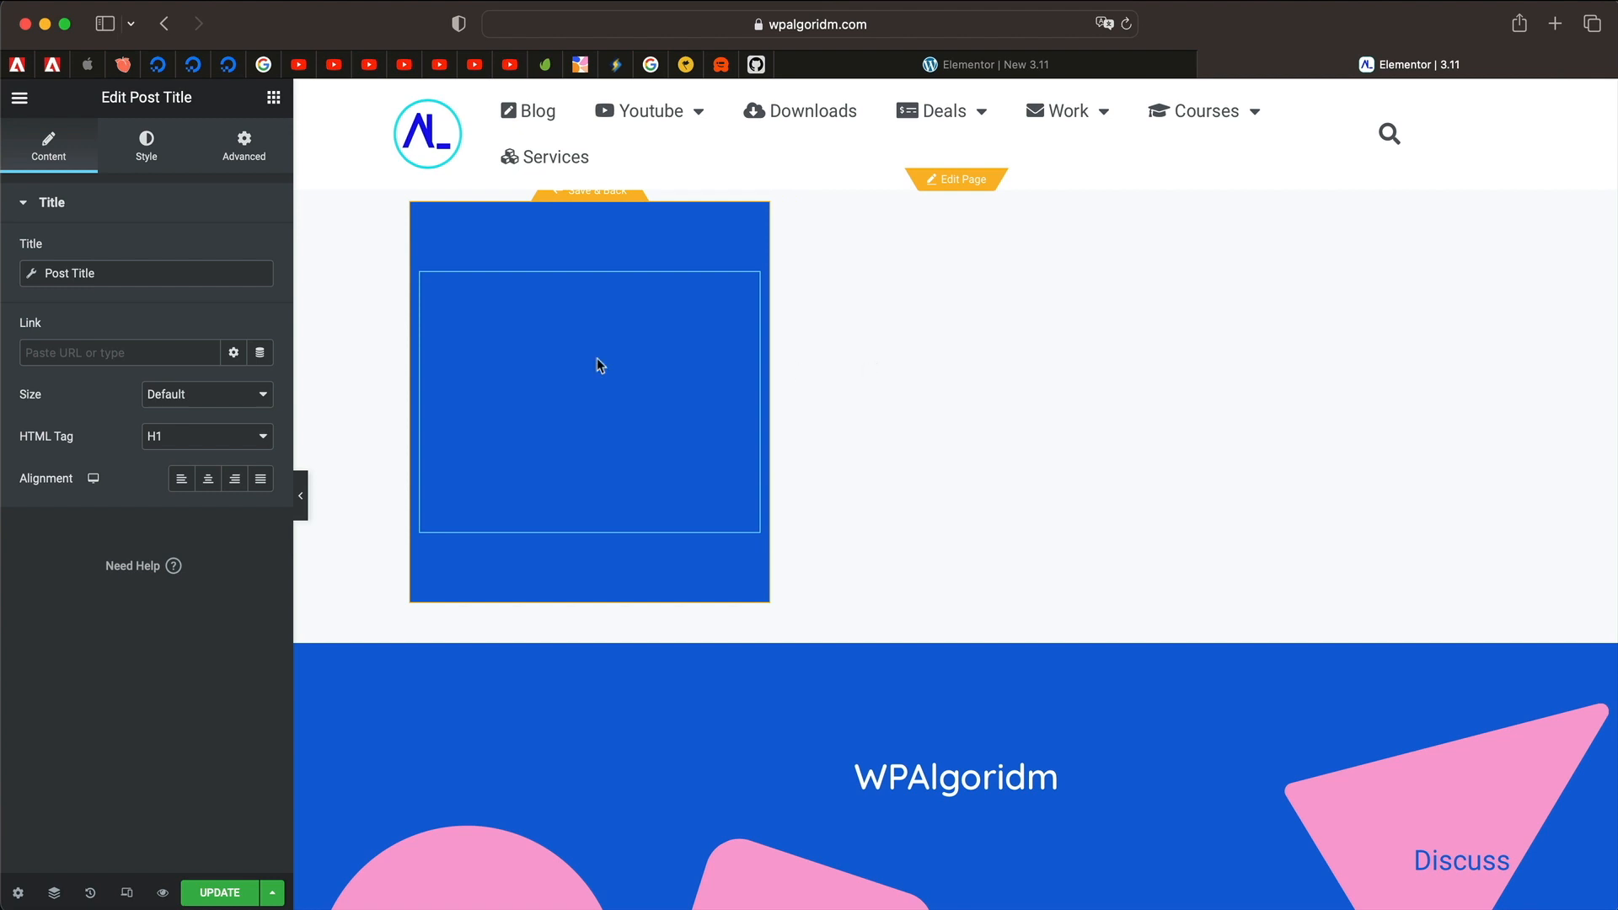
left_click(145, 145)
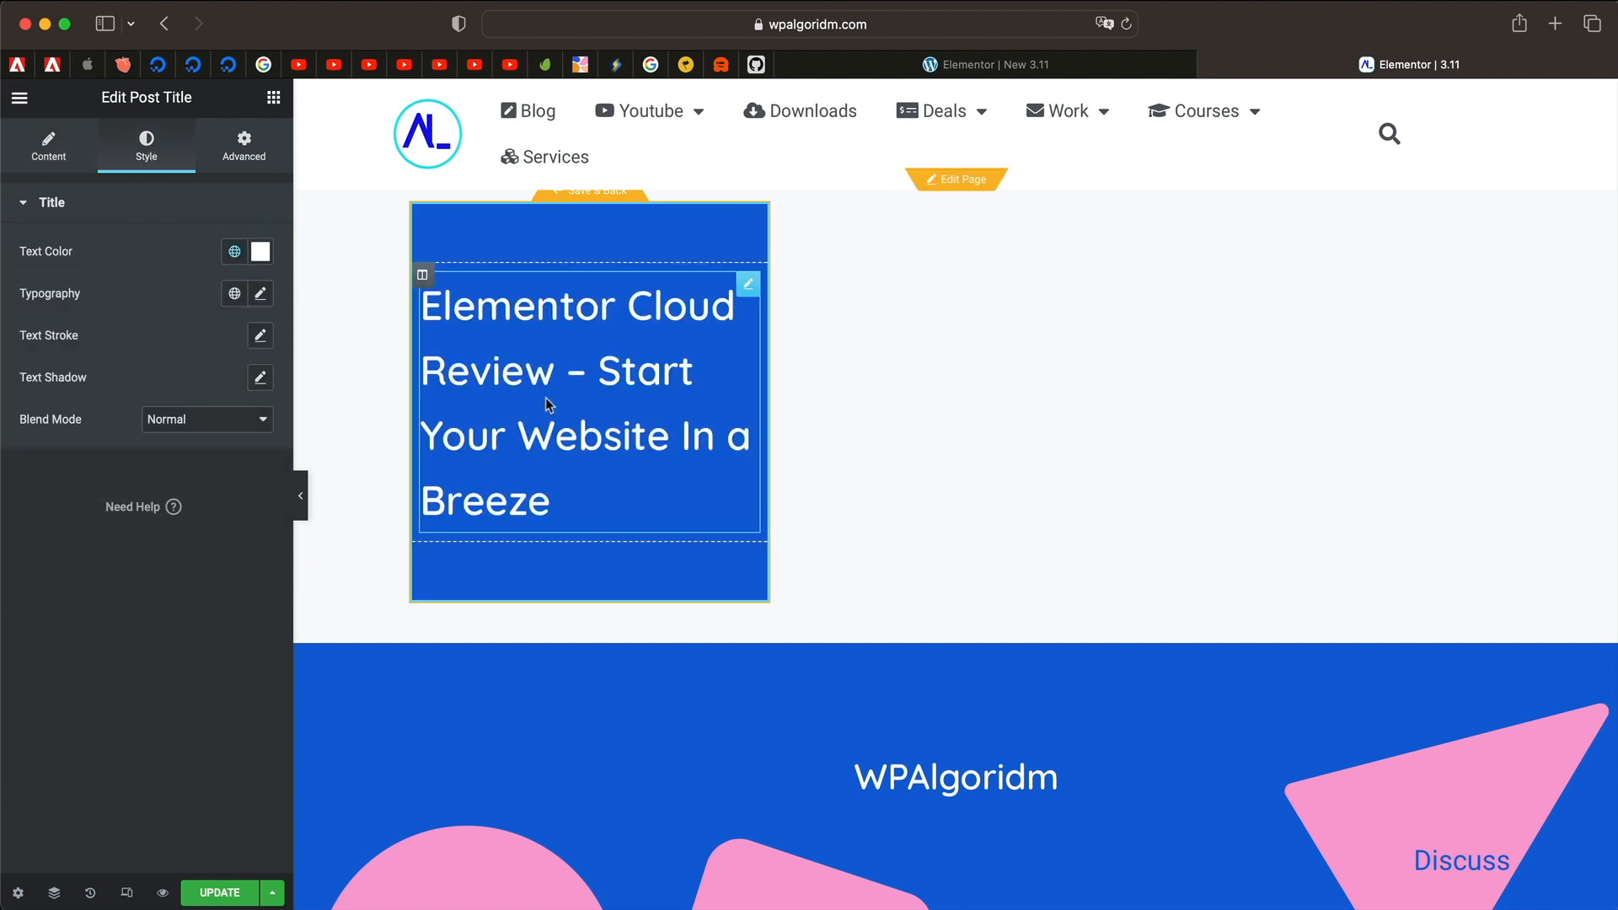
mouse_move(506, 284)
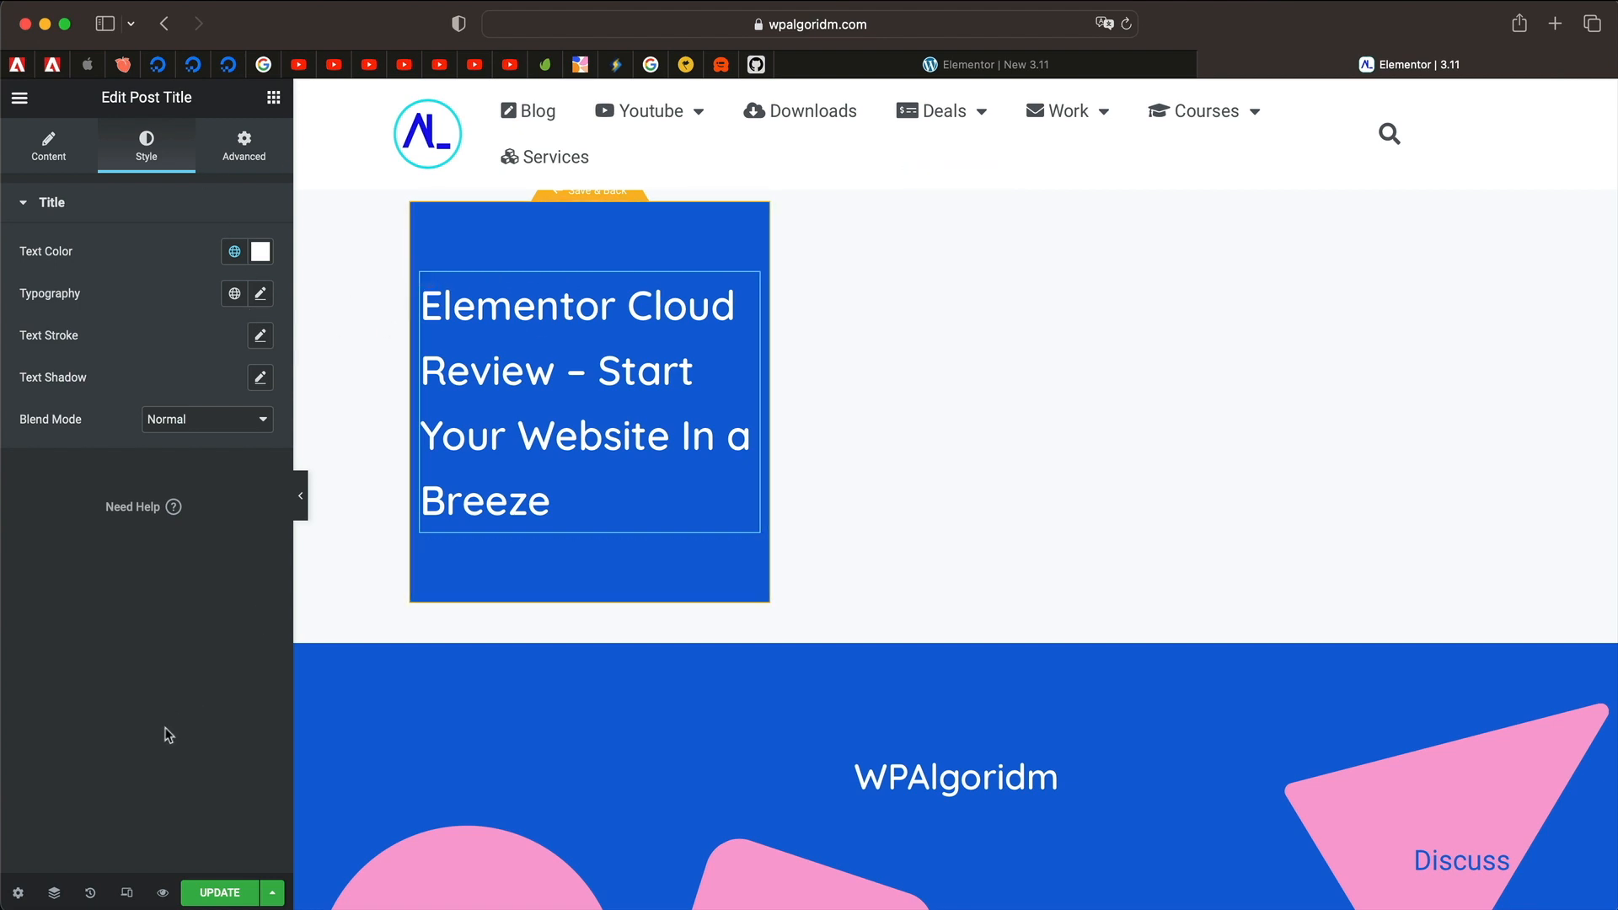
left_click(51, 893)
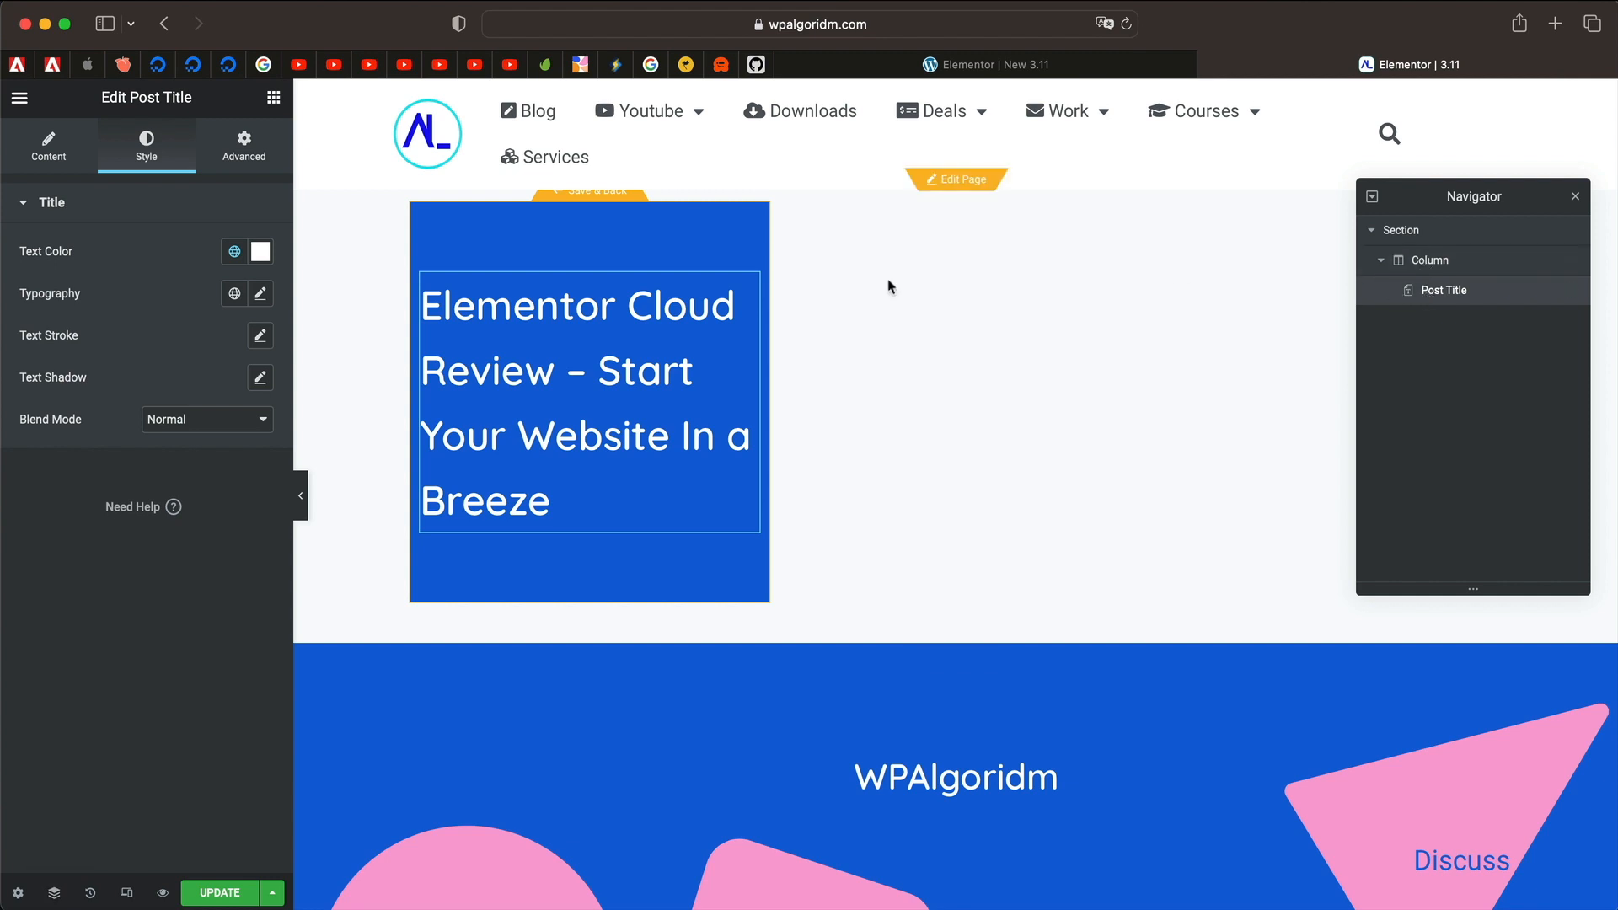
mouse_move(244, 146)
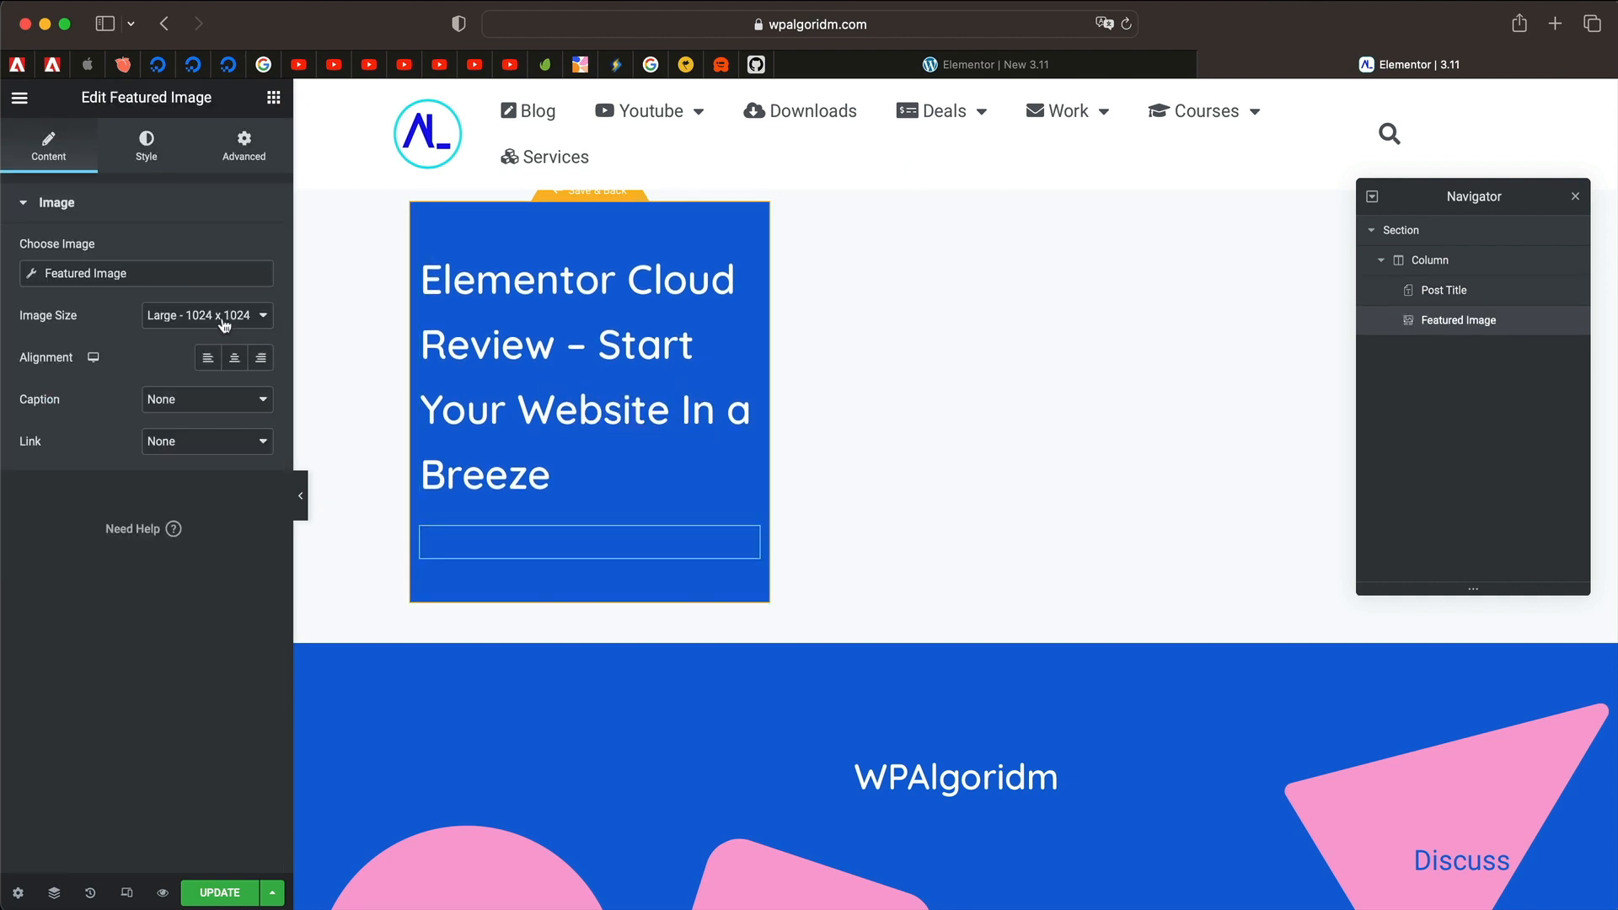
Step: Set the Featured Image widget's Image Size to Medium - 300 x 300
left_click(205, 315)
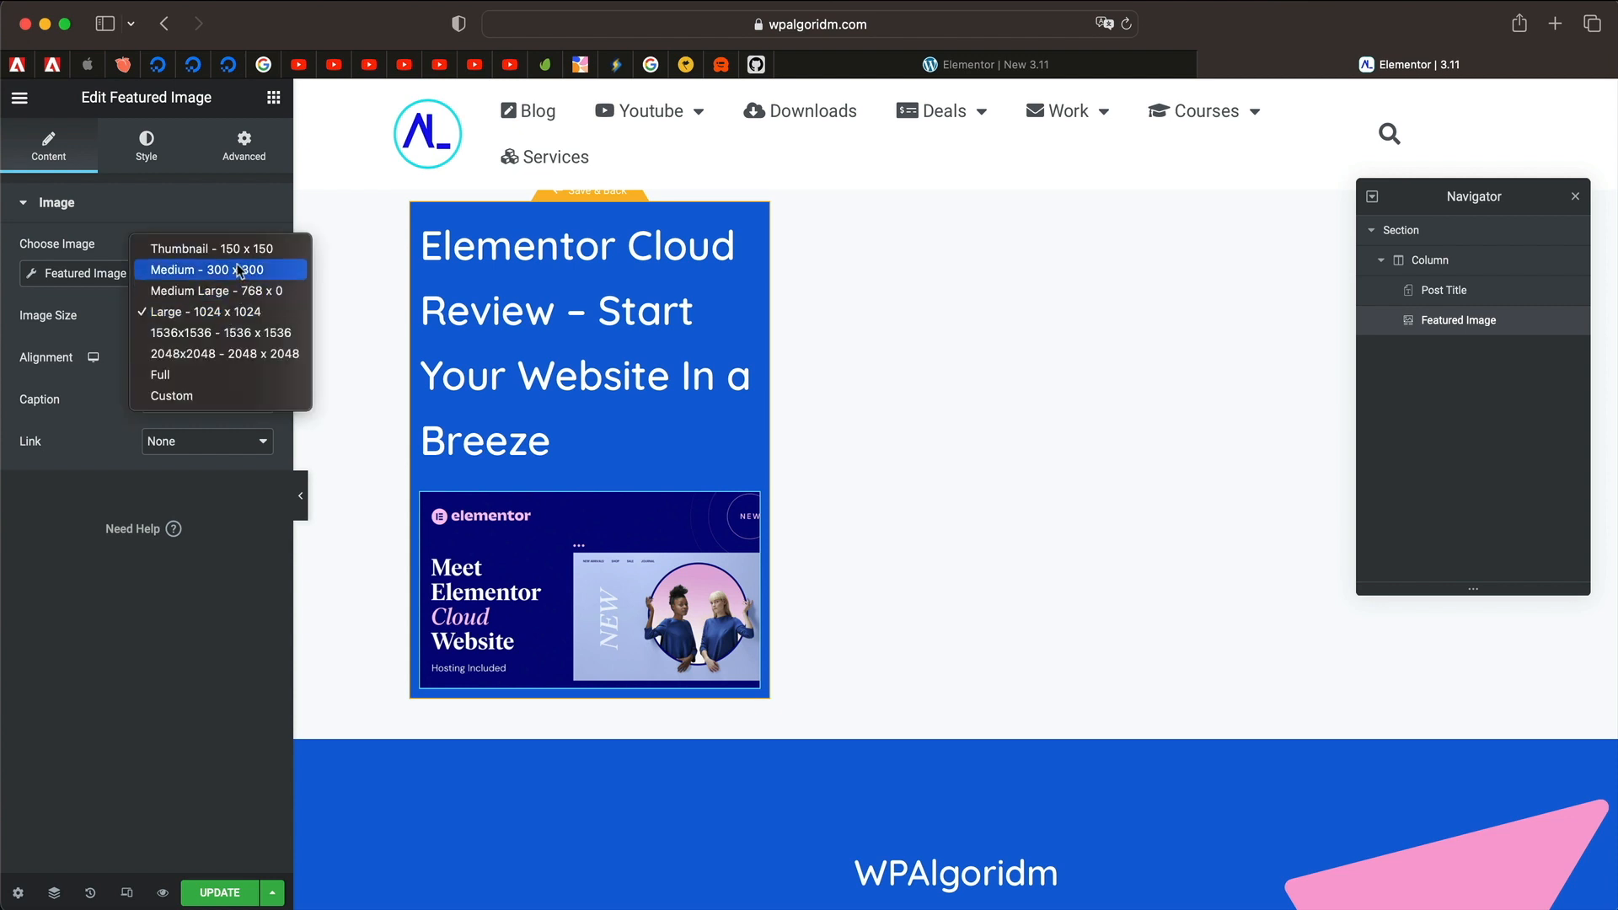
left_click(211, 270)
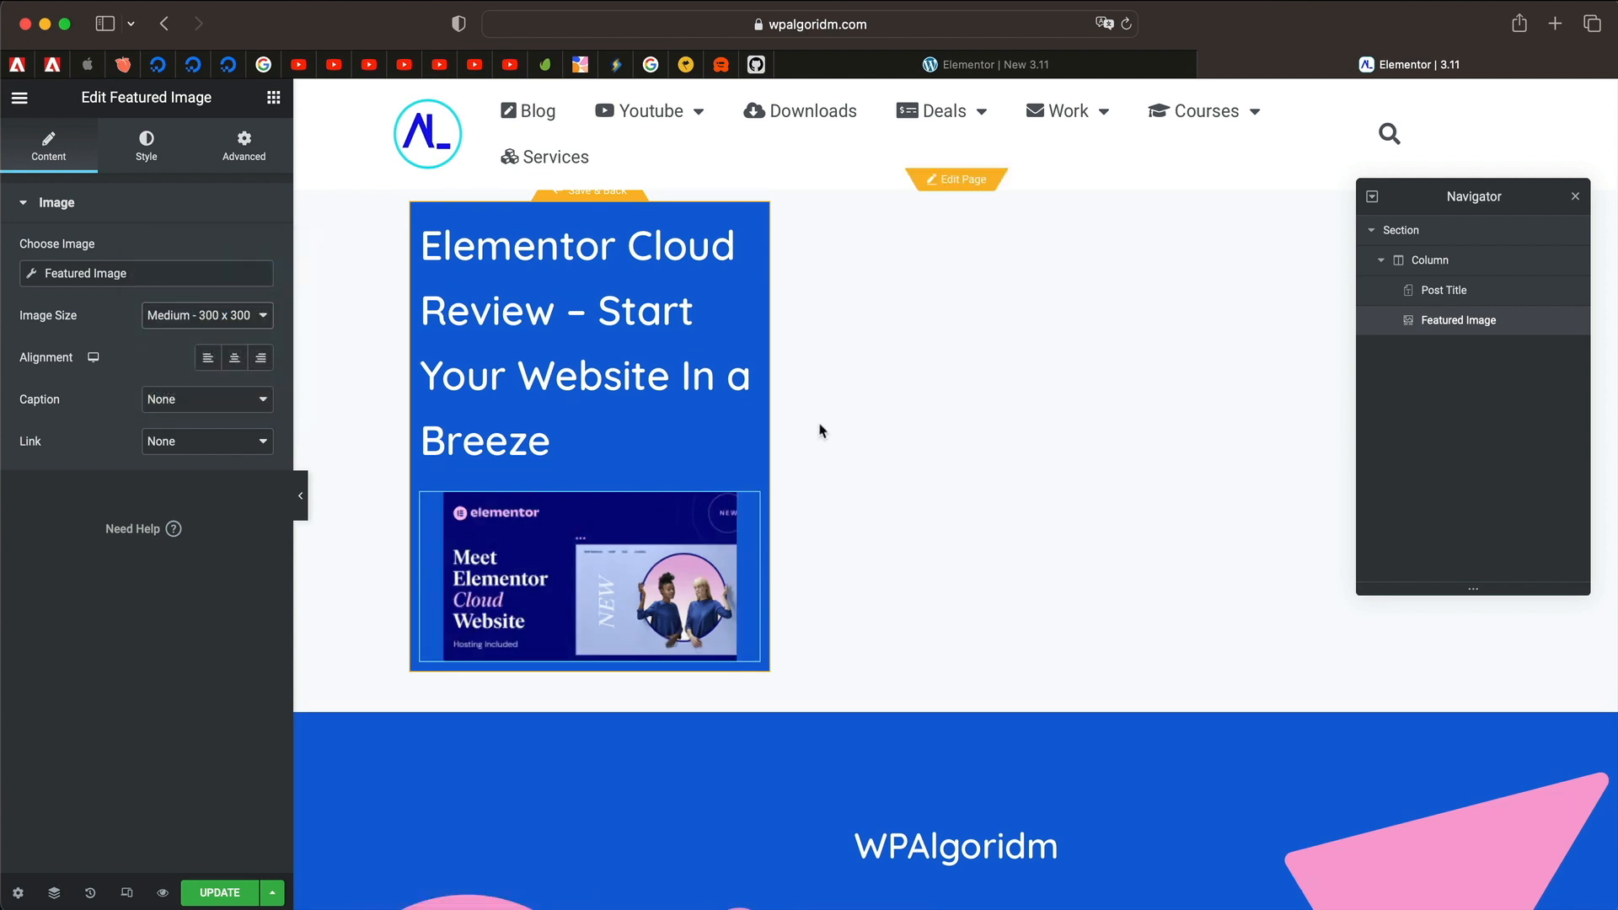
mouse_move(590, 198)
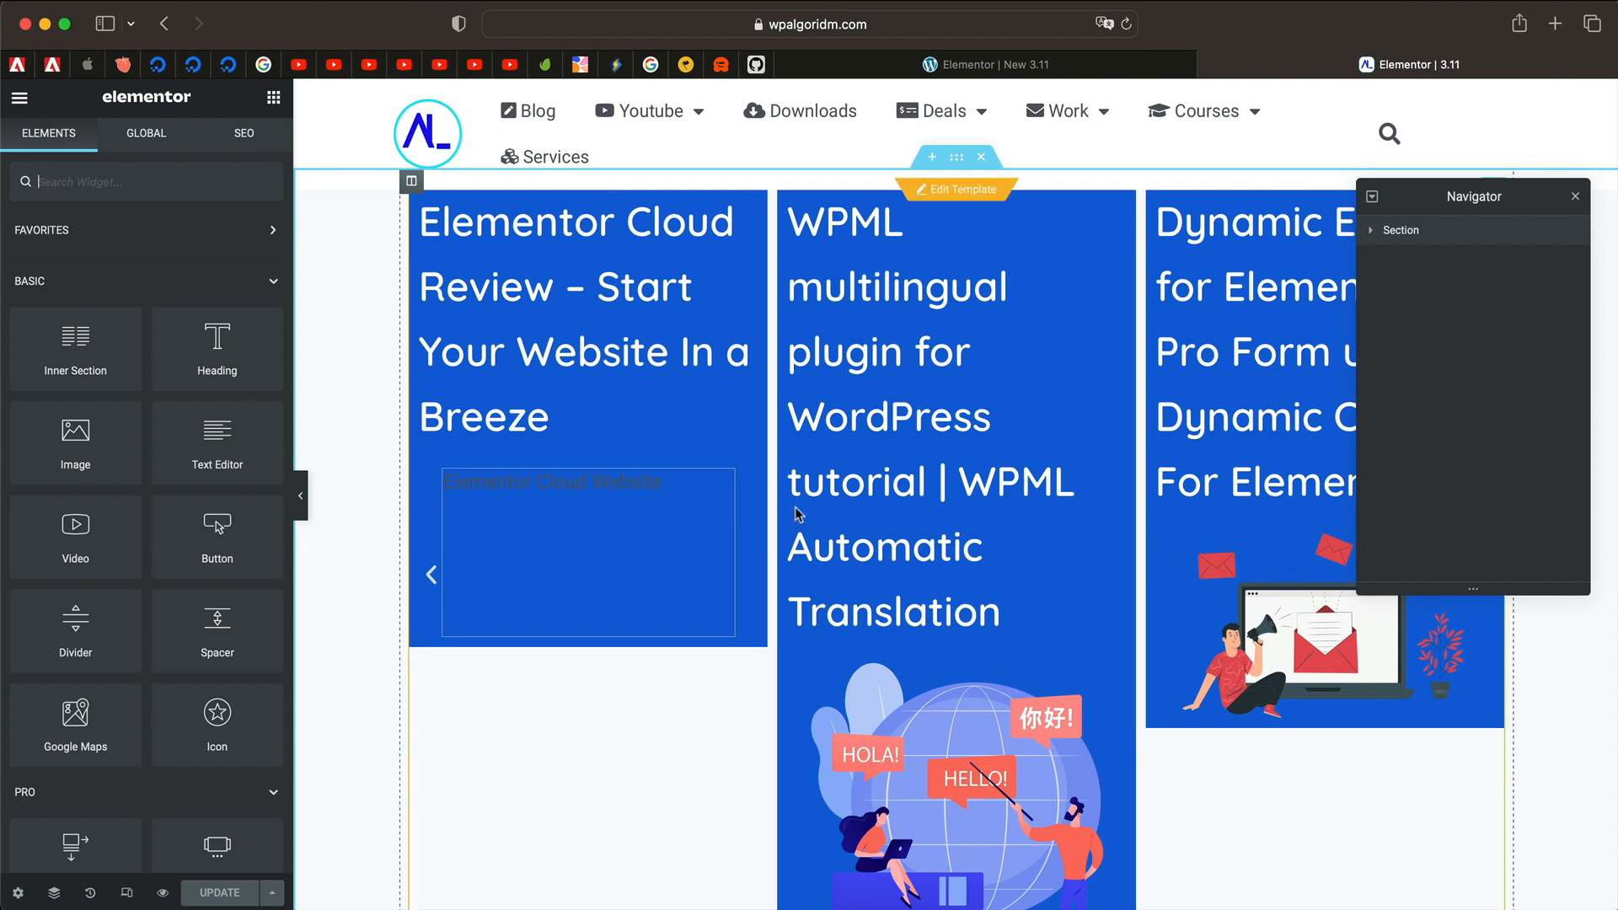
Step: Close the Navigator and select the Loop Carousel now showing three post slides
scroll("down", 3)
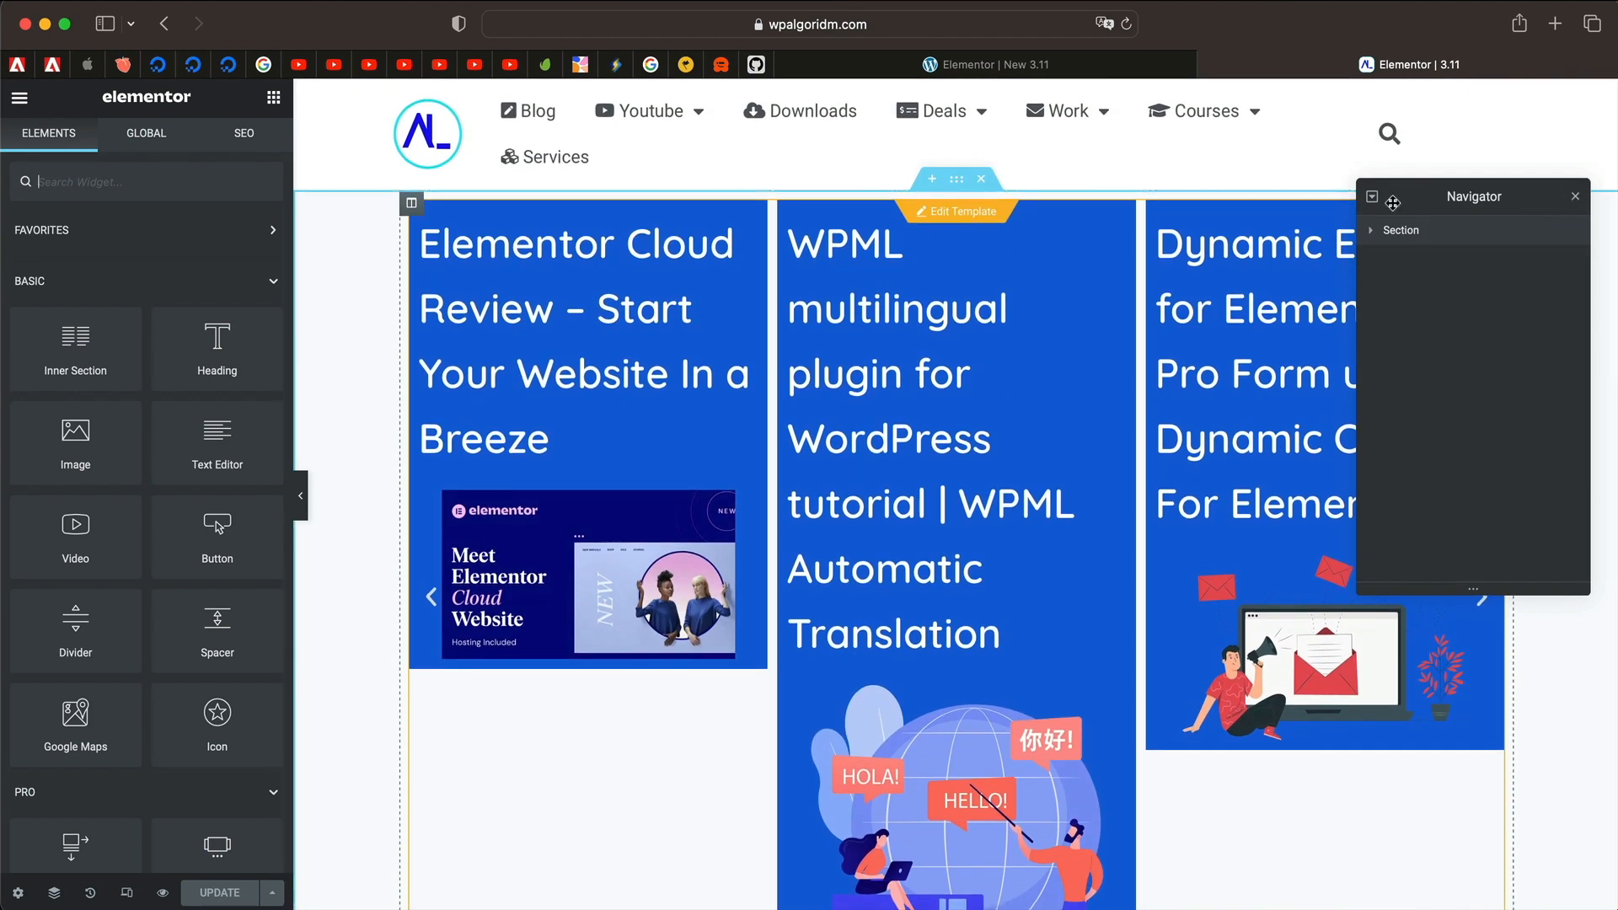
left_click(1573, 195)
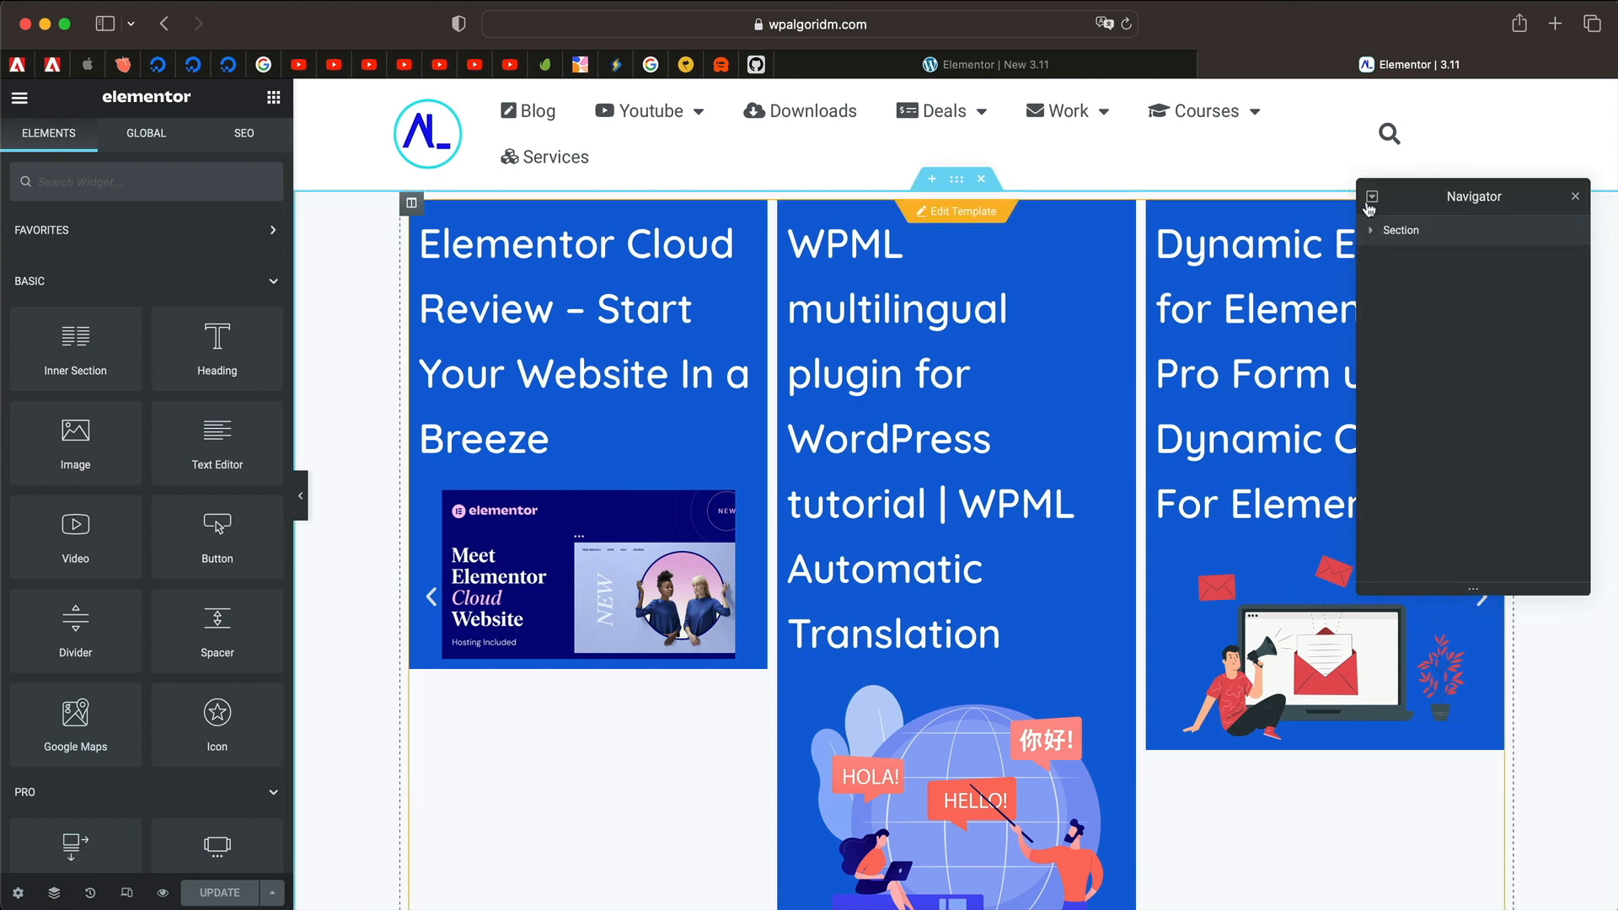
left_click(1454, 290)
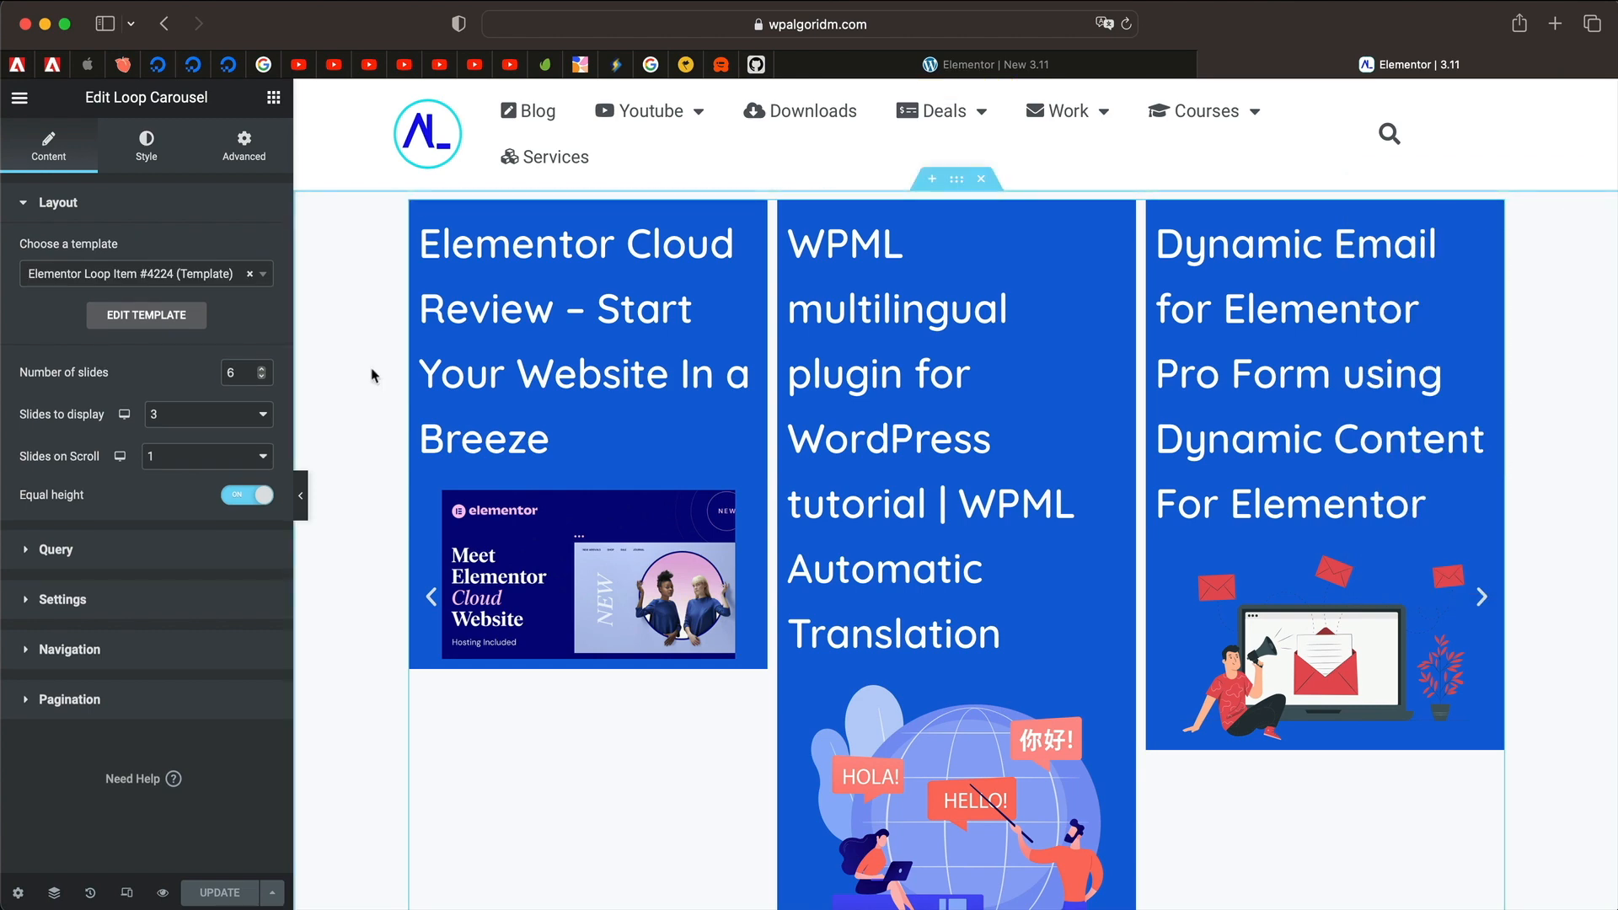
Step: Set Slides to display to 1 and Slides on Scroll to 5, then preview the slides
left_click(205, 414)
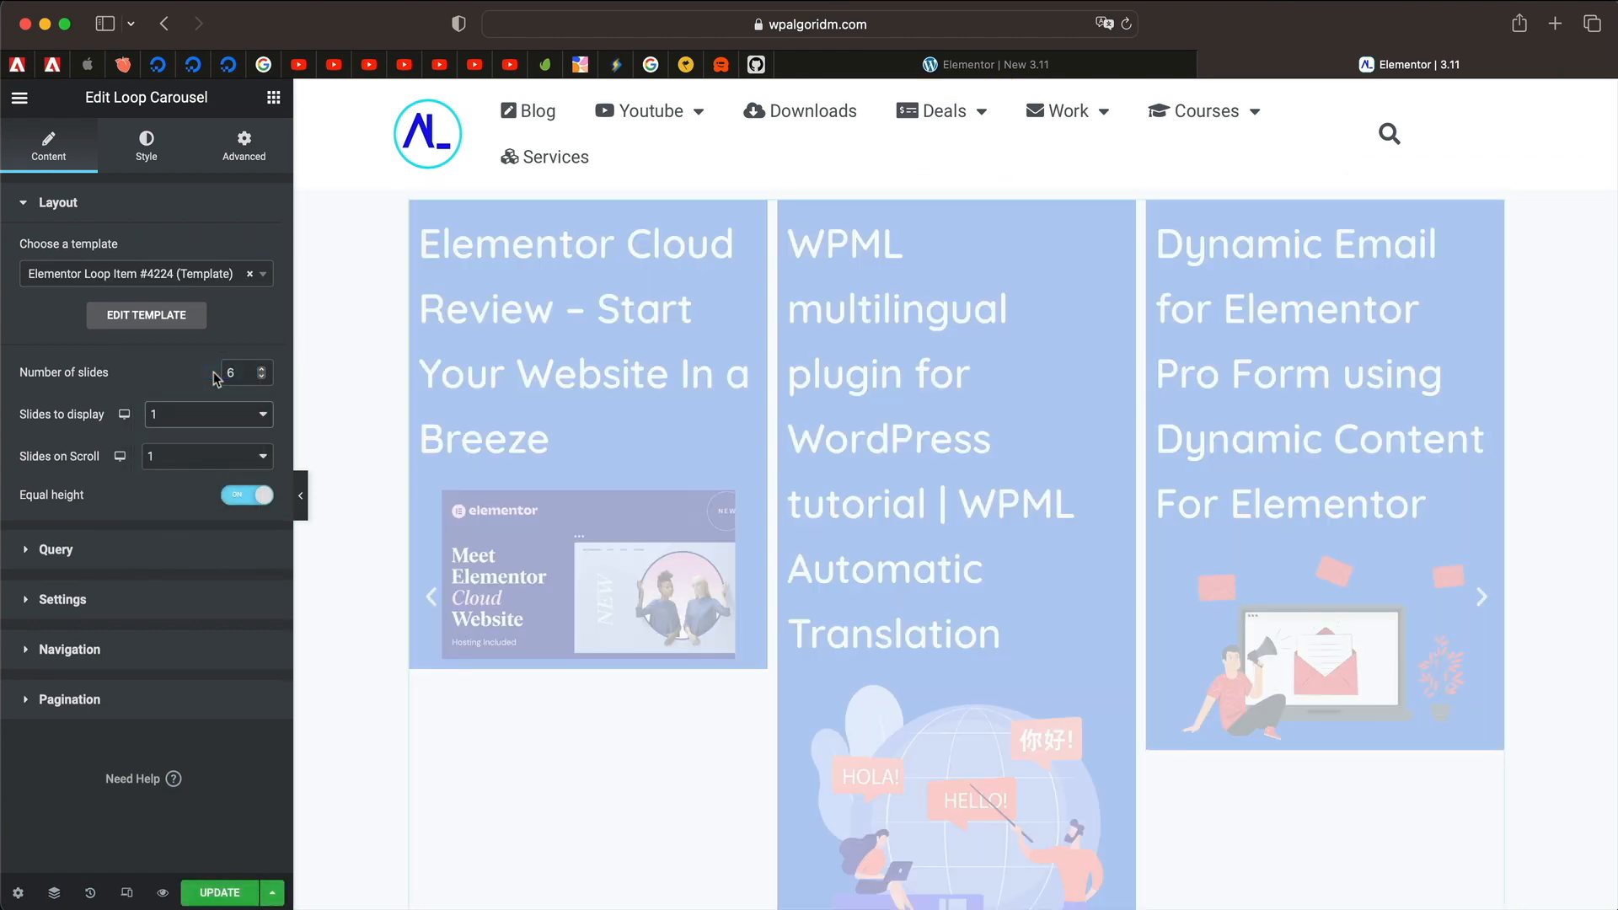
left_click(1481, 597)
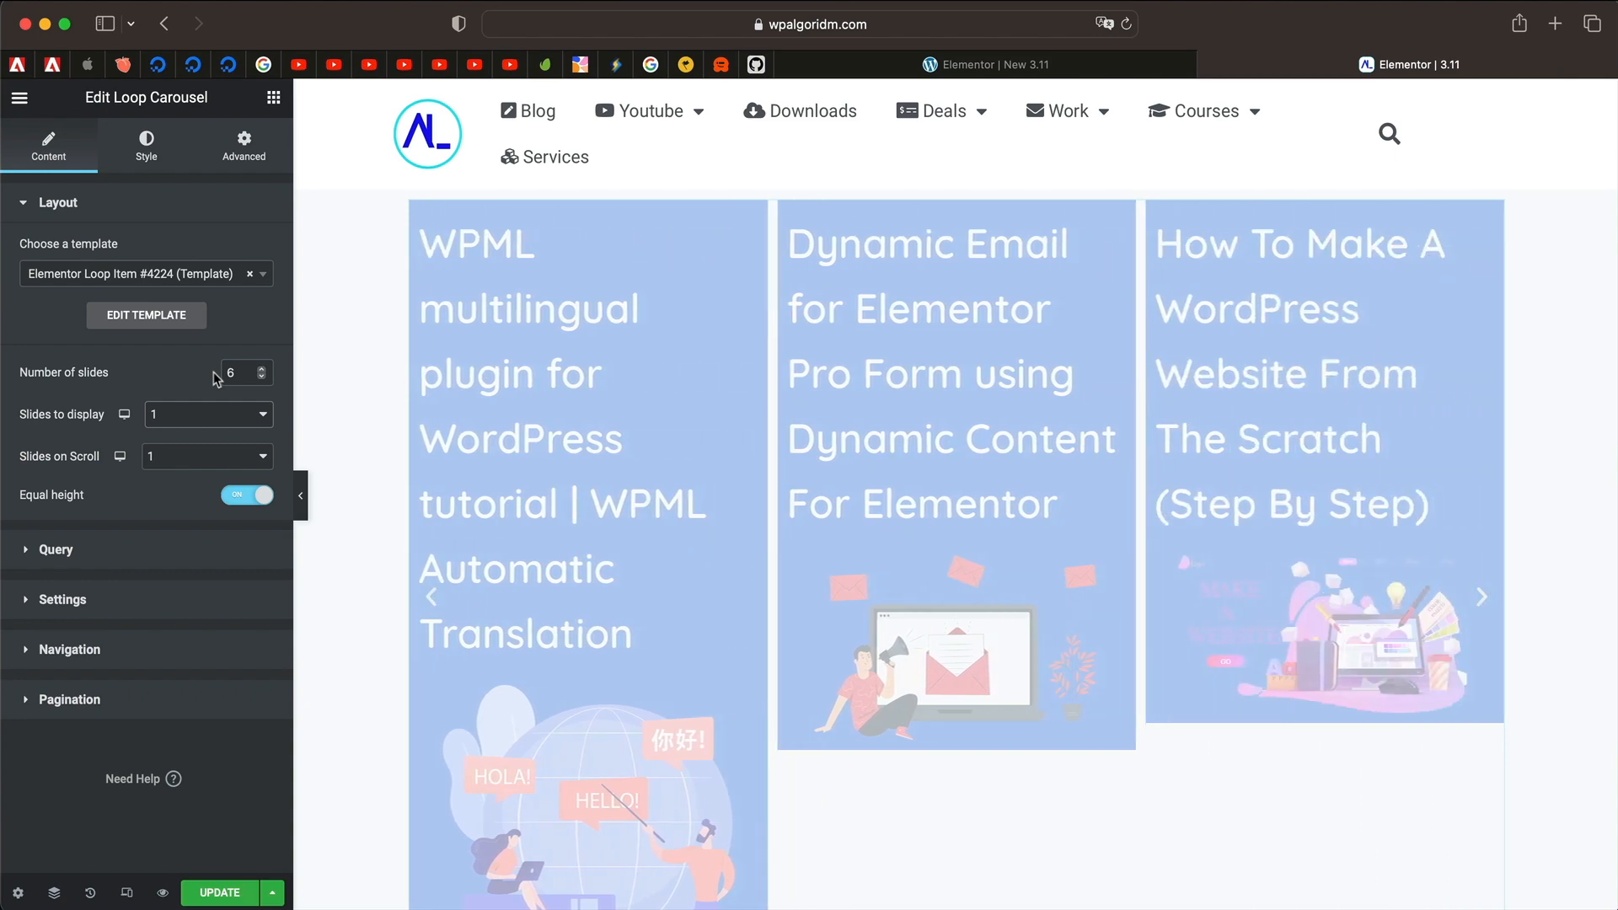
mouse_move(235, 458)
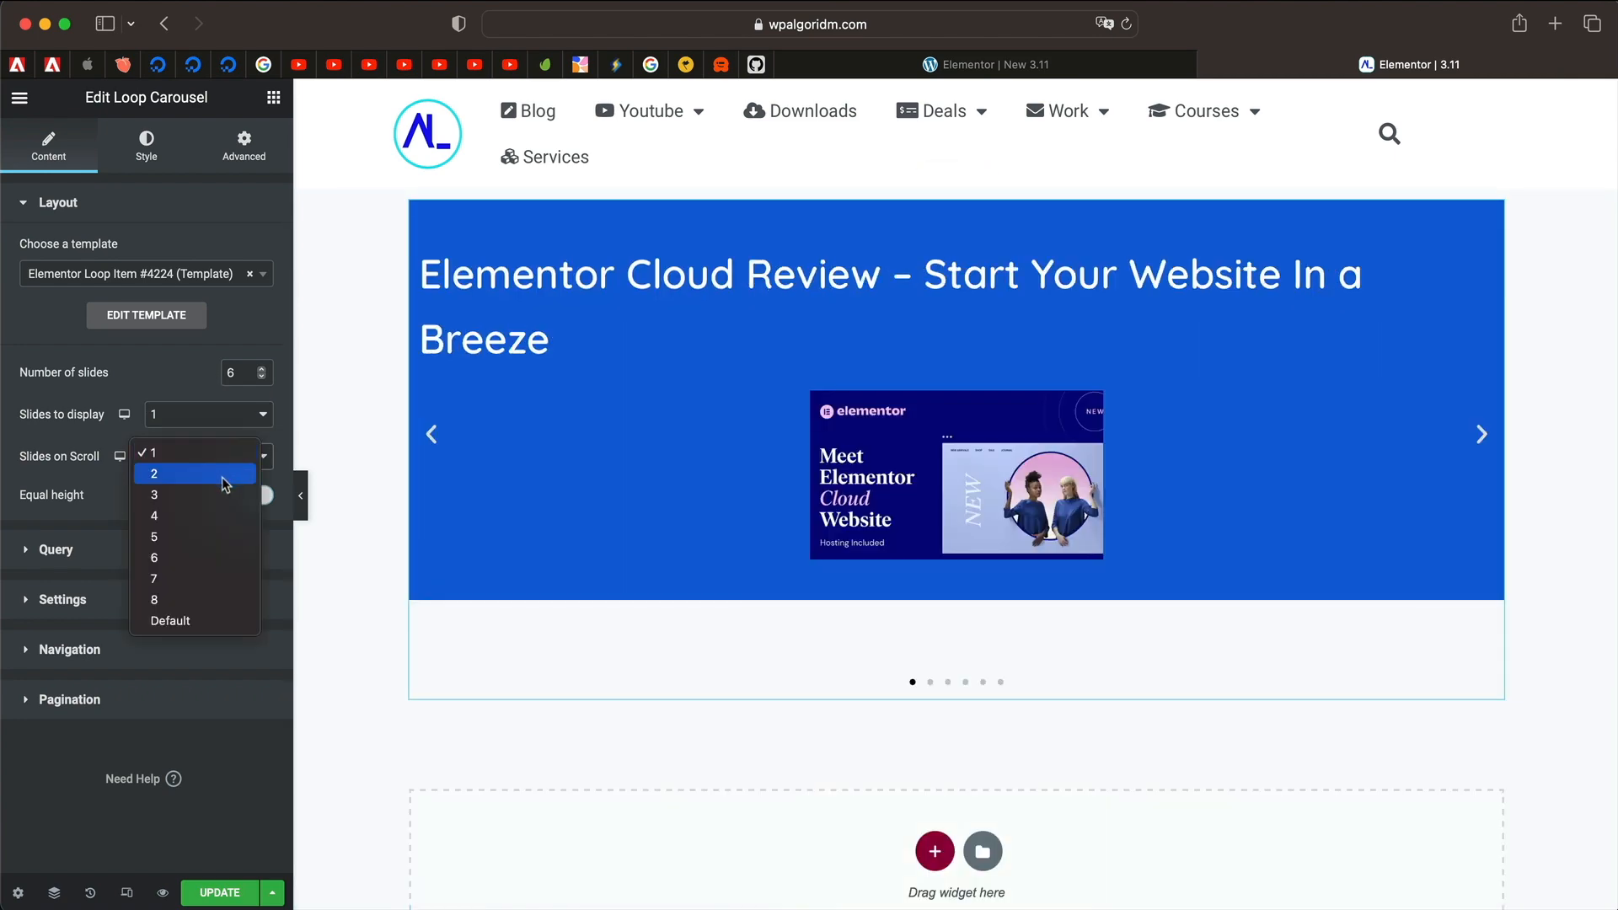
left_click(153, 538)
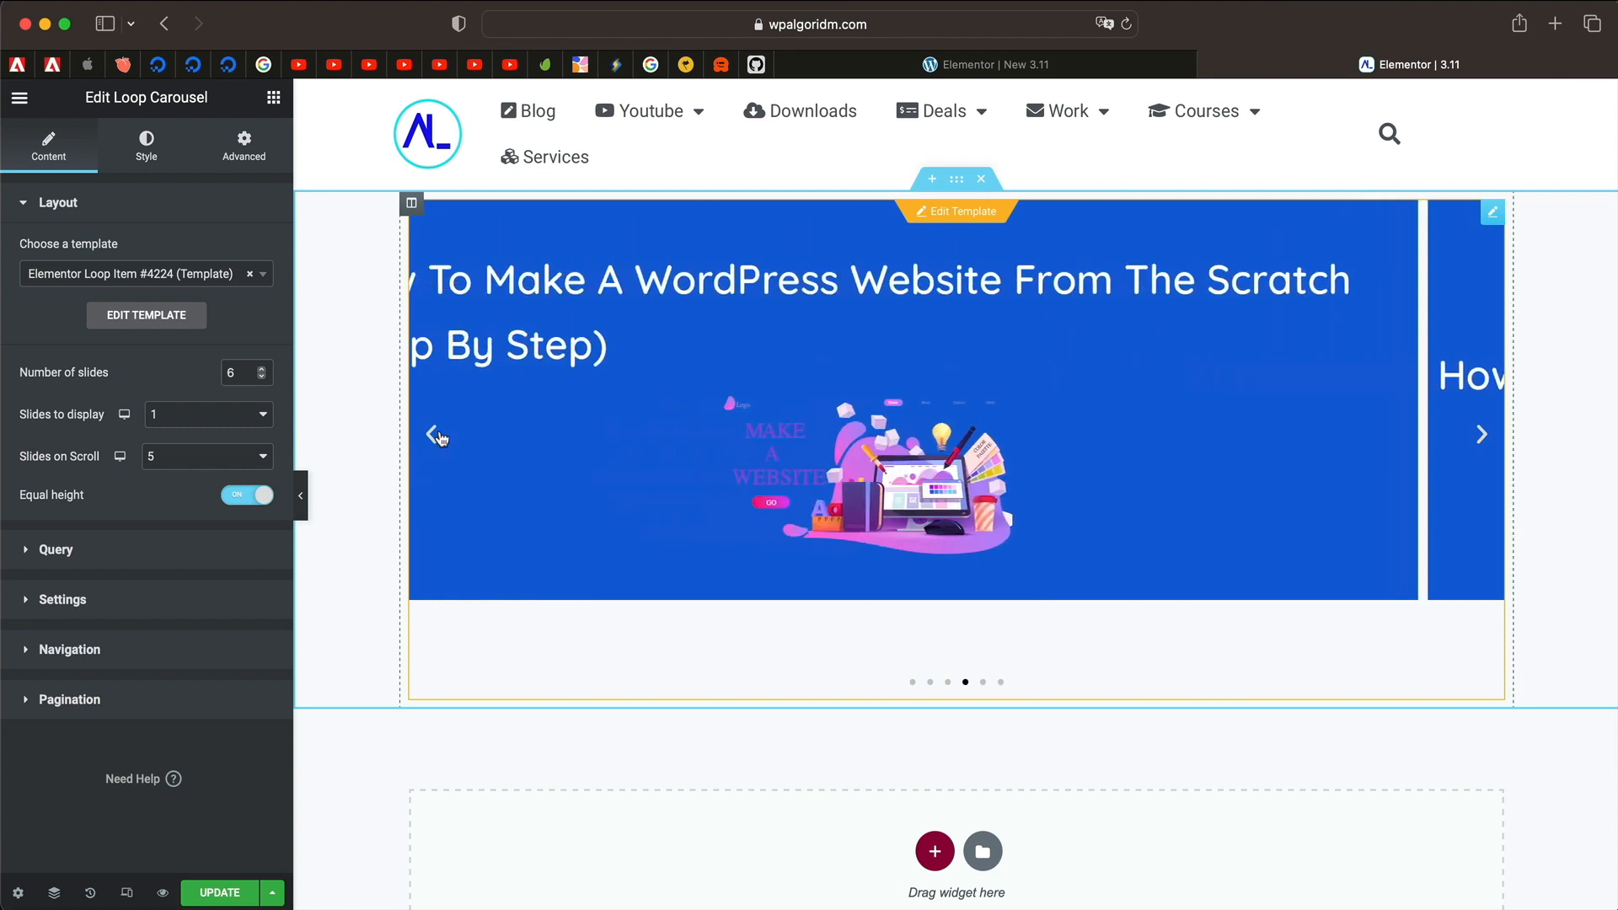
left_click(431, 433)
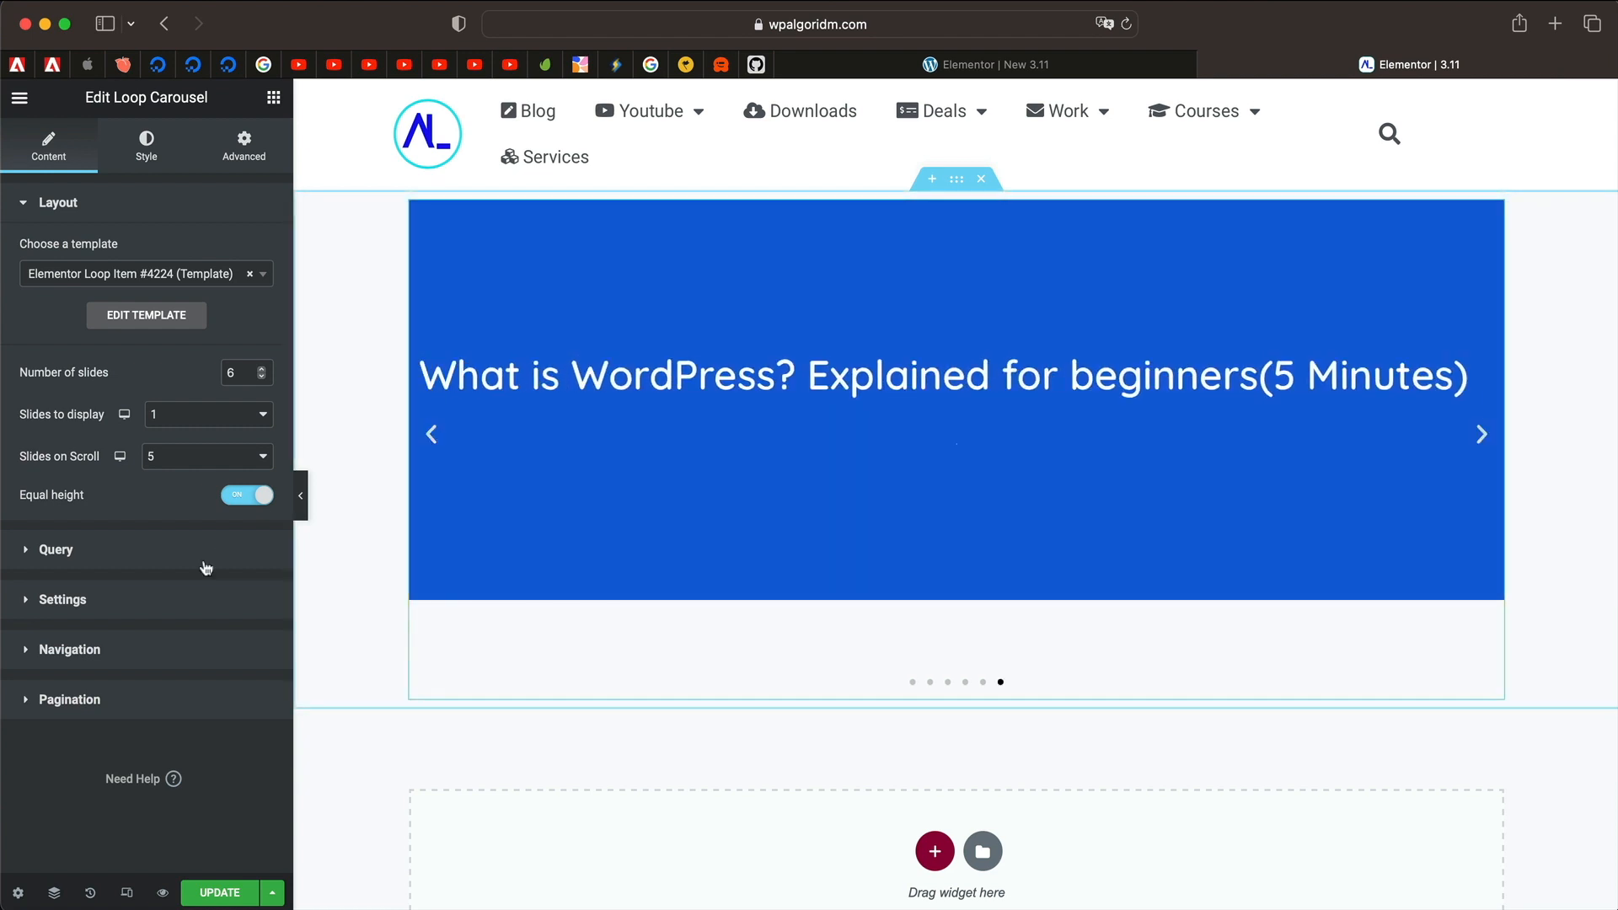
Step: Change the Query Source from Posts to Code Snippets
left_click(55, 550)
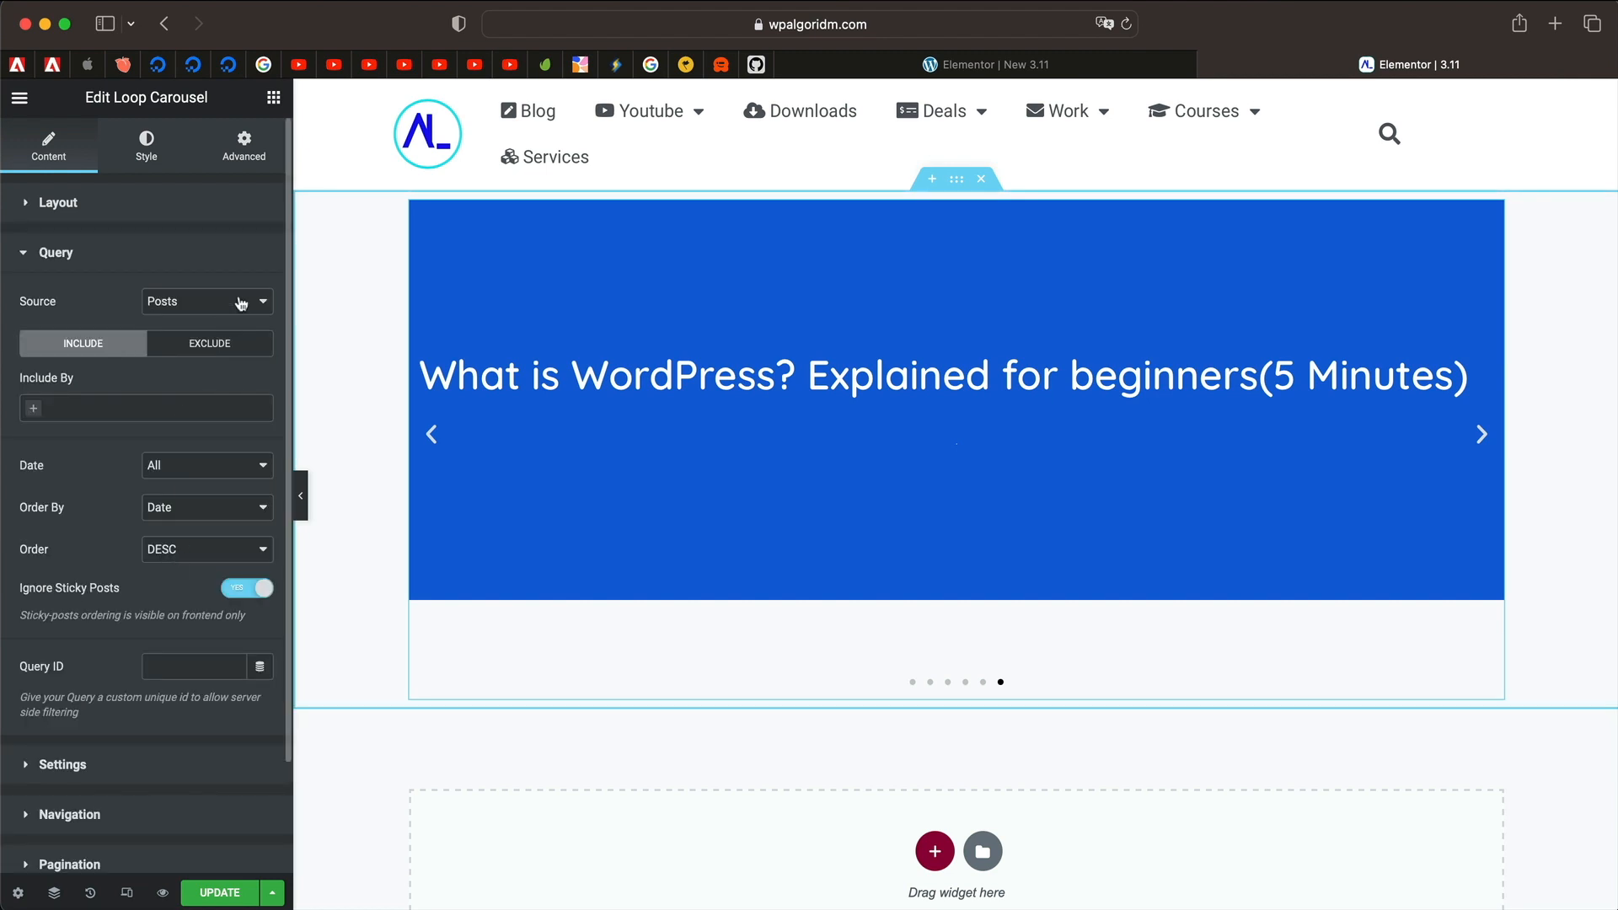
left_click(206, 301)
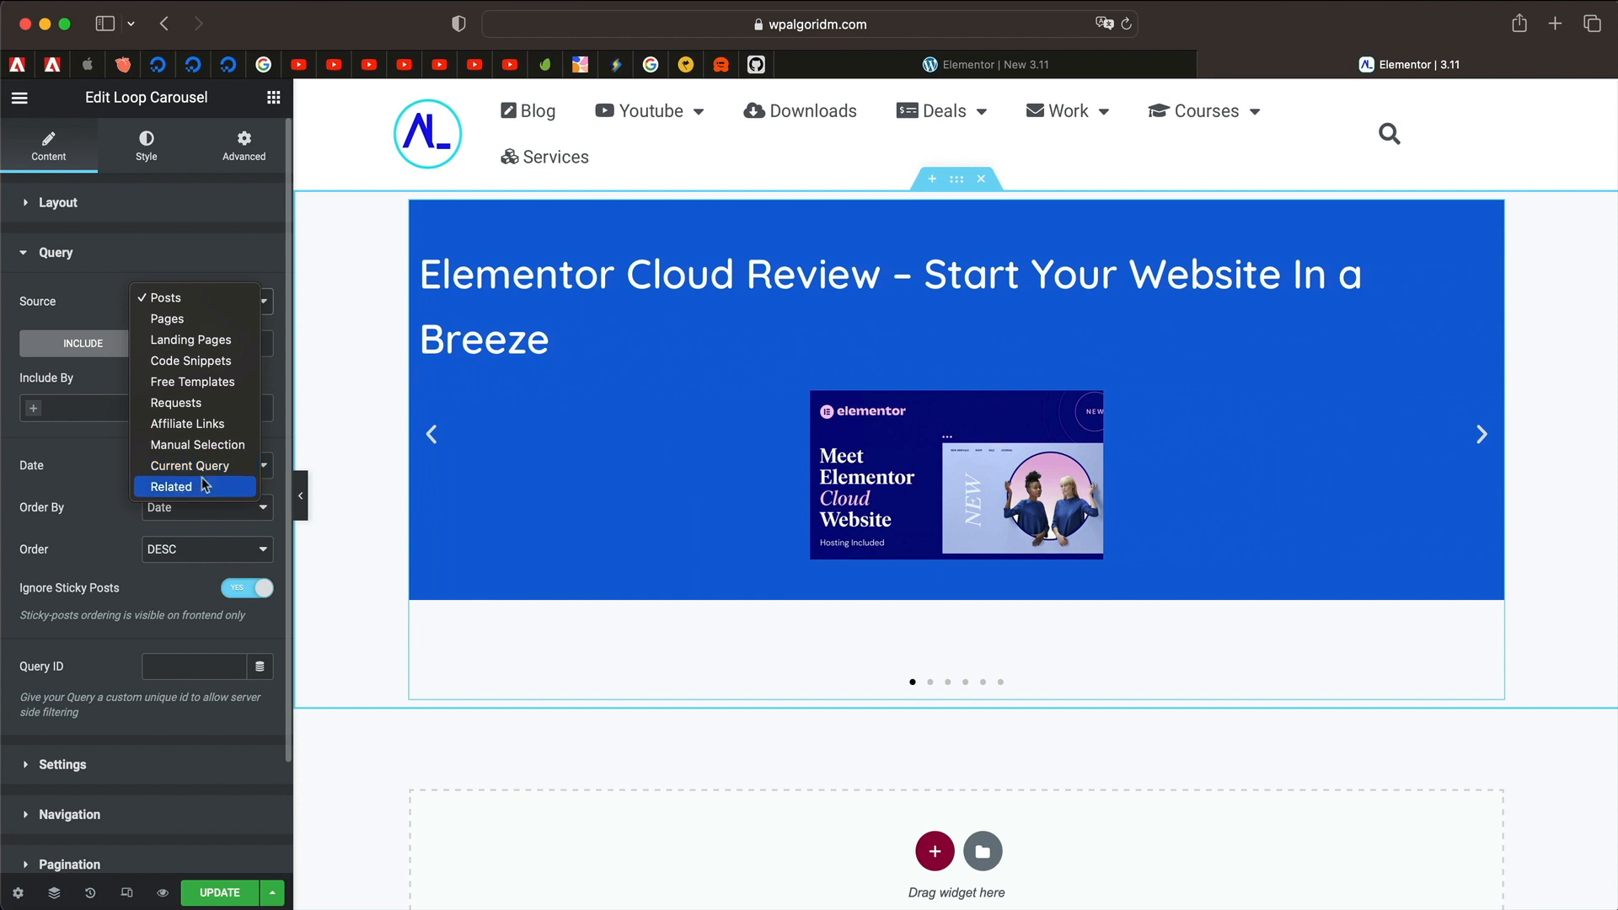
left_click(190, 360)
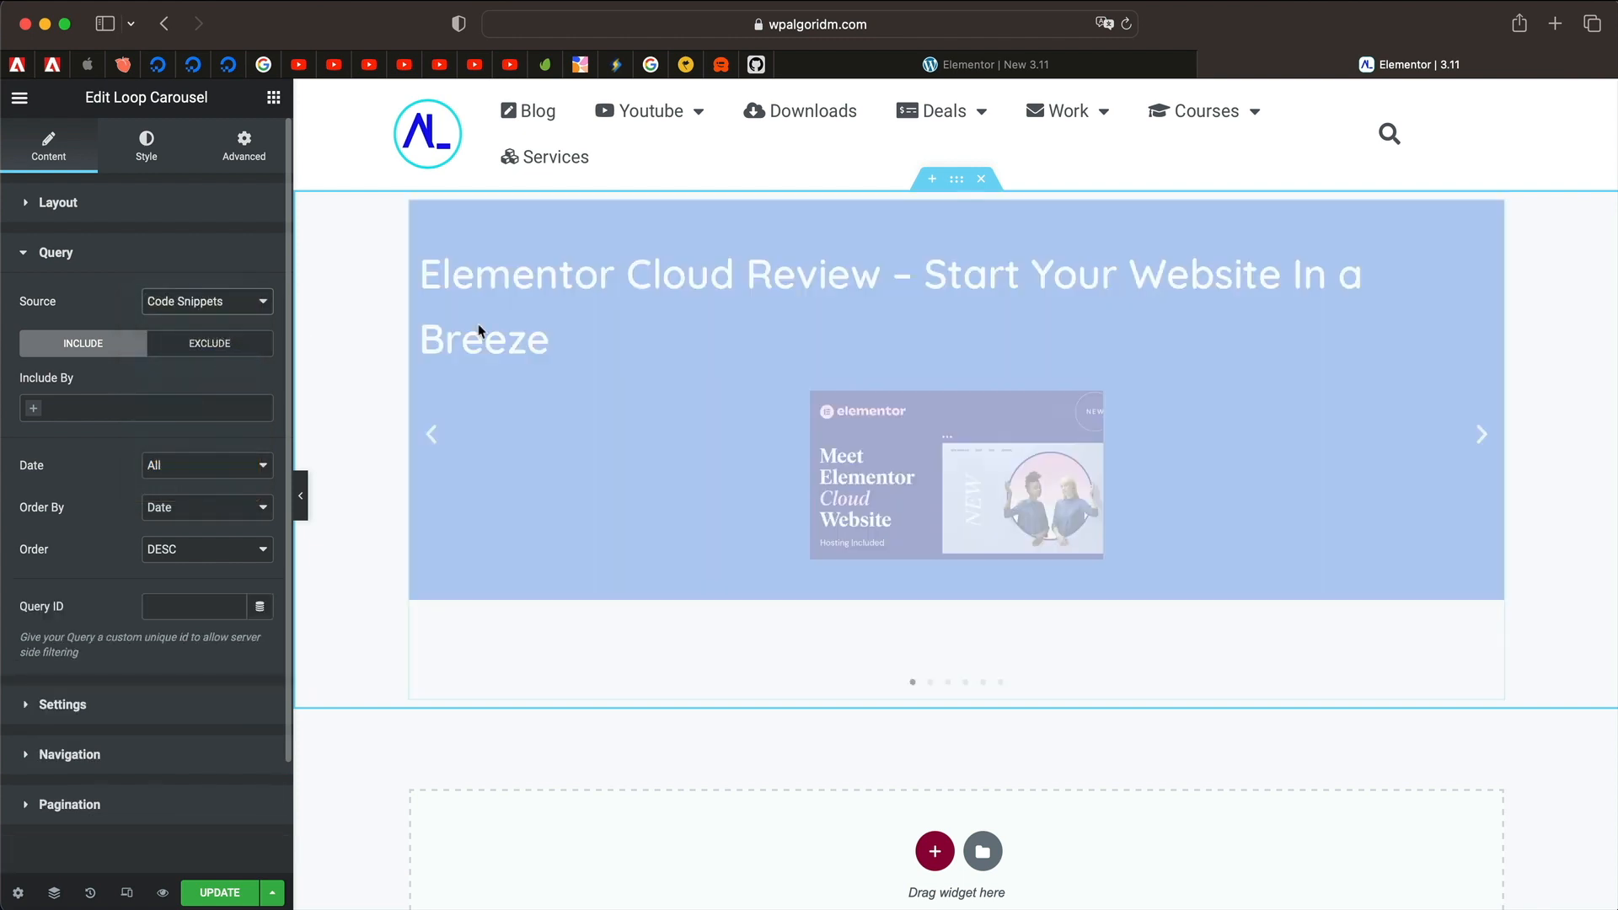
mouse_move(669, 389)
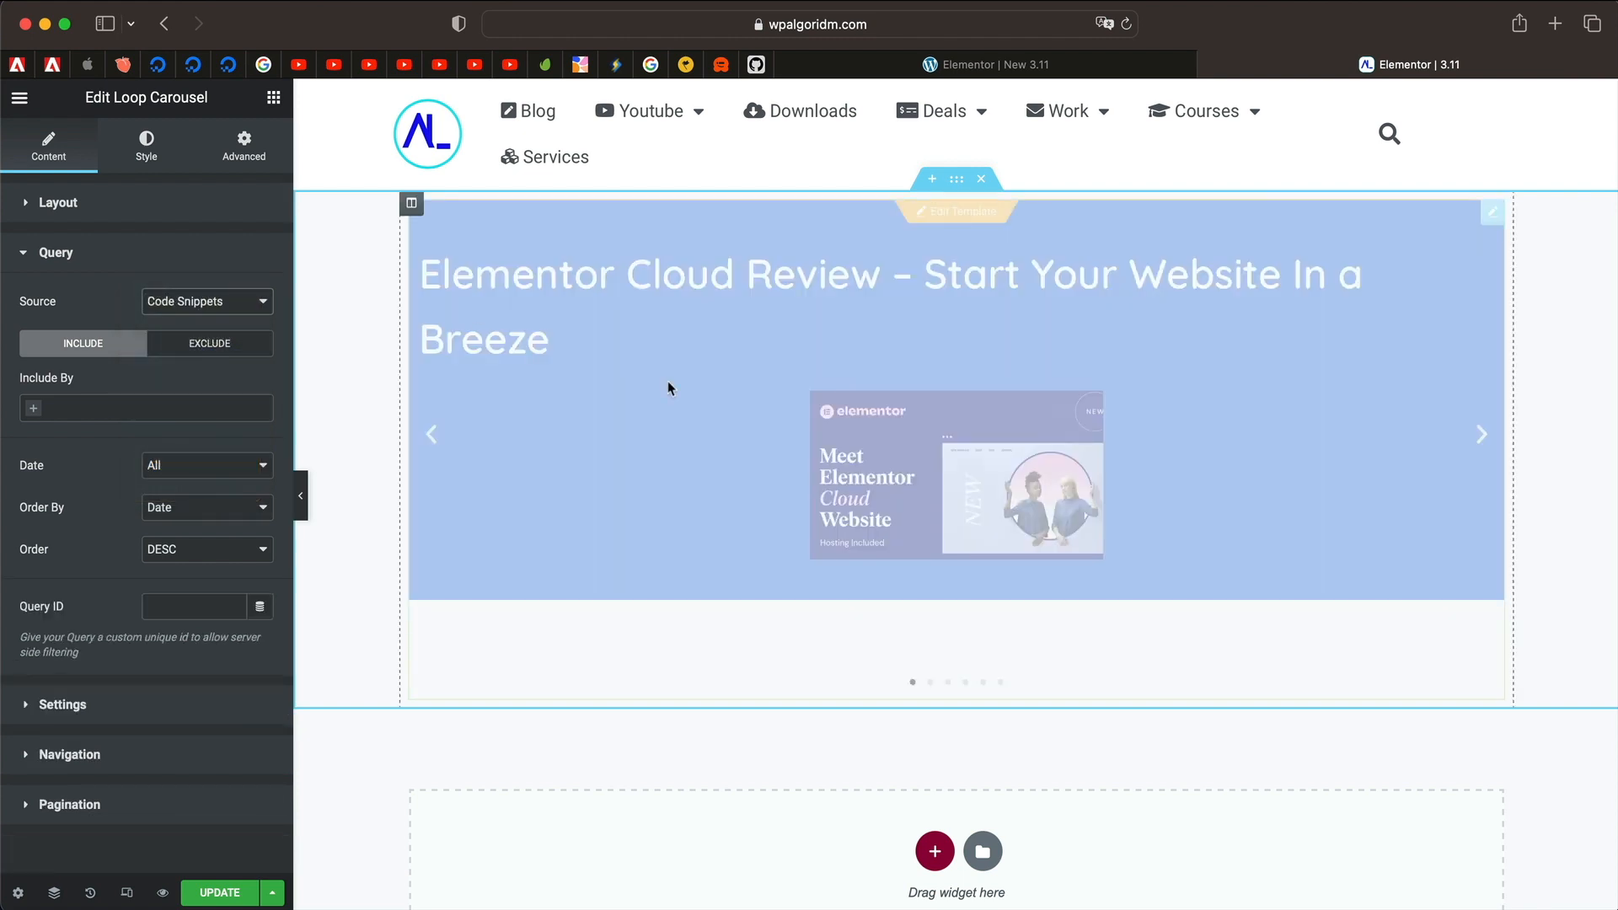
Step: Step through several Code Snippets slides with the carousel's next arrow
left_click(1481, 435)
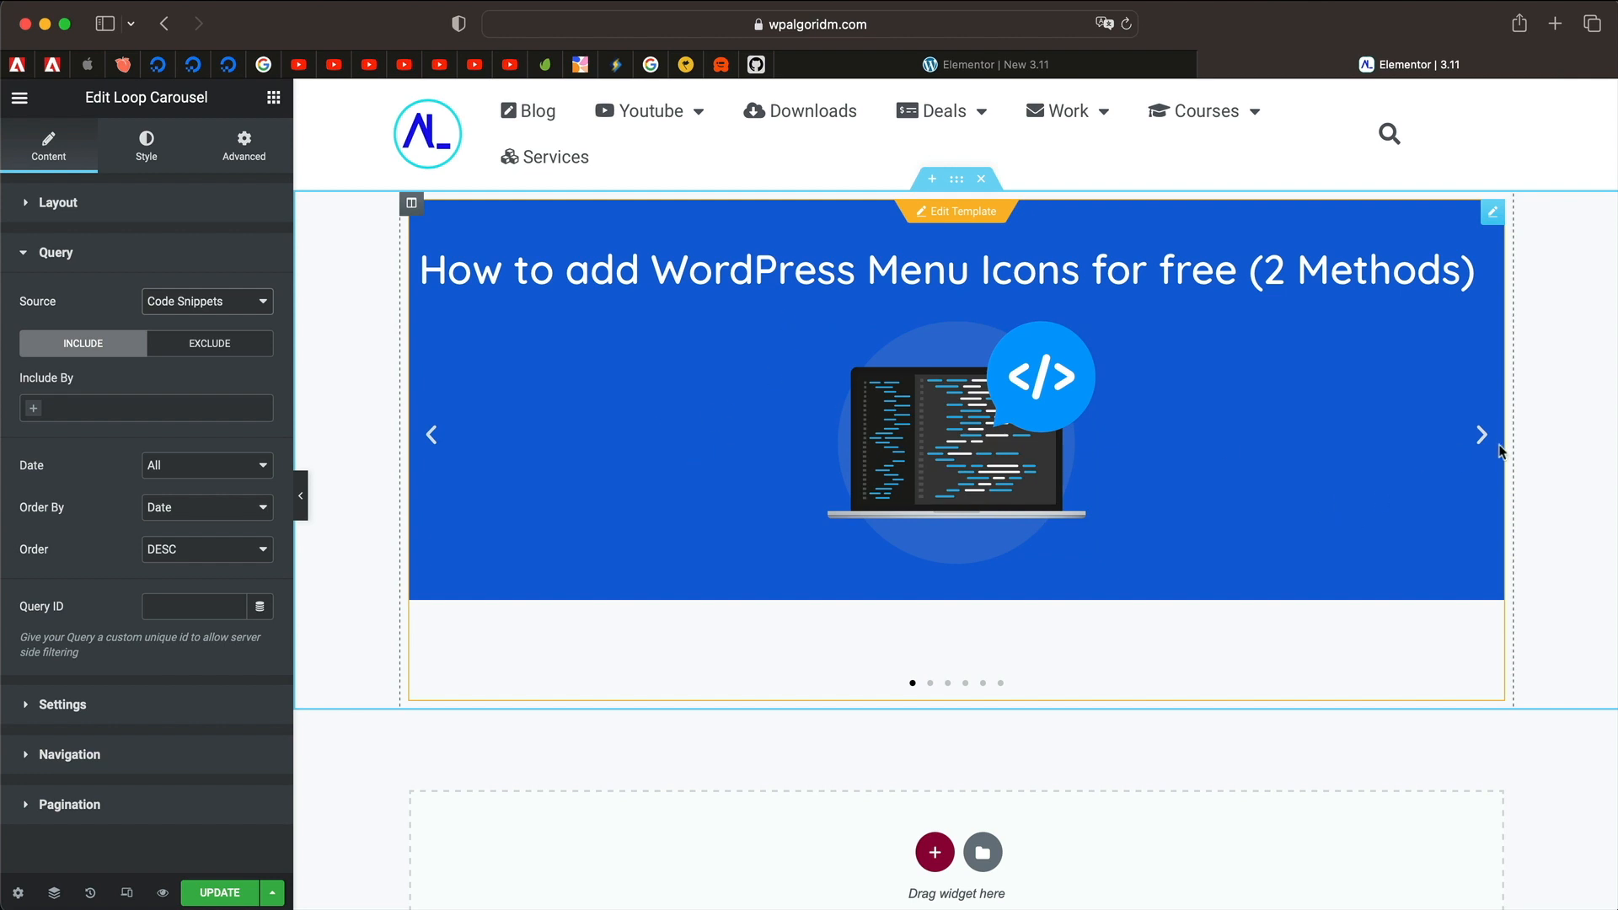
left_click(1481, 435)
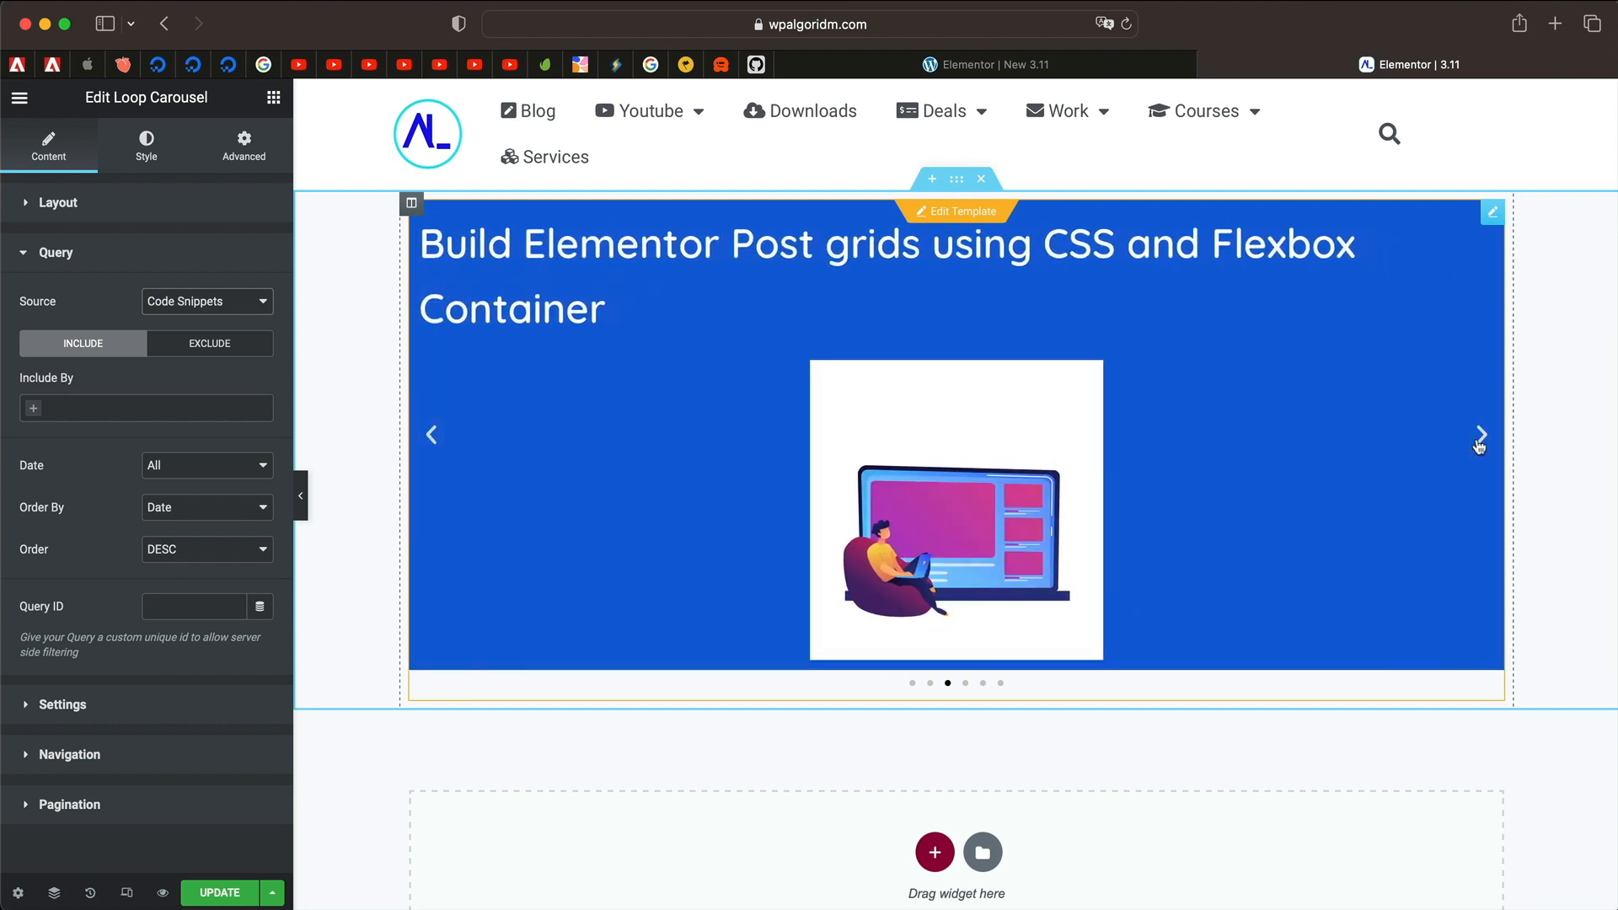
left_click(1479, 435)
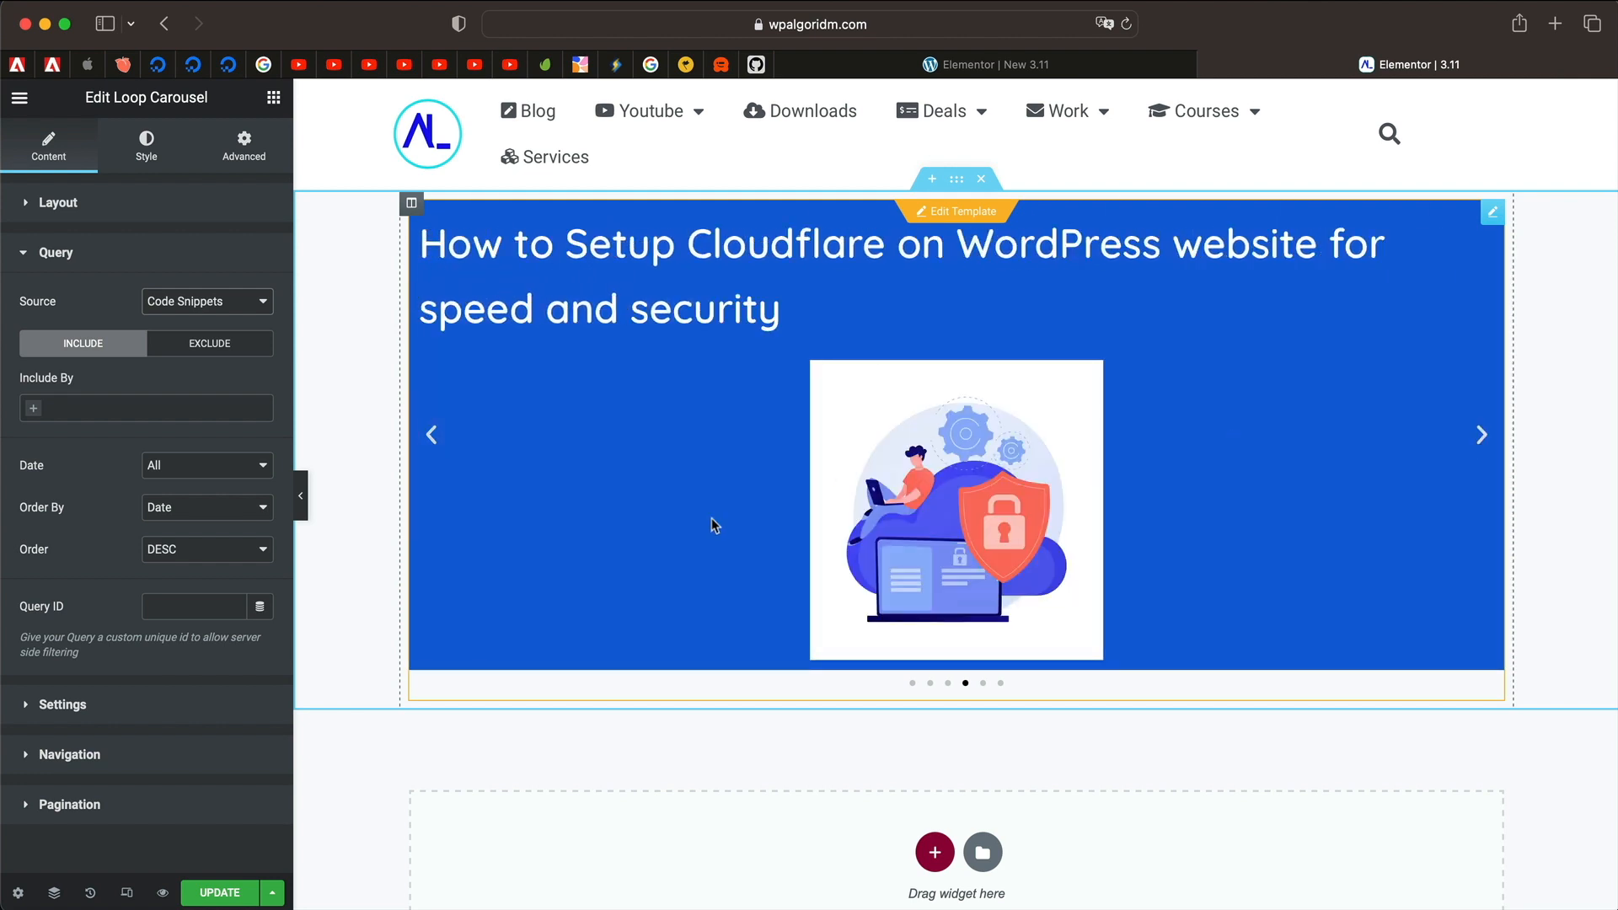
left_click(61, 705)
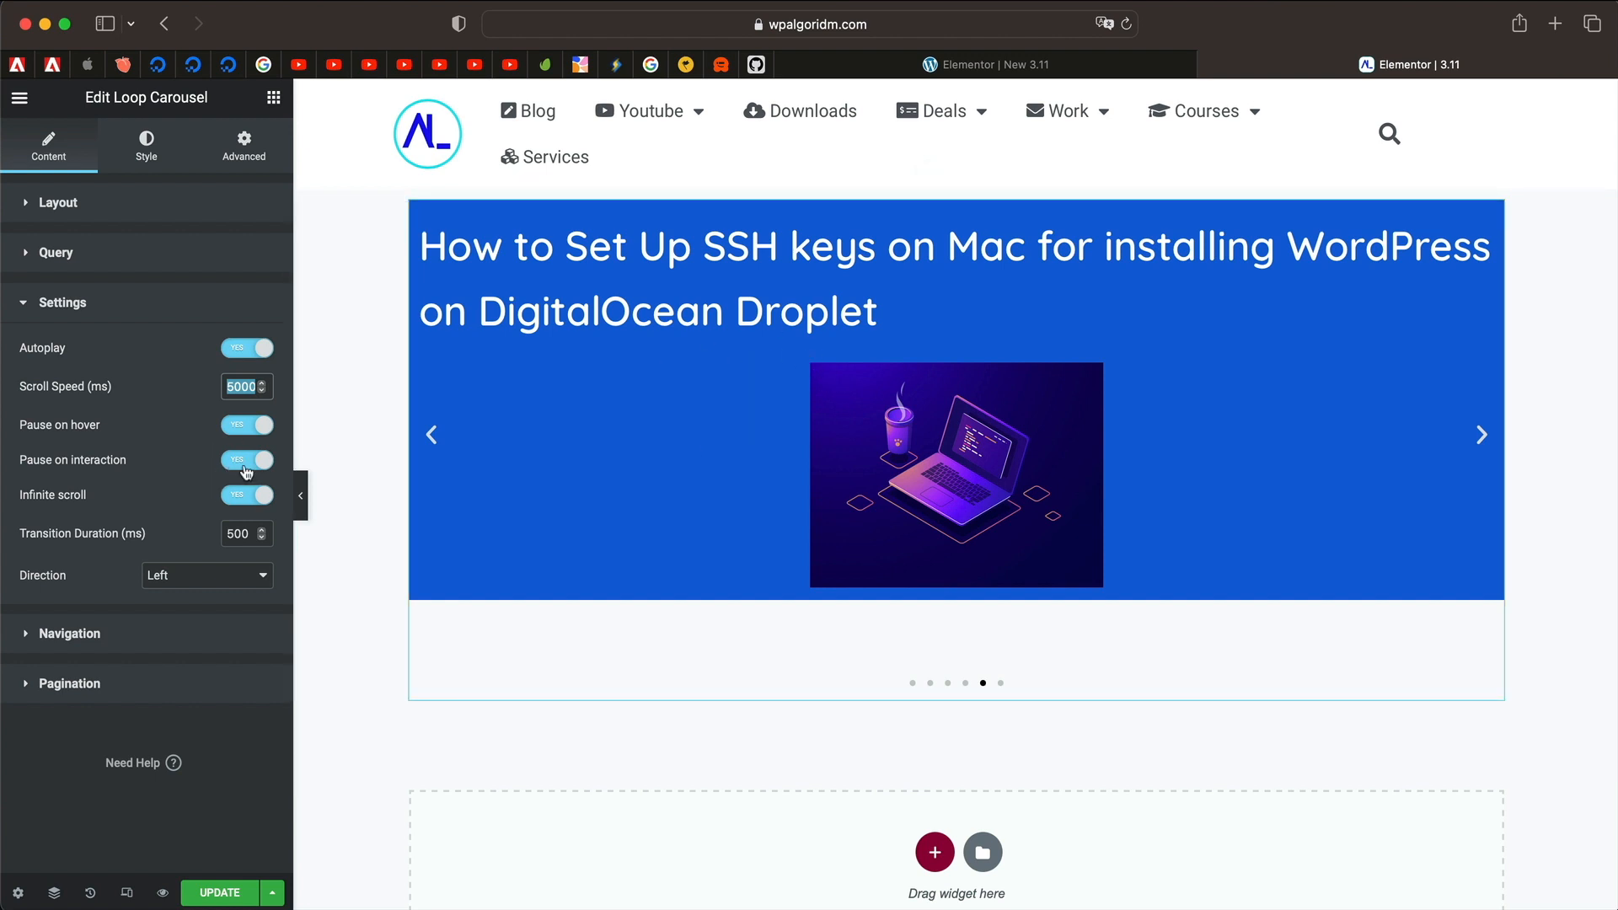
Step: Select the carousel to reach its autoplay, pause and infinite-scroll settings
left_click(691, 376)
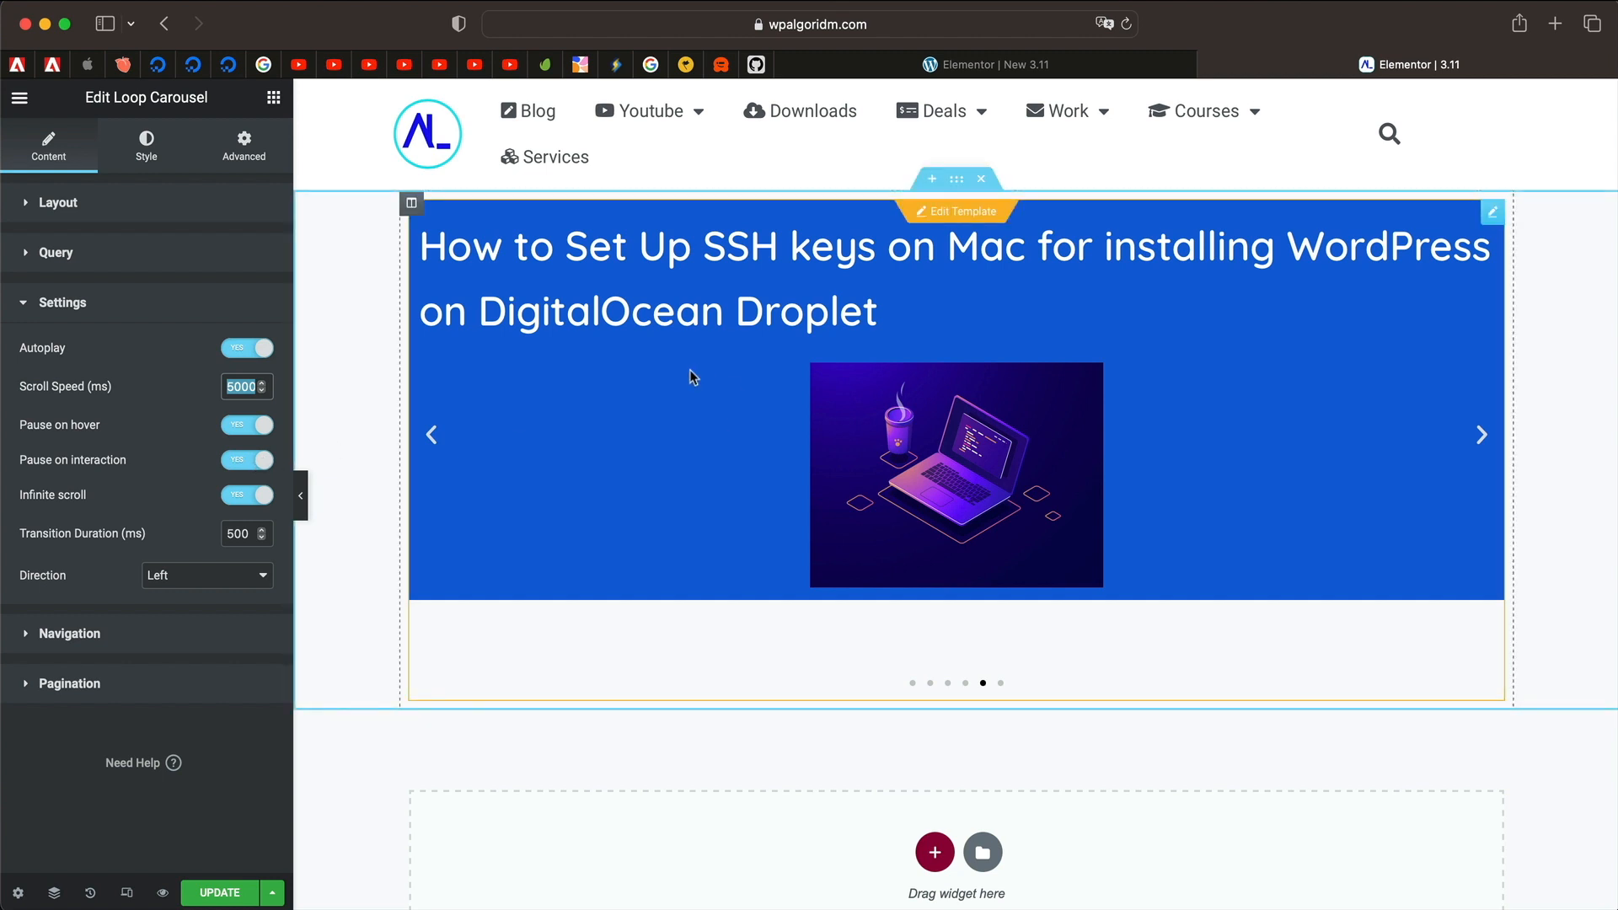
mouse_move(477, 280)
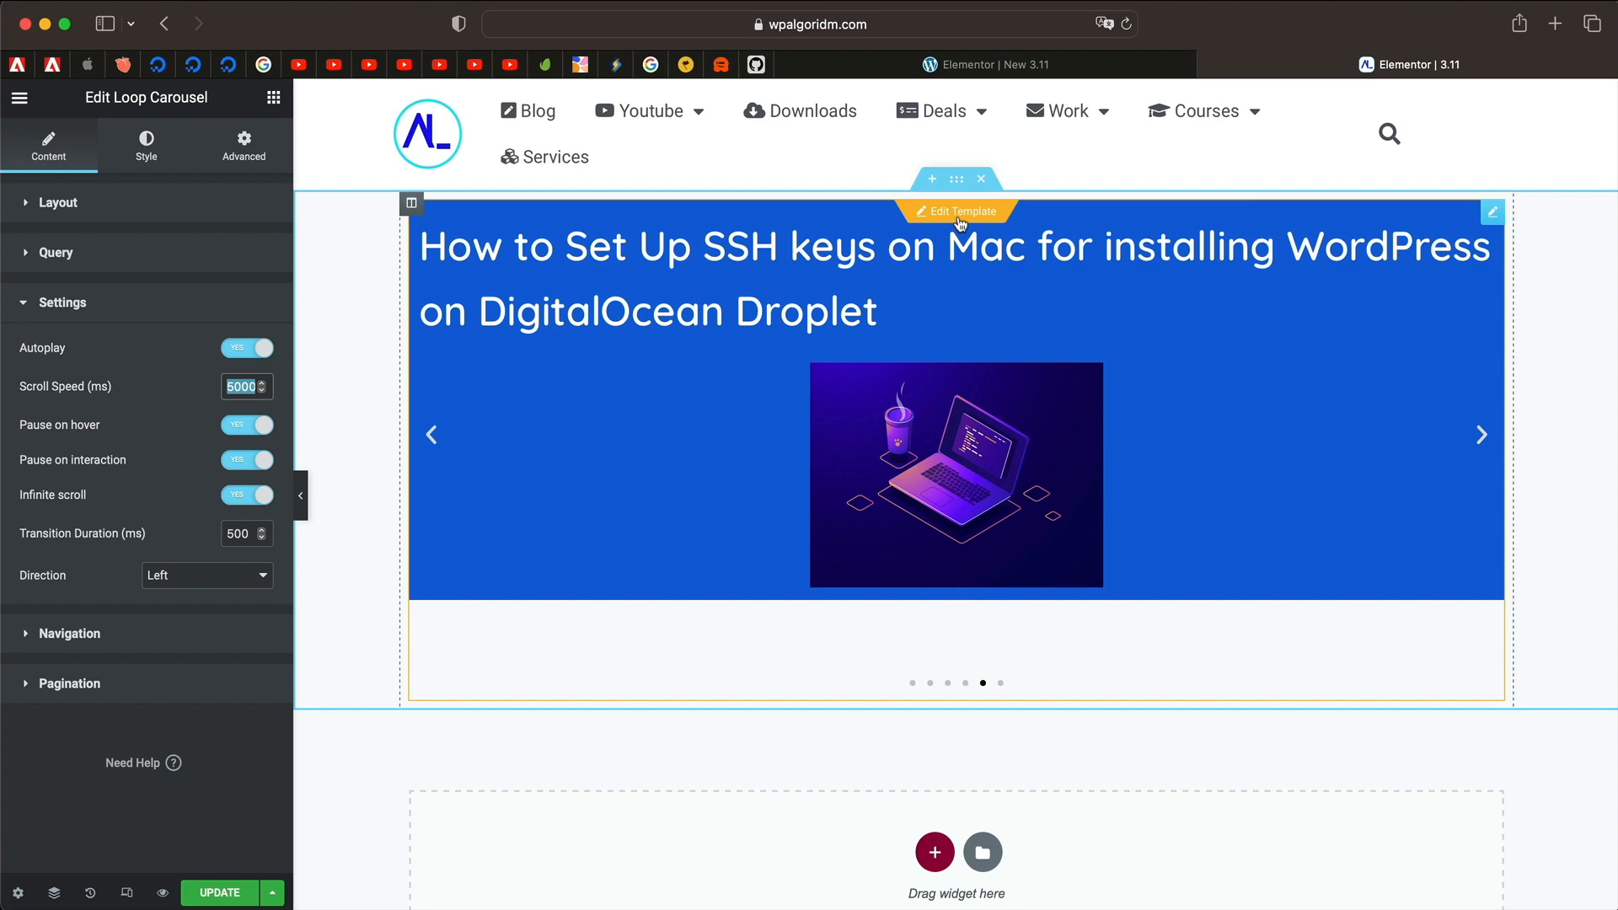
Step: Enter the loop item template via Edit Template, saving the pending page changes
left_click(953, 211)
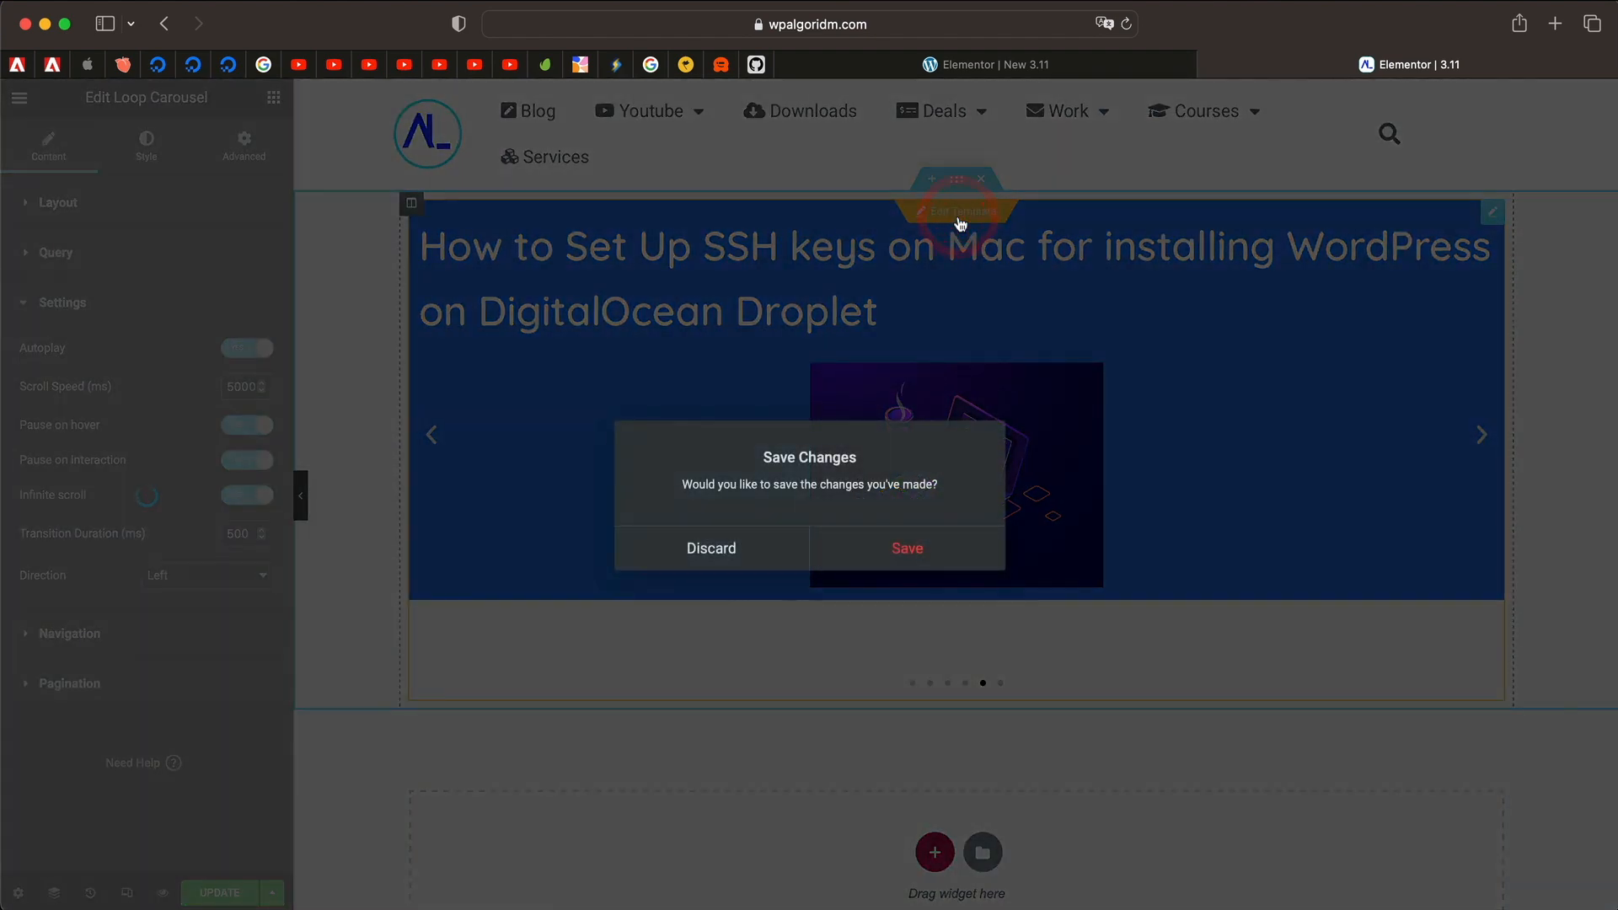
left_click(710, 548)
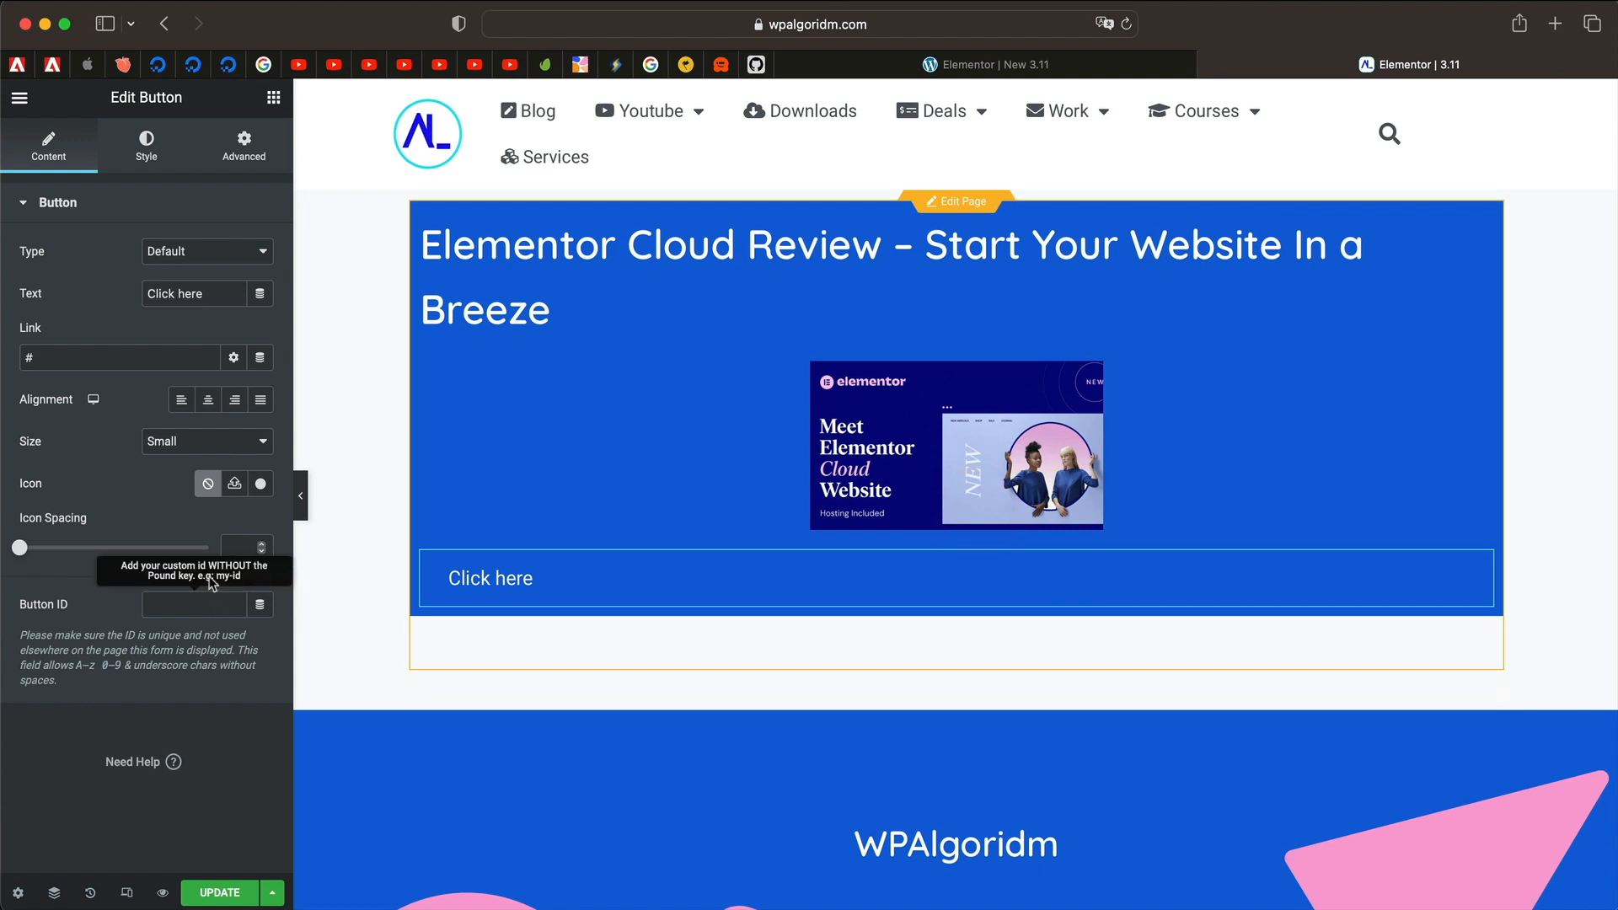
Step: Give the Click here button a pink background and Justified full-width alignment
left_click(145, 145)
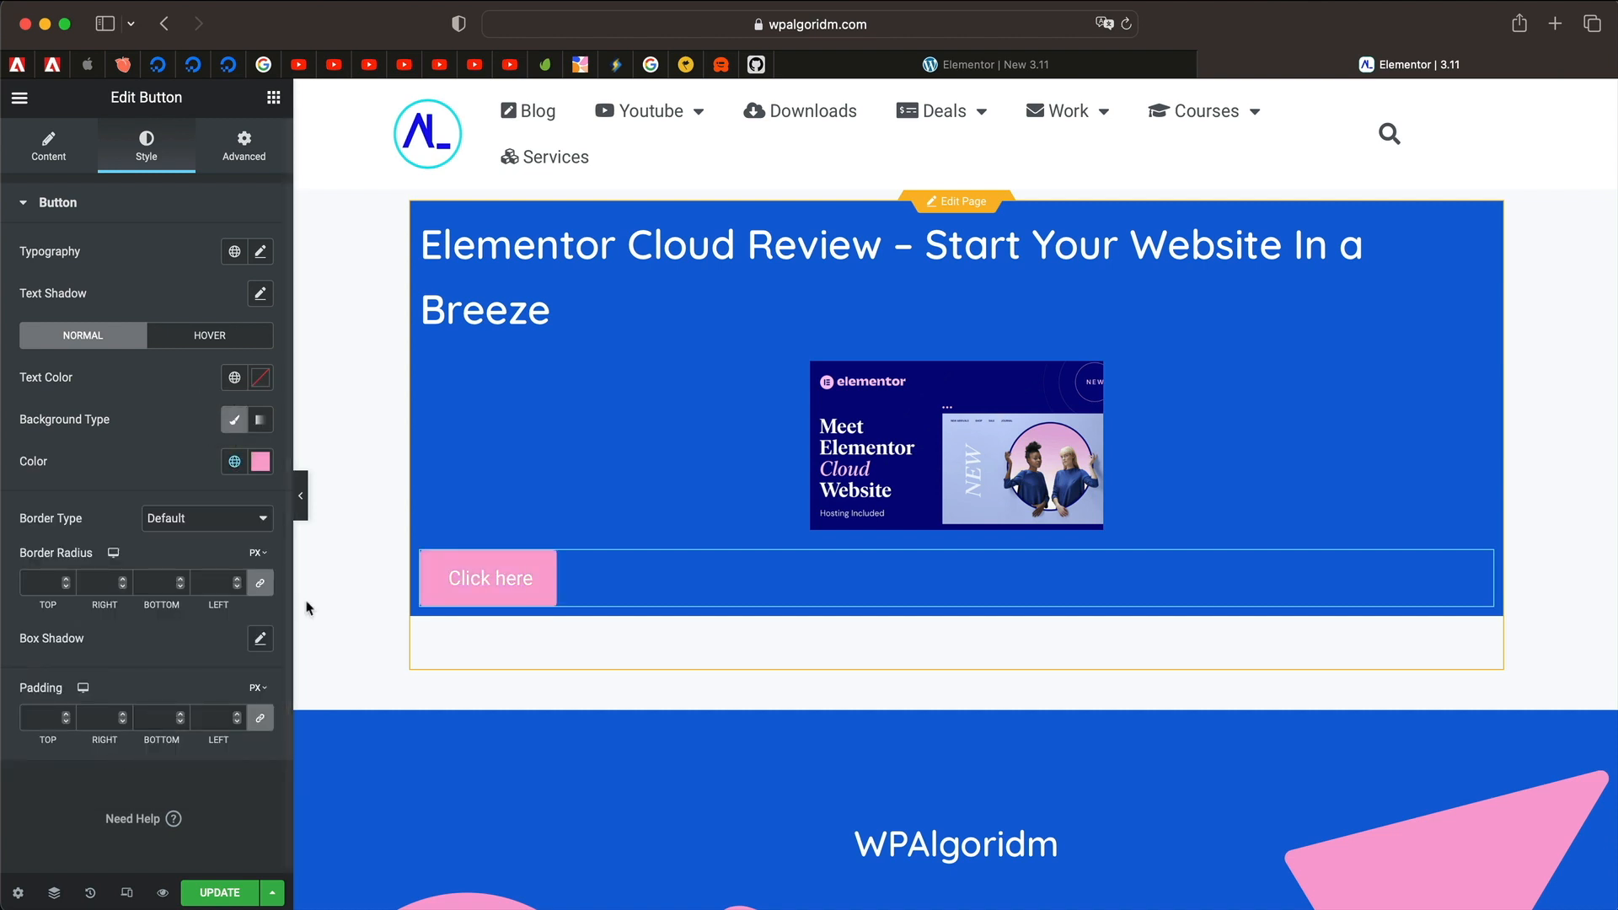
left_click(47, 145)
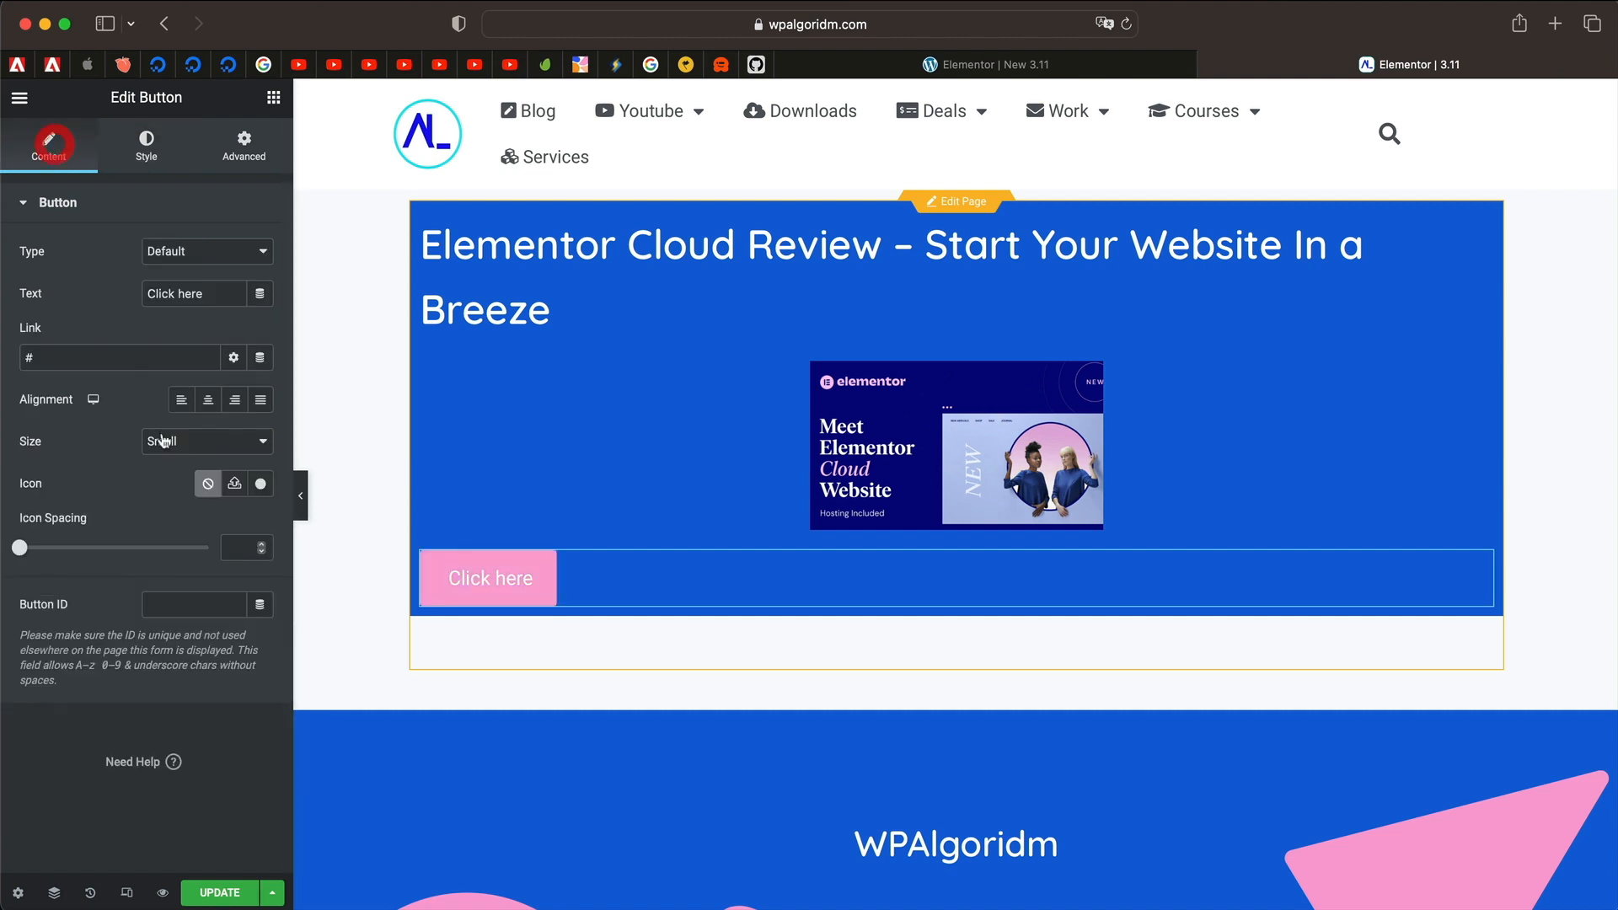
left_click(208, 399)
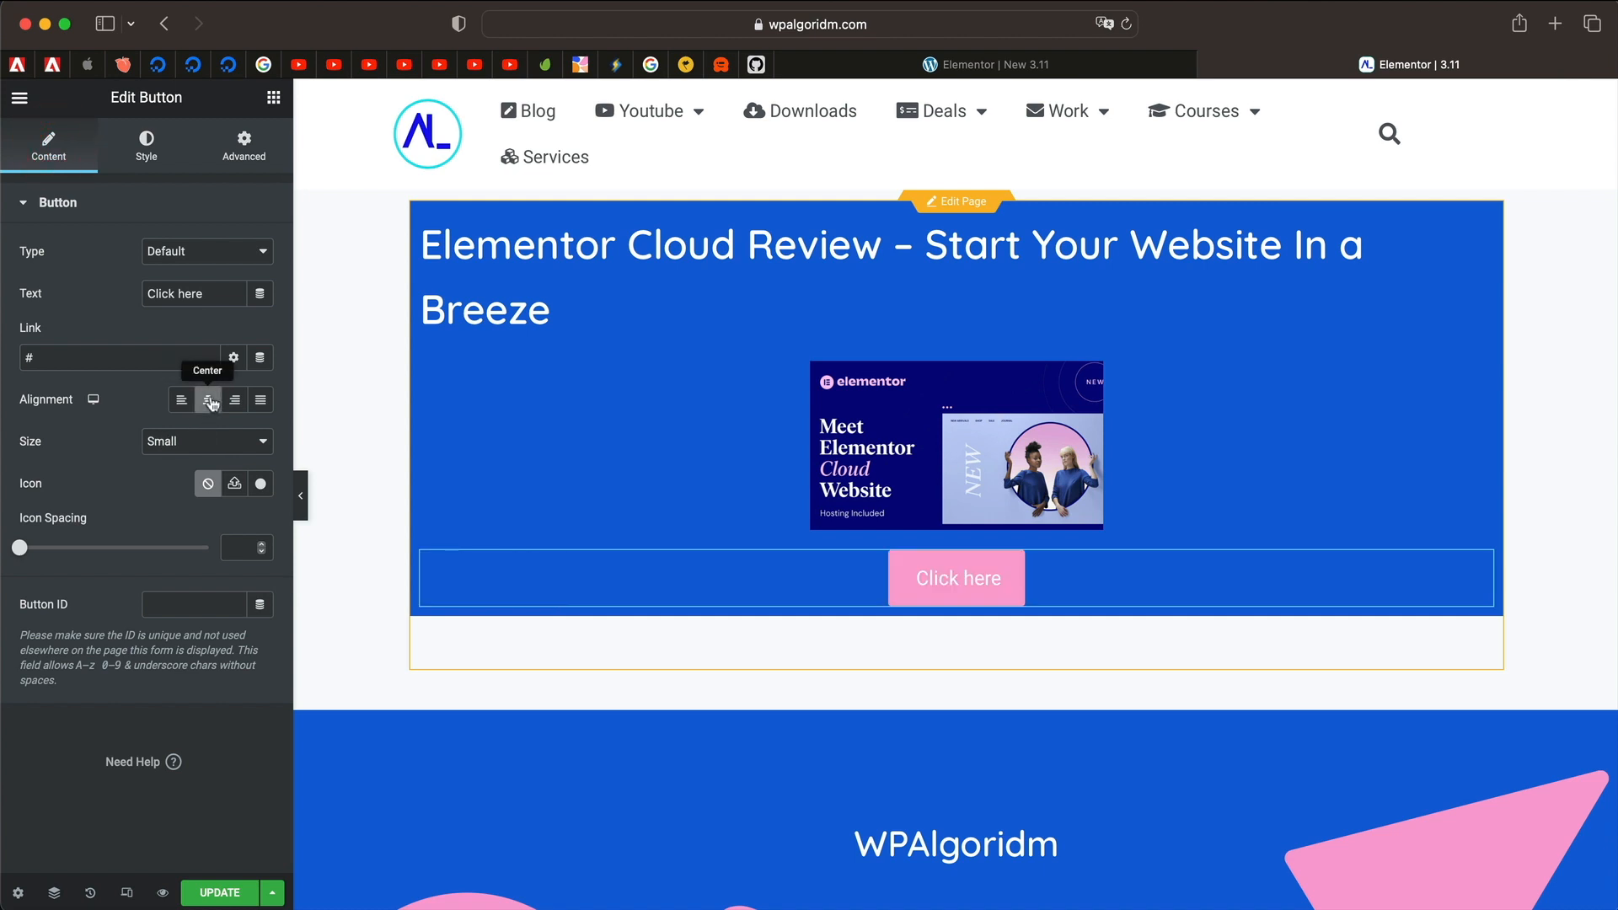
left_click(259, 399)
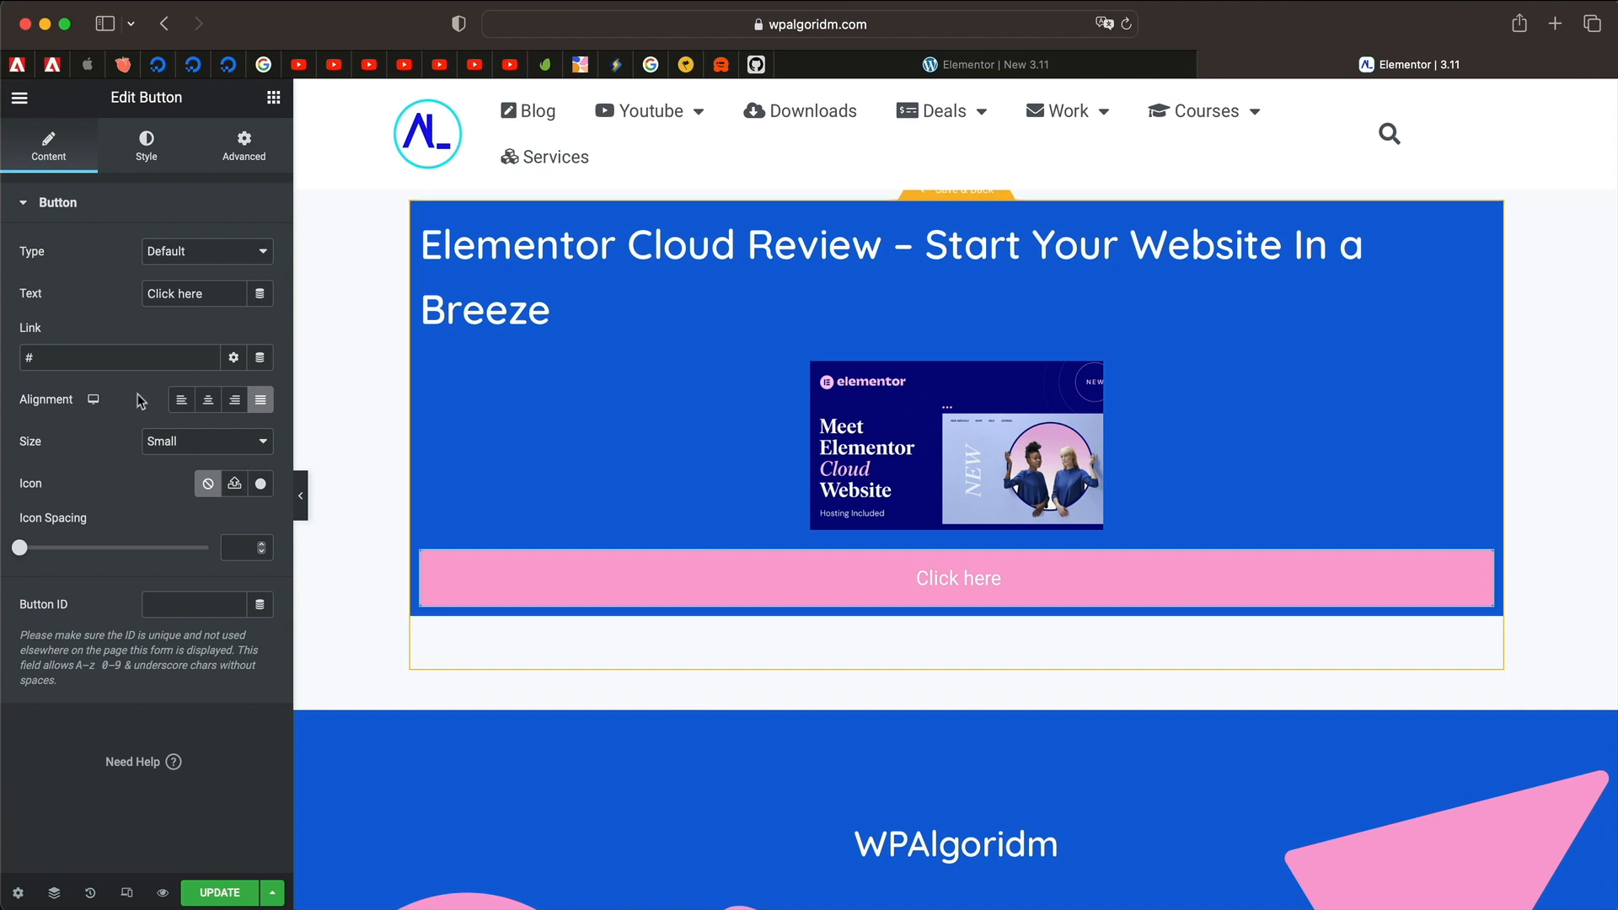
mouse_move(260, 357)
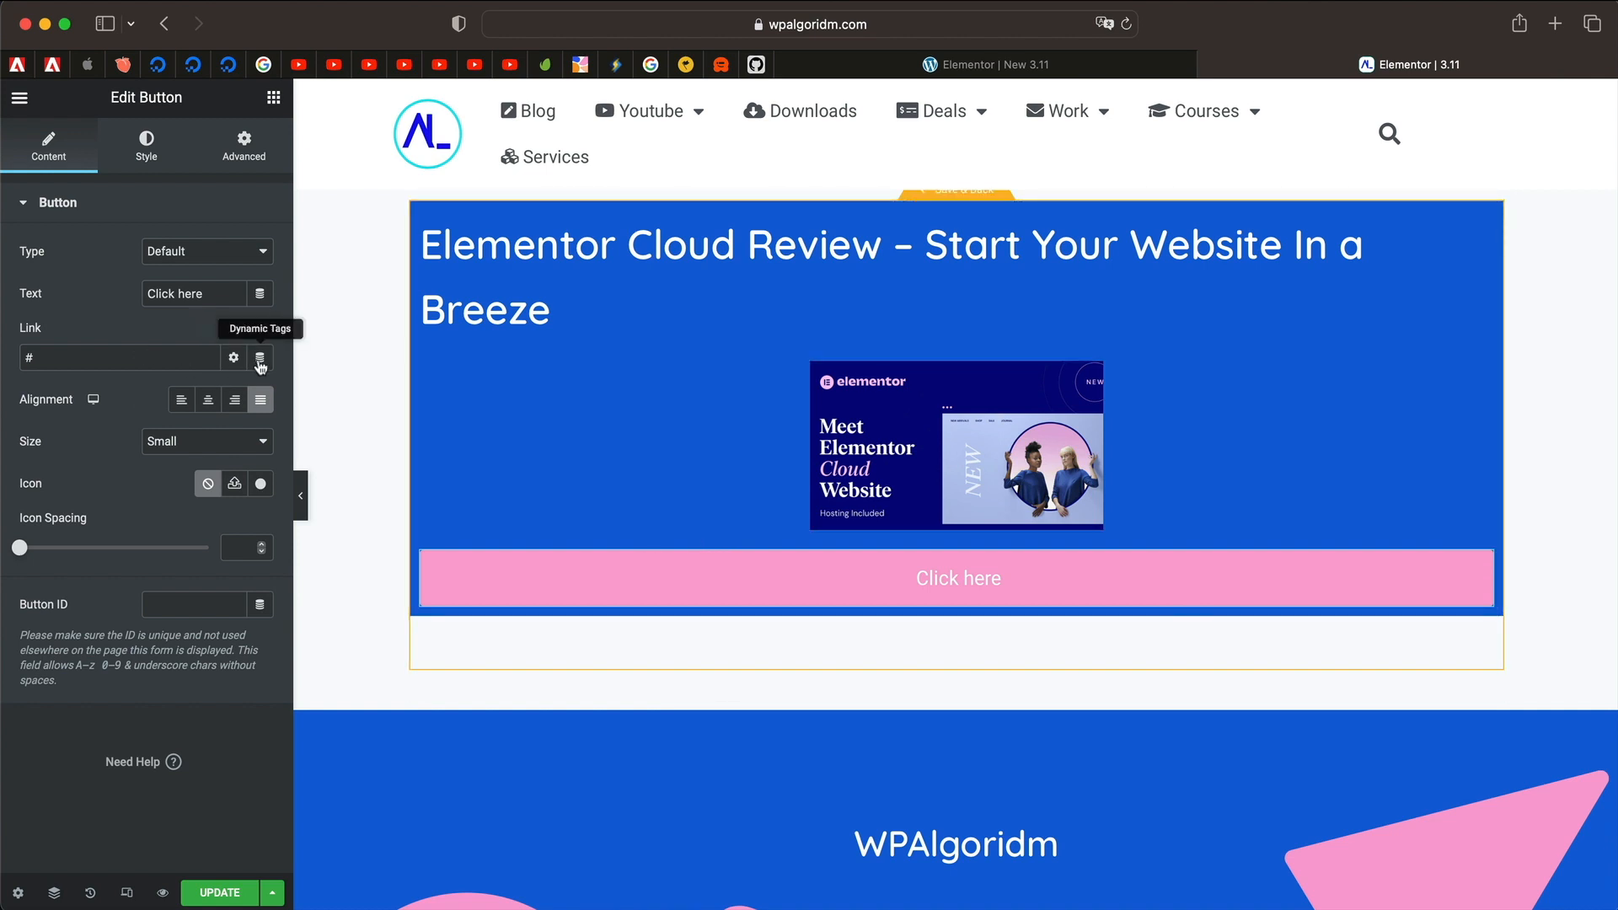
Step: Set the button link to the dynamic Post URL and update the loop template
left_click(259, 357)
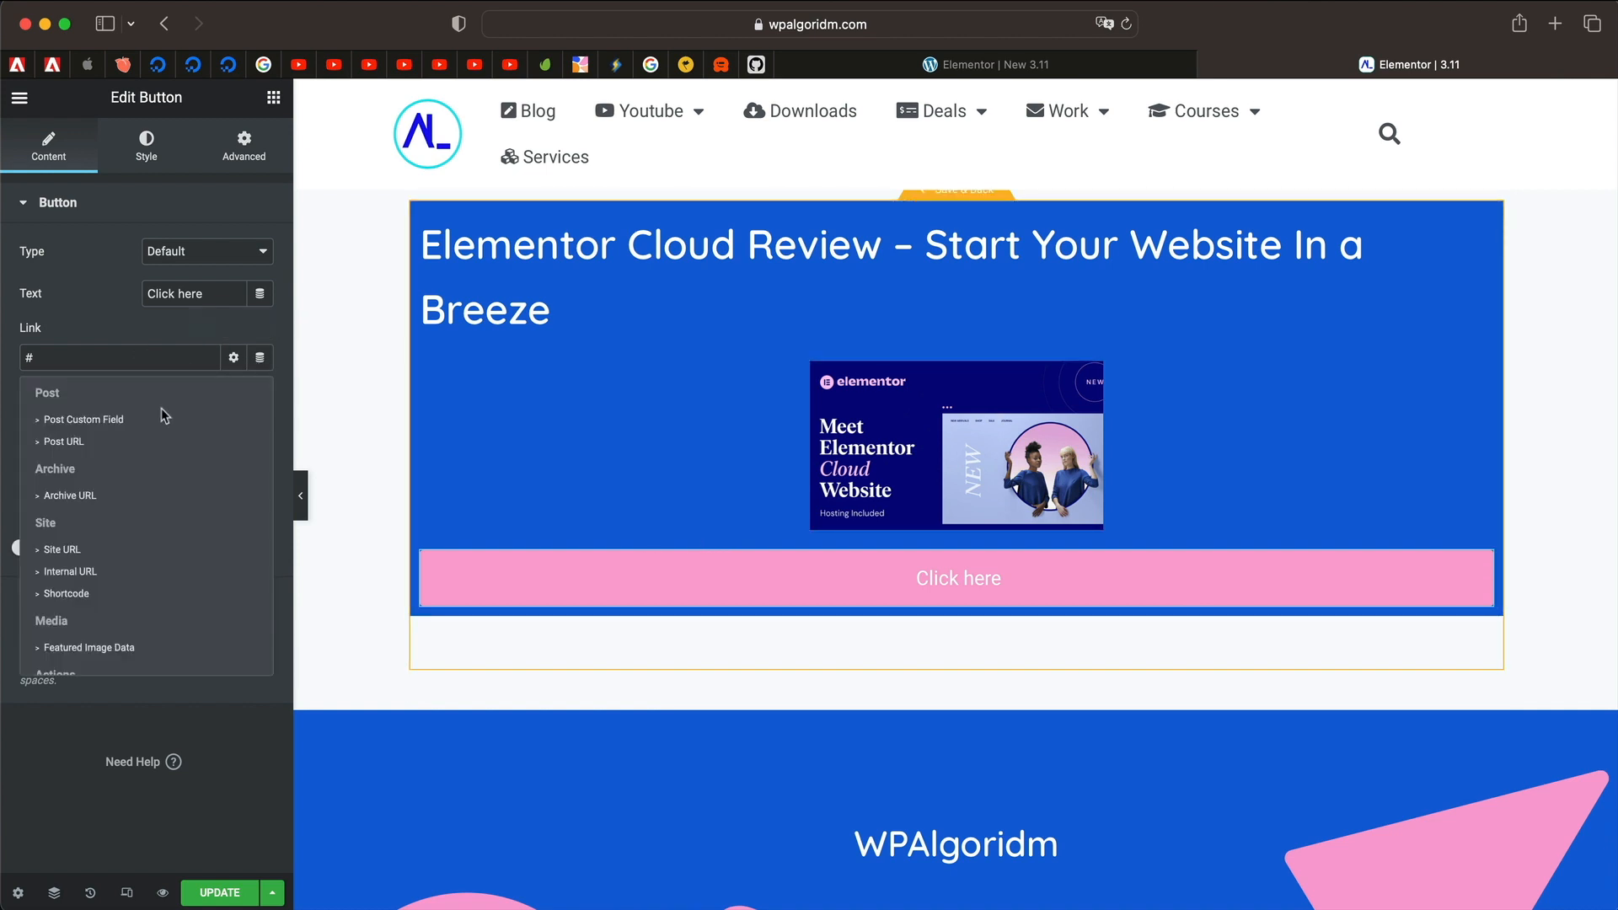
left_click(65, 441)
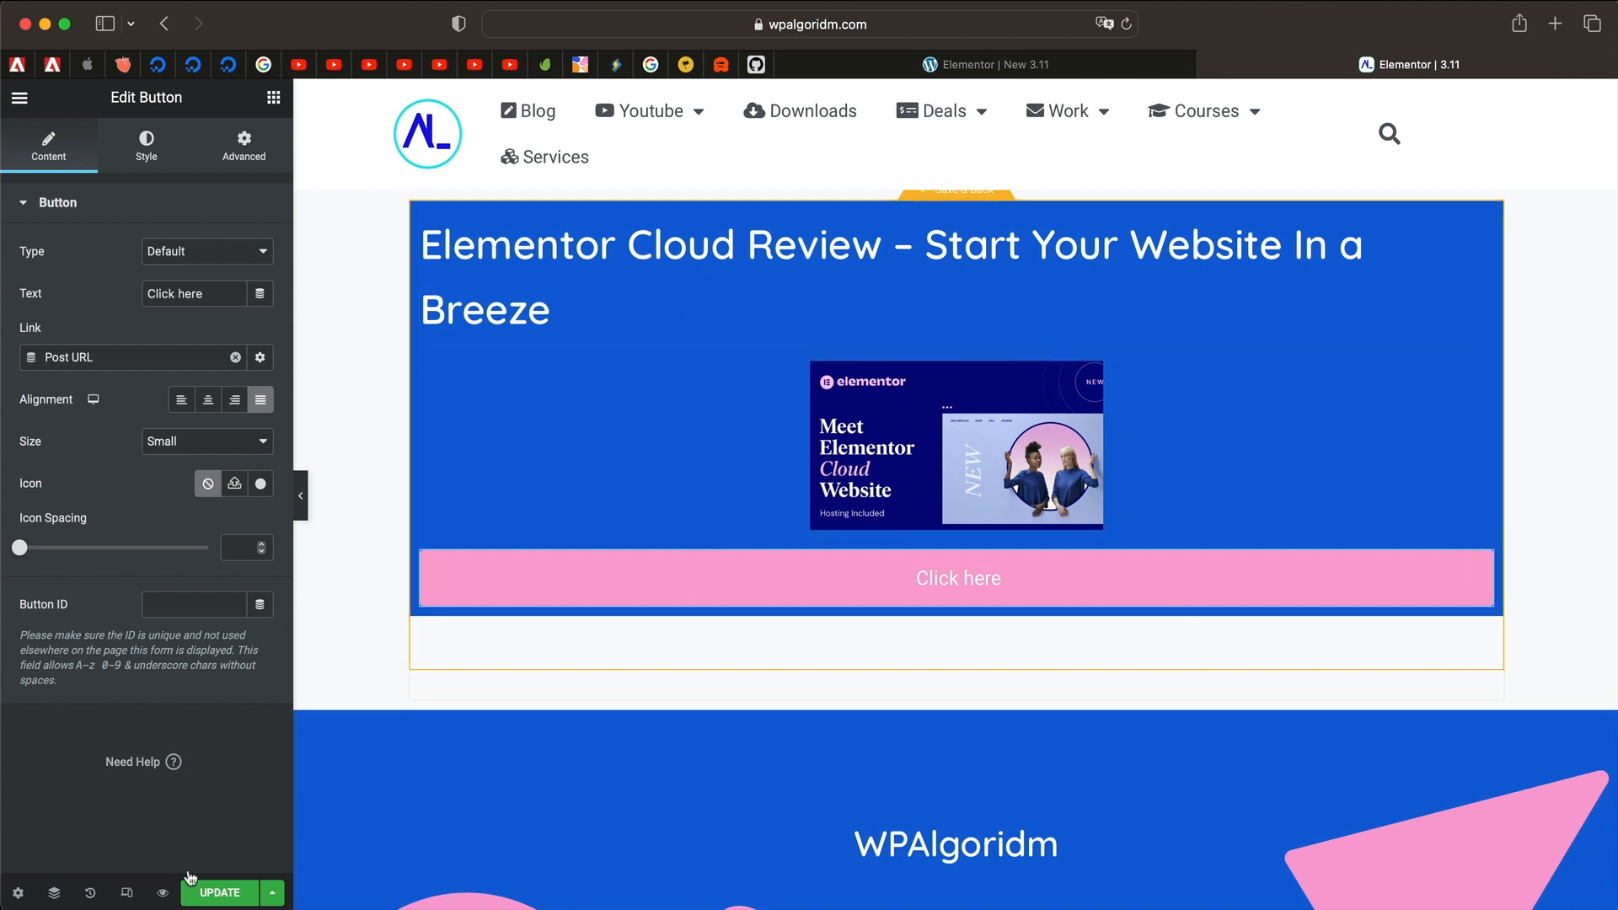
left_click(218, 893)
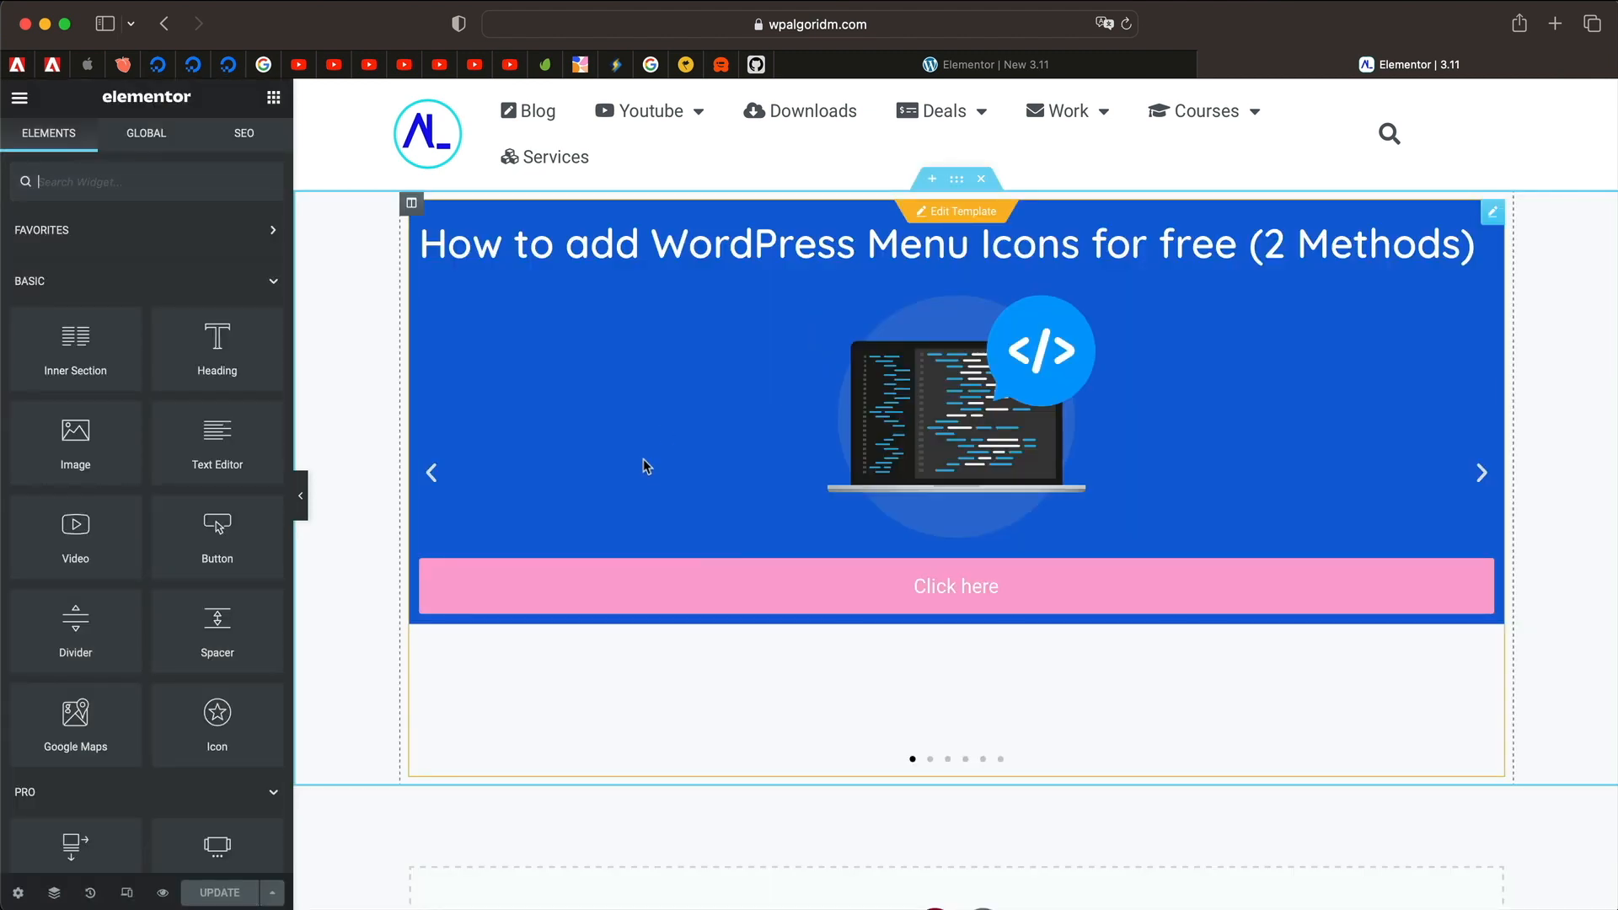
mouse_move(1479, 470)
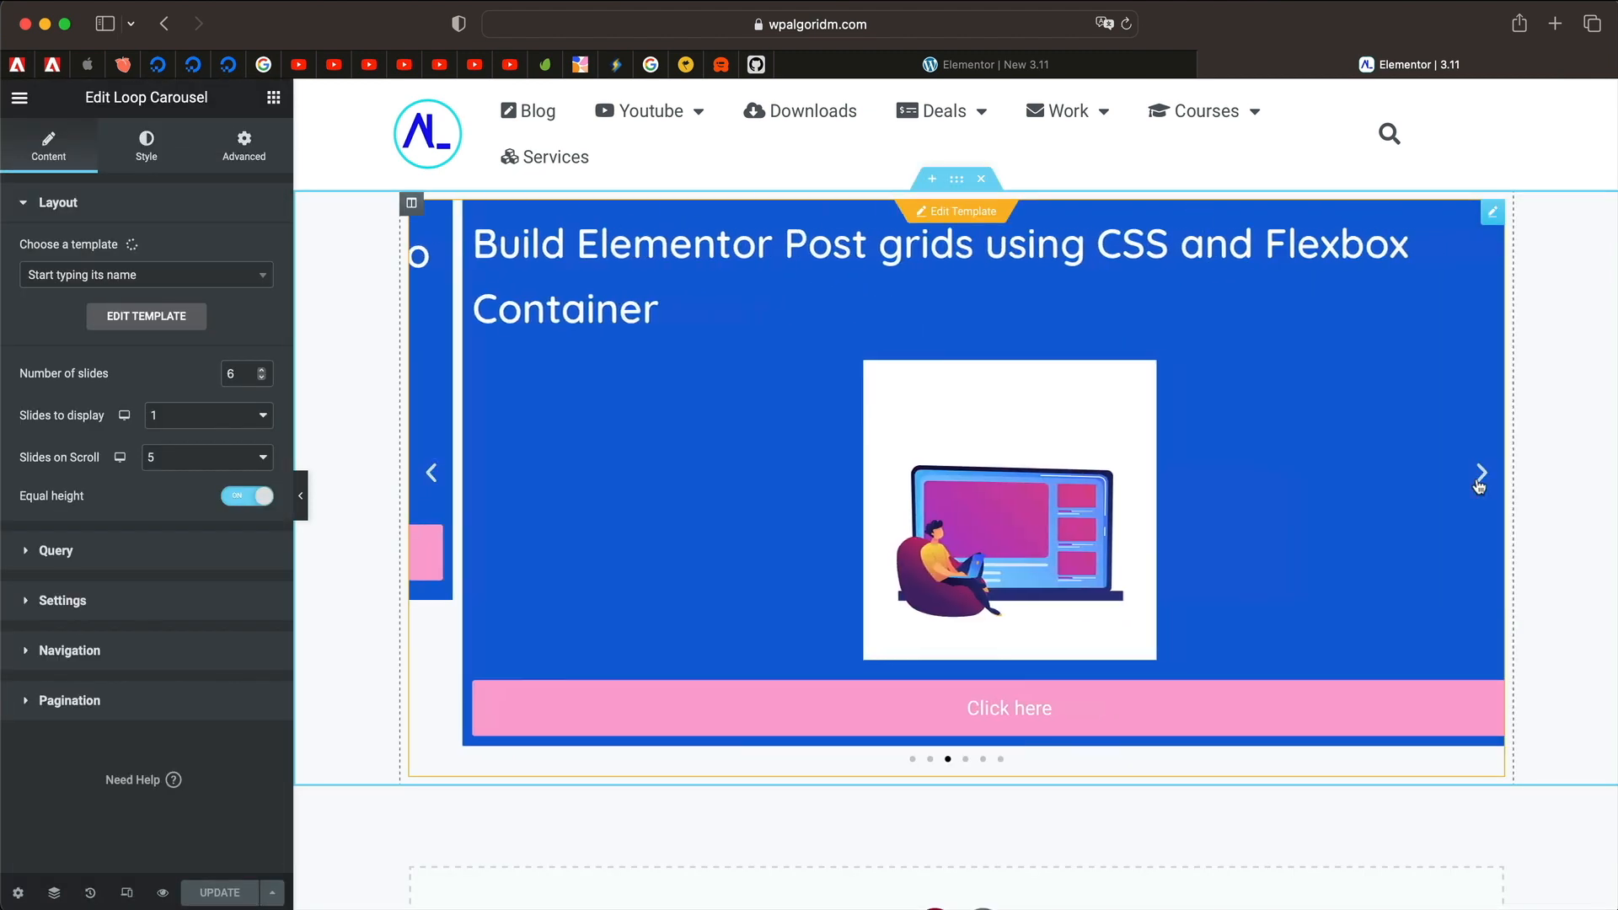
Step: Browse the post slides, each showing the pink full-width Click here button
left_click(1482, 472)
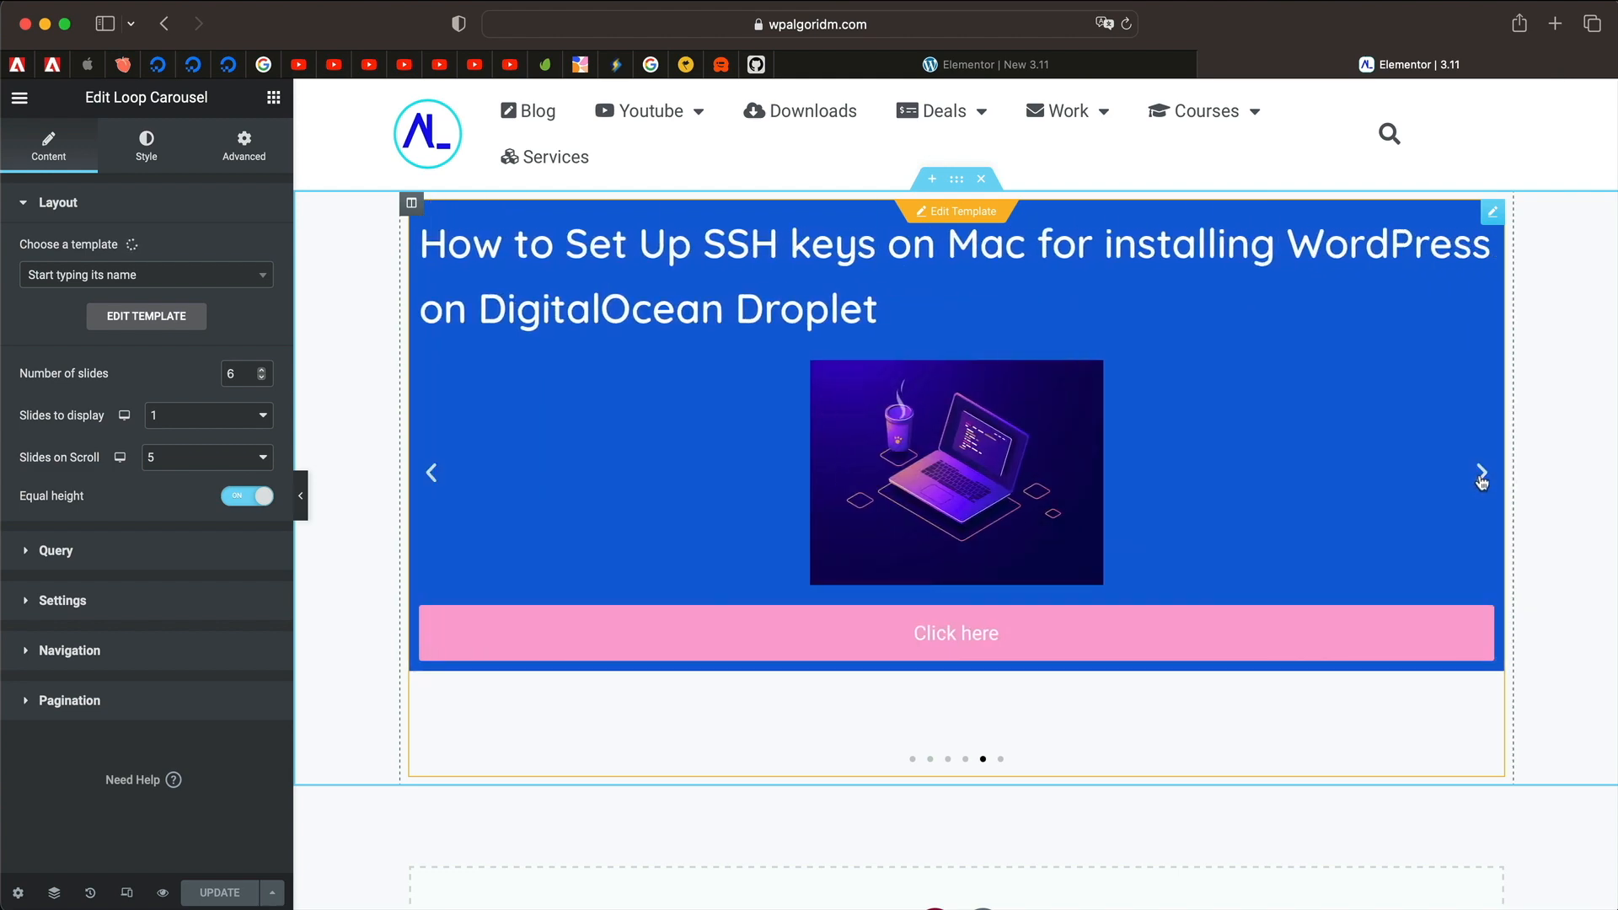
left_click(1481, 472)
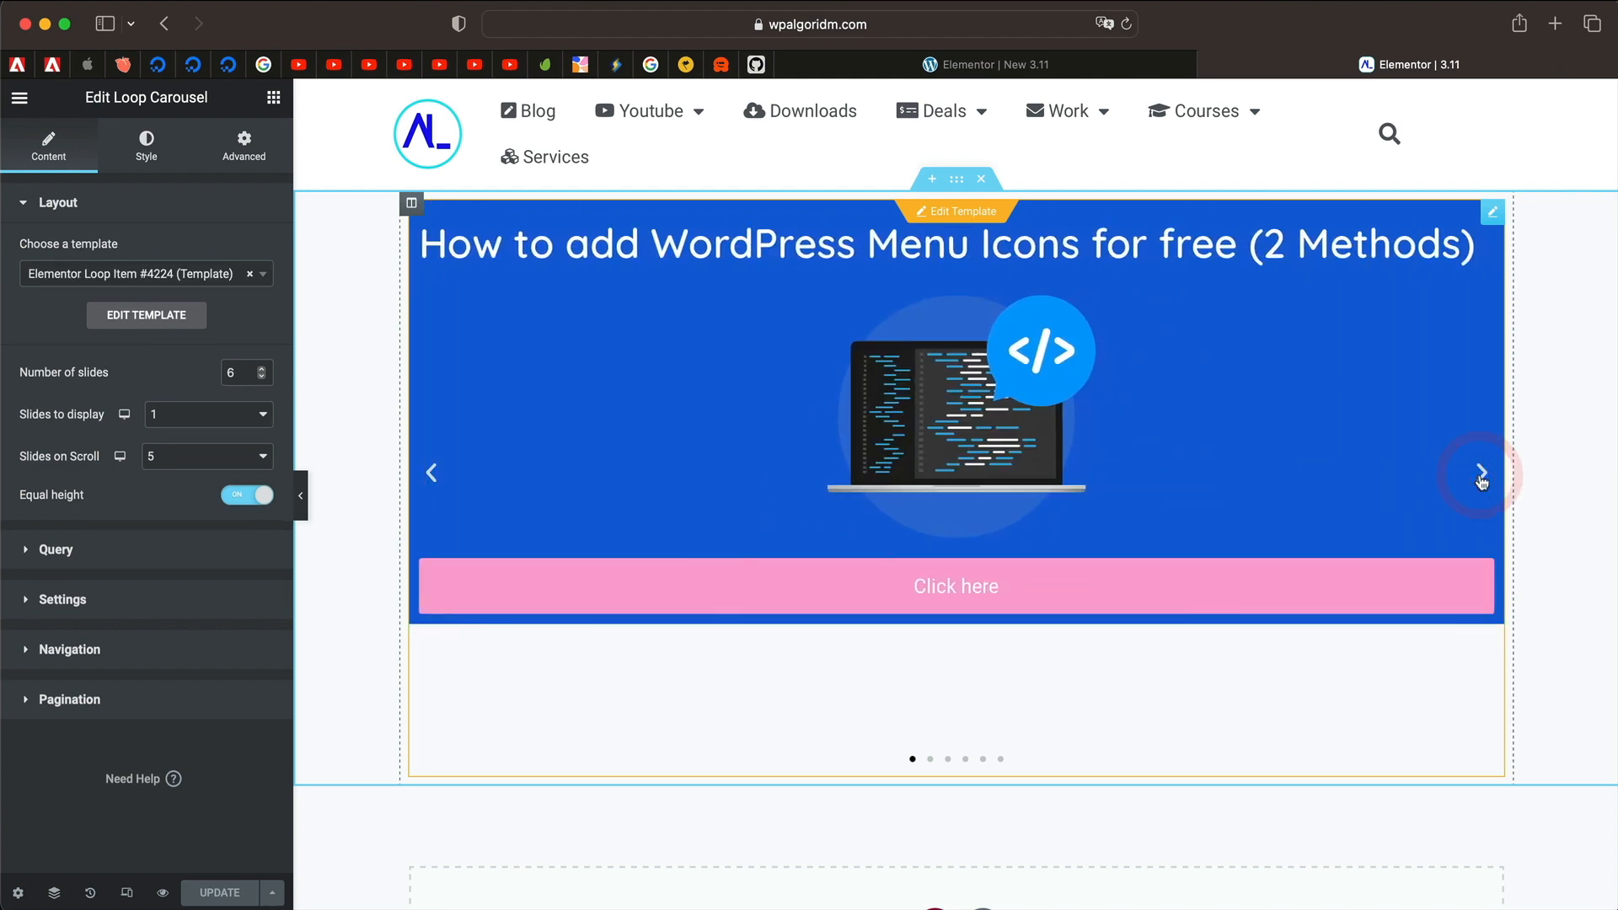
left_click(1481, 472)
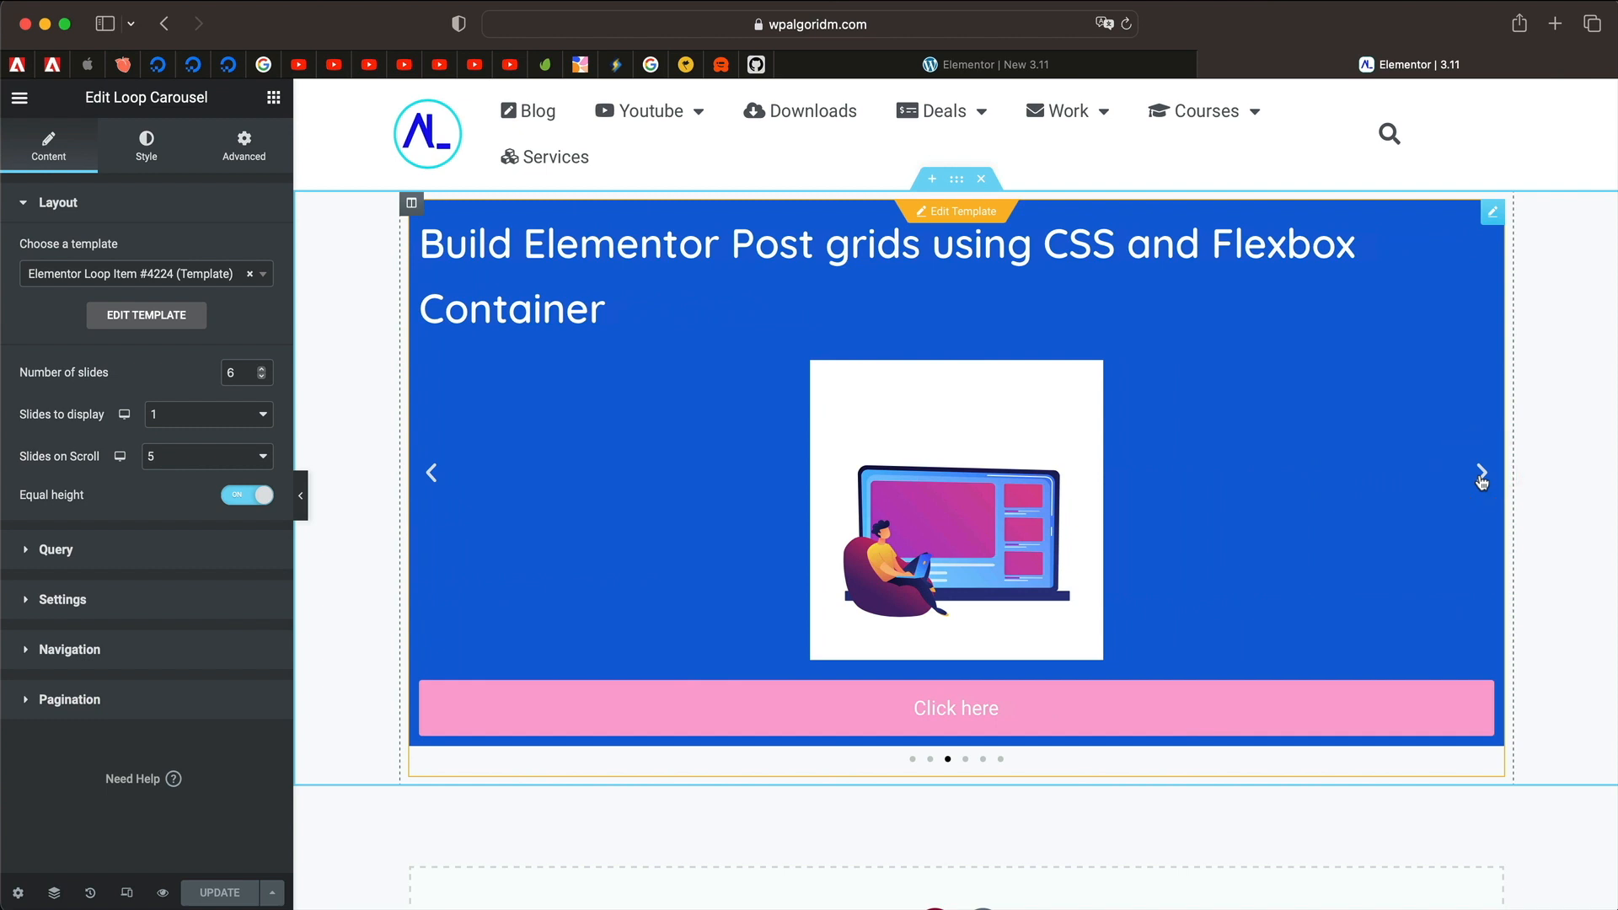
mouse_move(1051, 377)
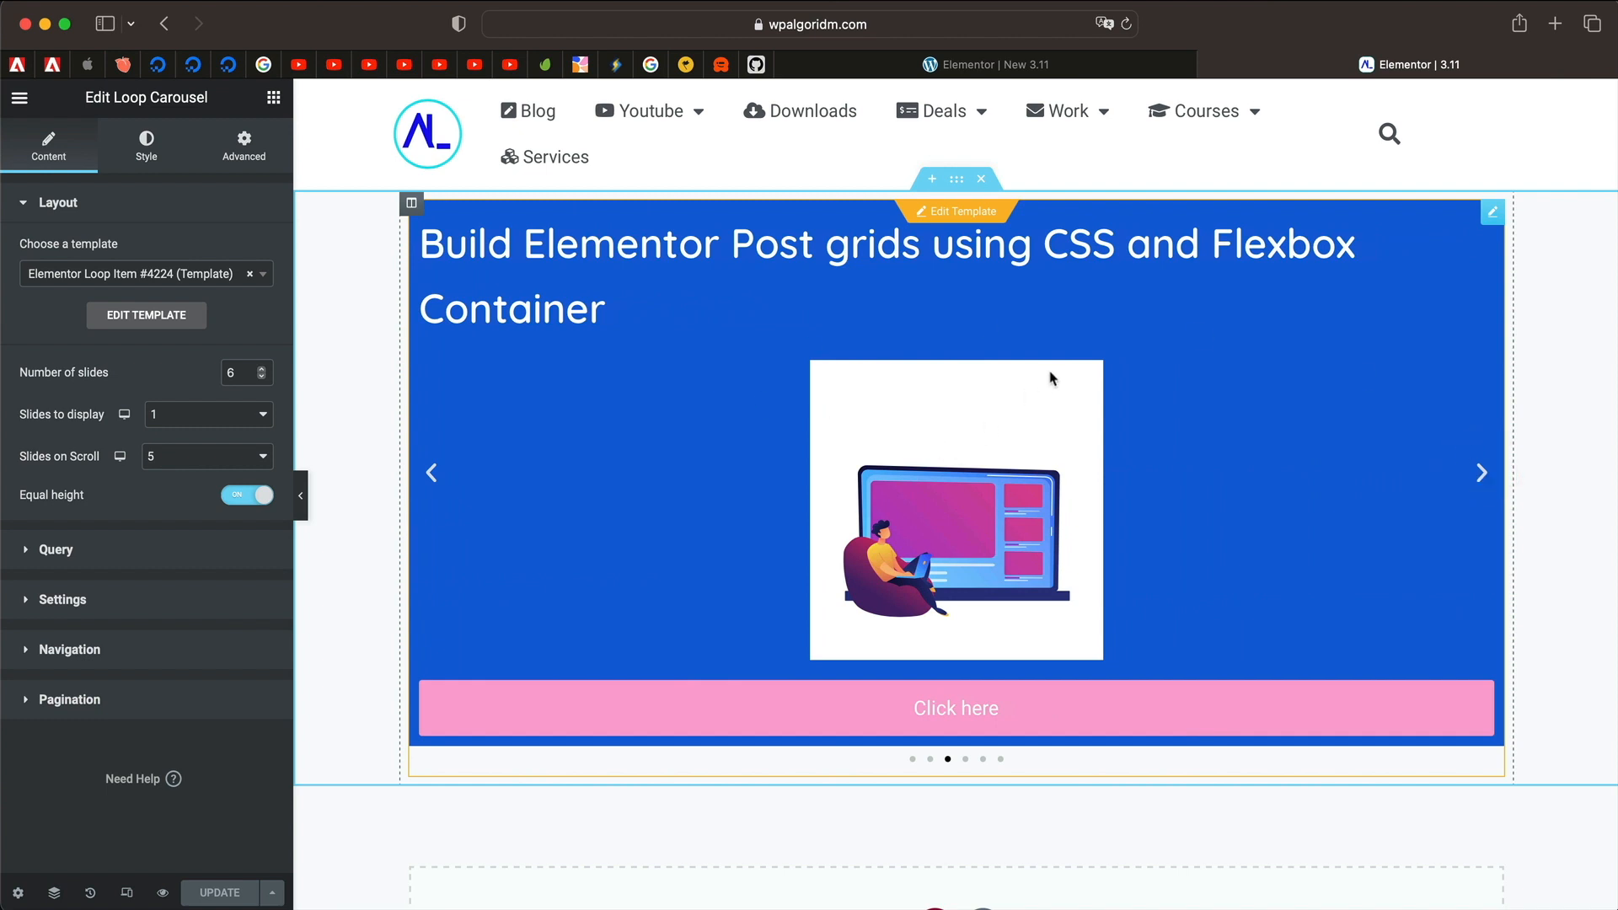